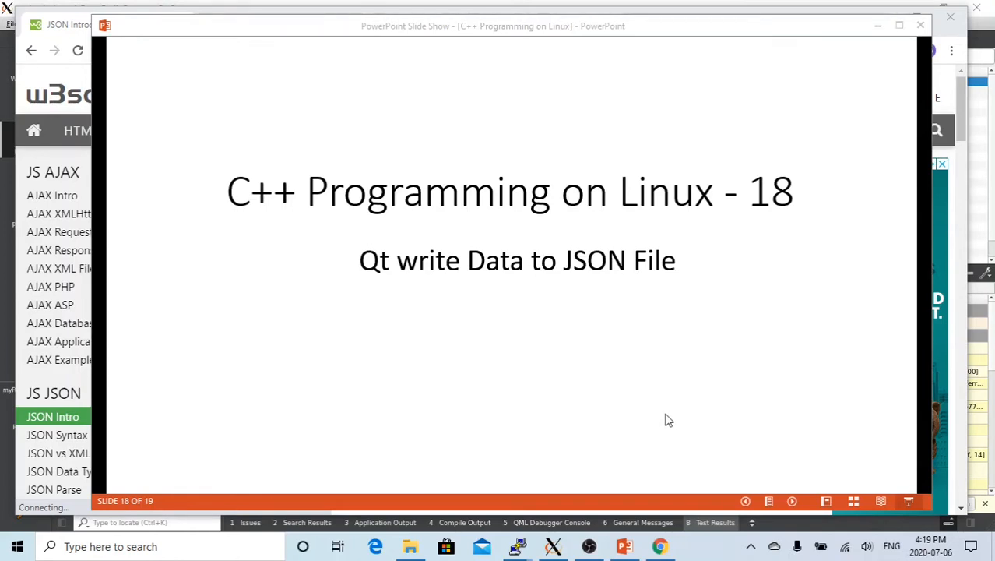
{"action": "mouse_move", "coordinate": [790, 62]}
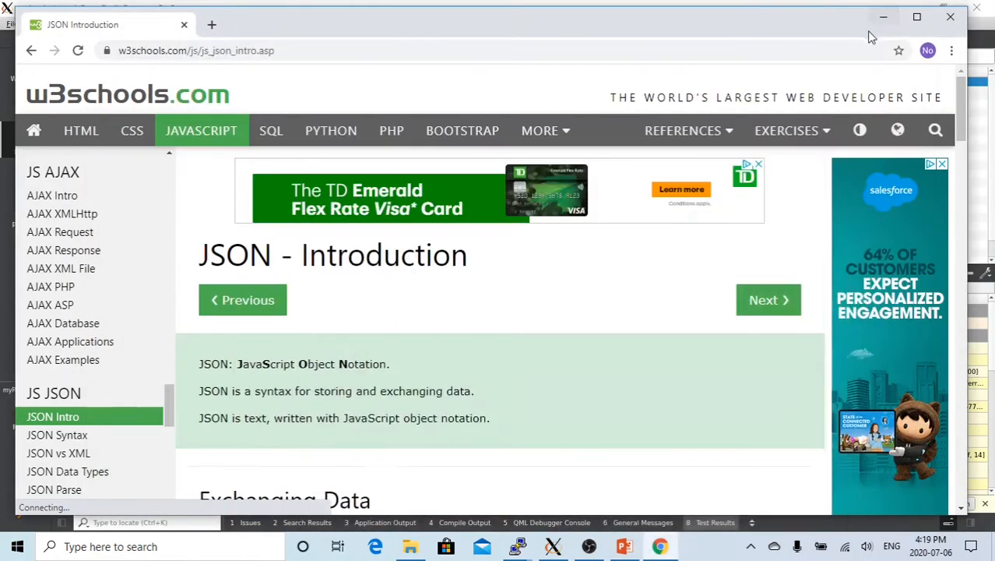
{"action": "mouse_move", "coordinate": [504, 434]}
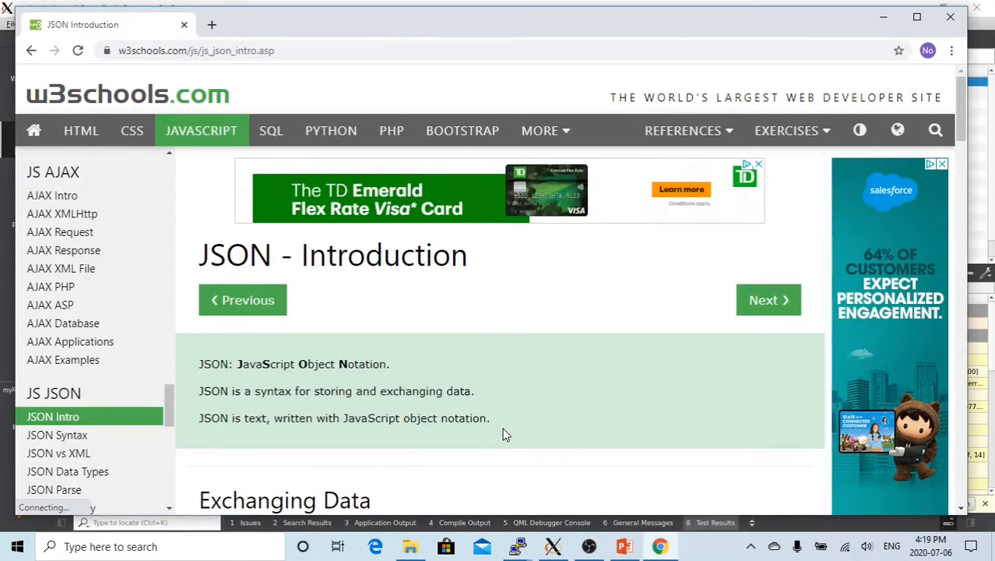
{"action": "mouse_move", "coordinate": [520, 427]}
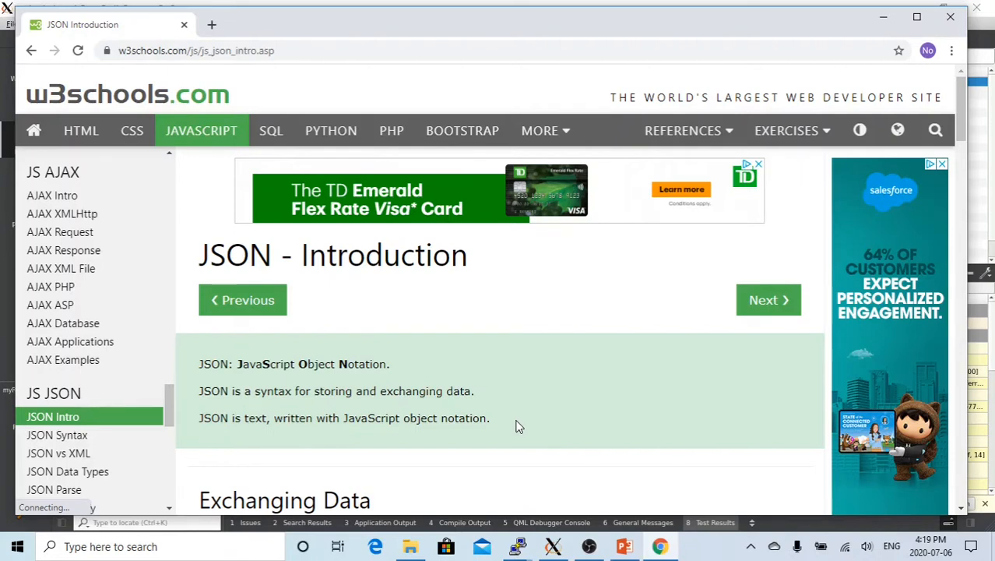
{"action": "mouse_move", "coordinate": [261, 364]}
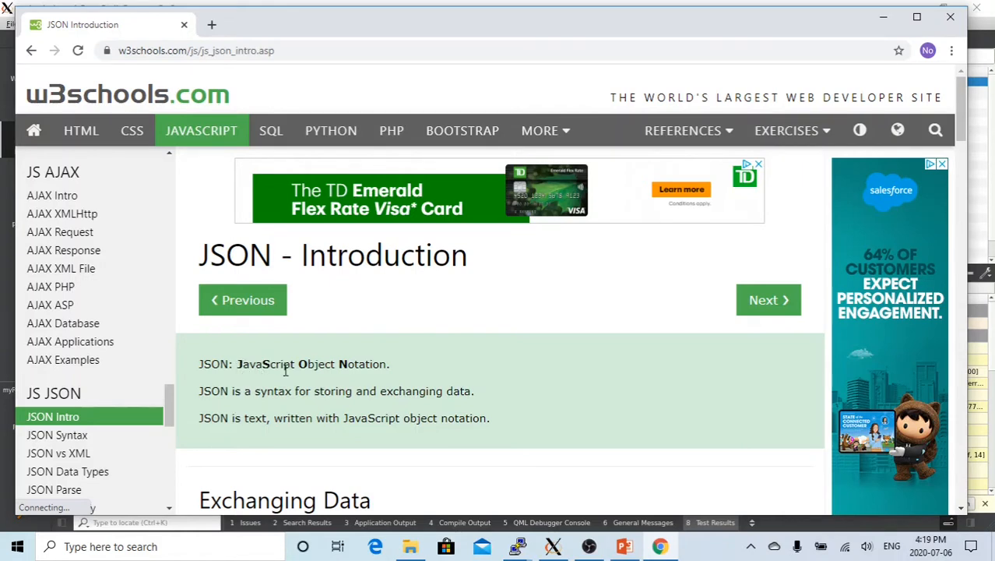
{"action": "mouse_move", "coordinate": [348, 375]}
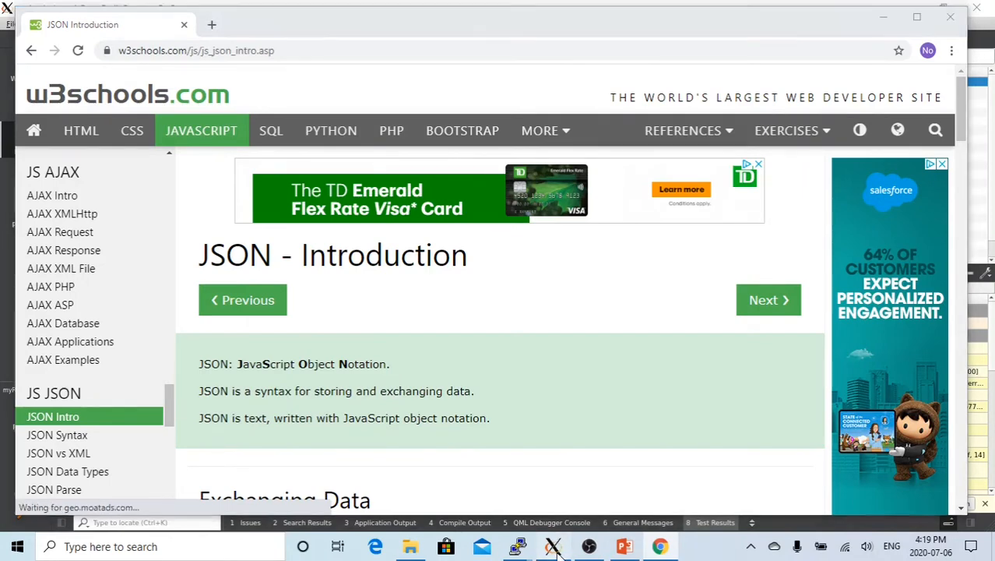
Step: Switch to Qt Creator and scroll the mainwindow.ui form down to the Save XML and Add buttons
{"action": "left_click", "coordinate": [552, 546]}
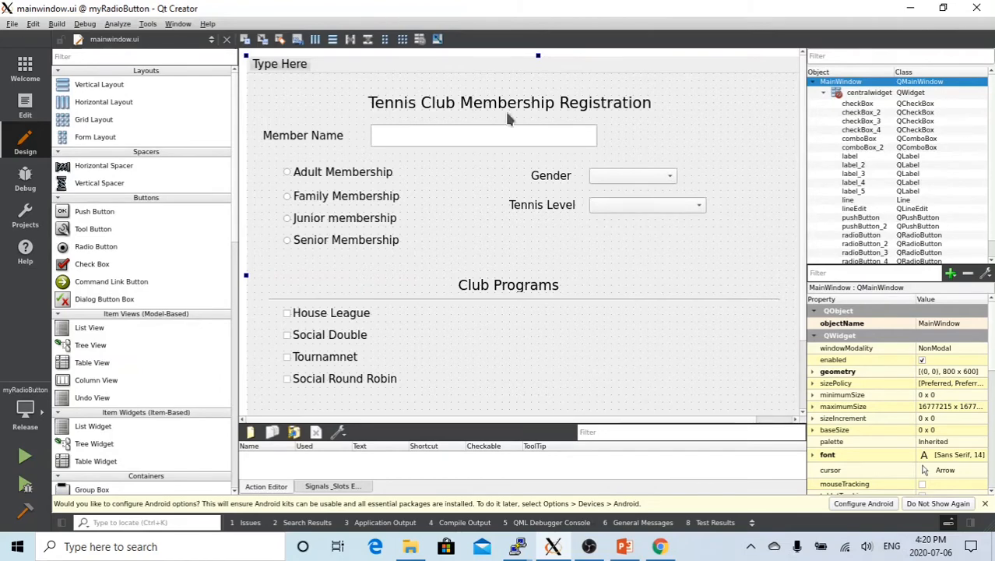
{"action": "mouse_move", "coordinate": [547, 148]}
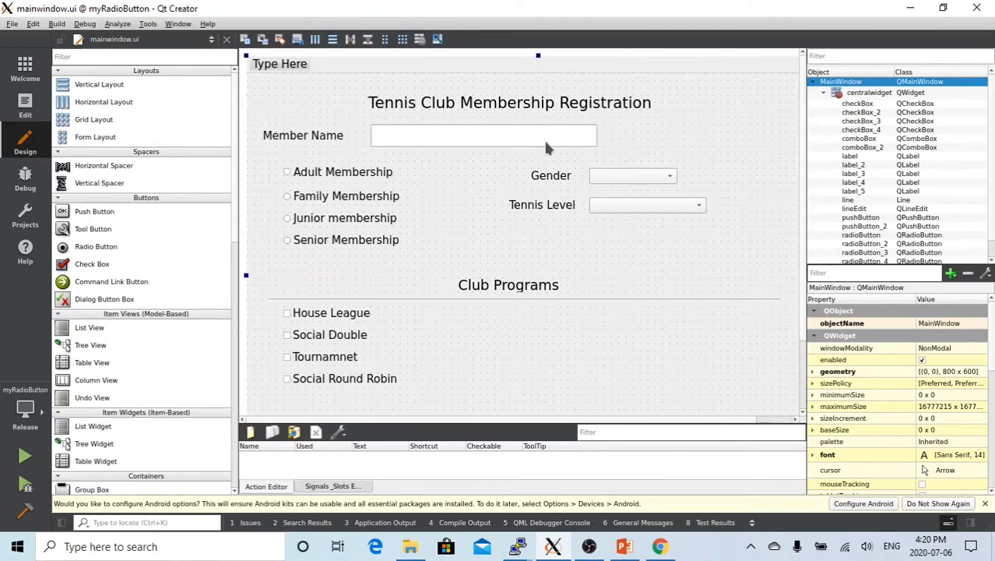
{"action": "scroll", "scroll_direction": "down", "scroll_amount": 3}
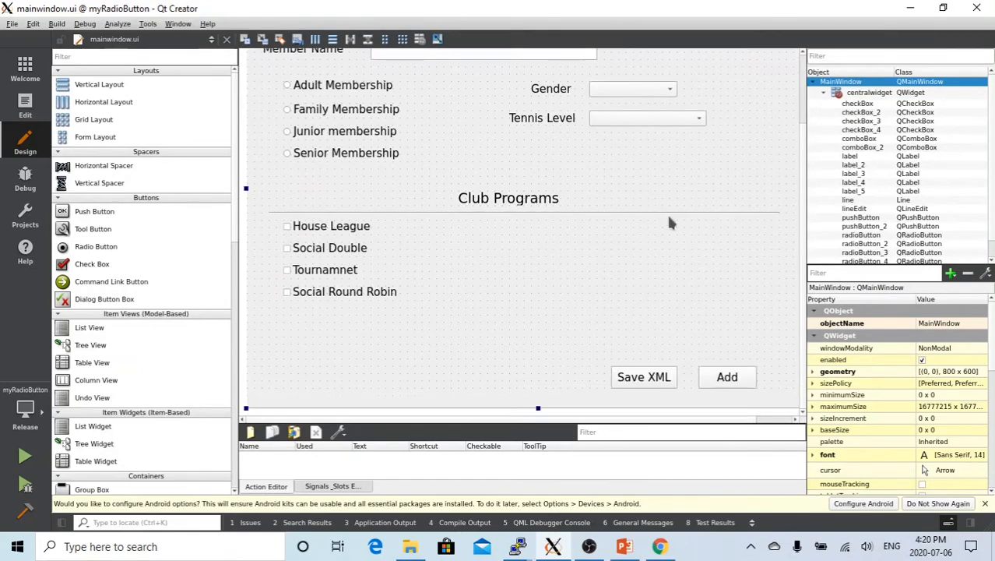
{"action": "mouse_move", "coordinate": [732, 360]}
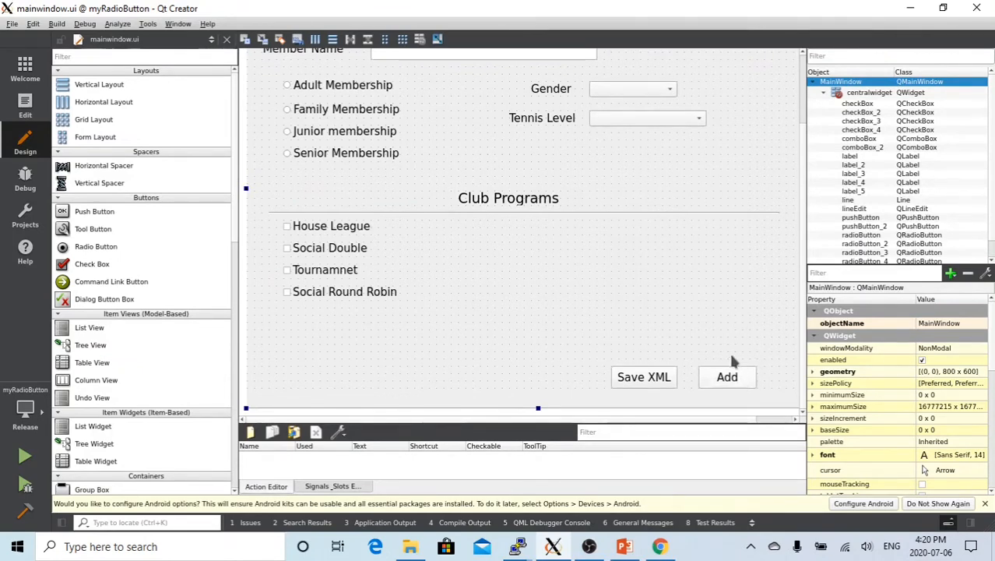
{"action": "mouse_move", "coordinate": [393, 183]}
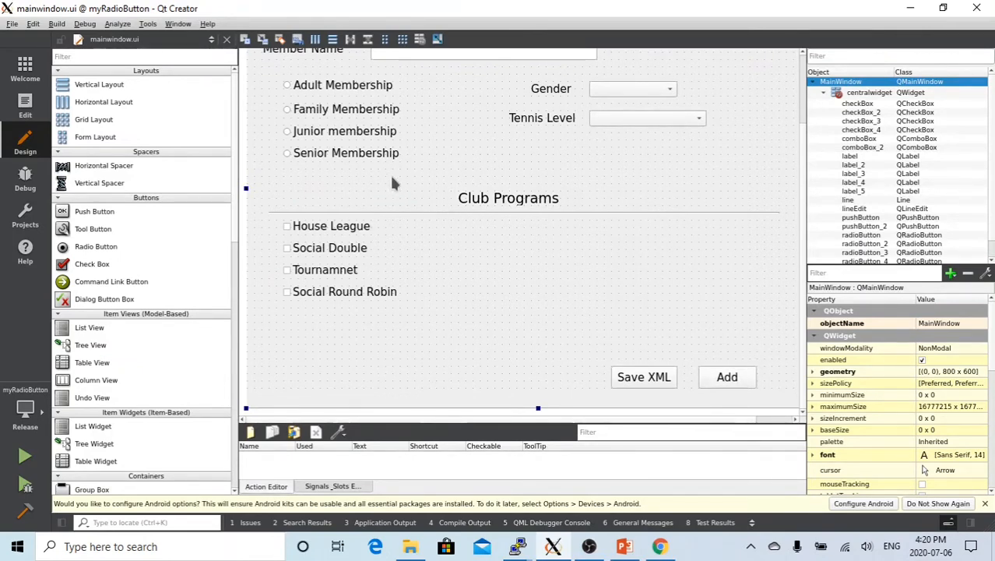
{"action": "mouse_move", "coordinate": [522, 232]}
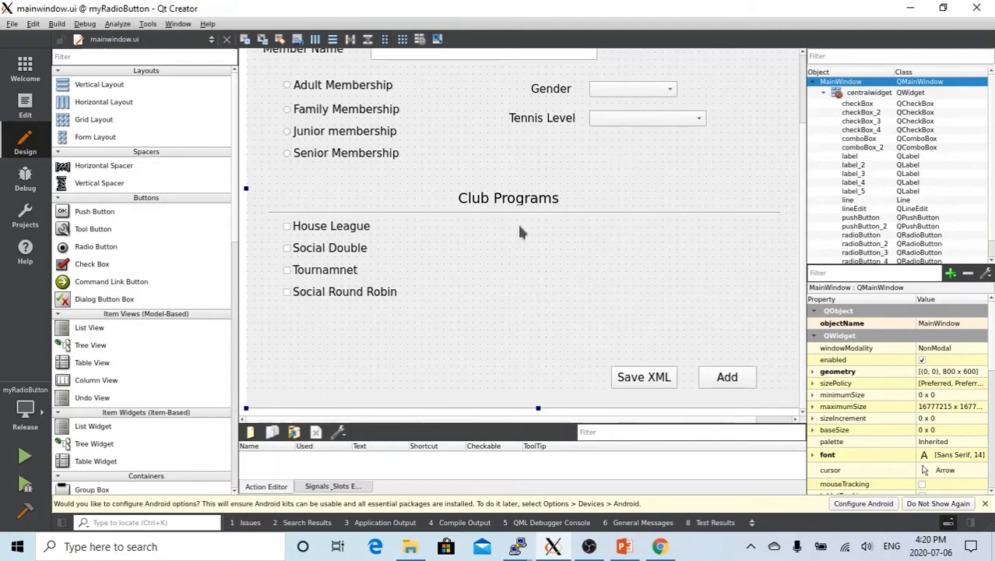
{"action": "mouse_move", "coordinate": [551, 262]}
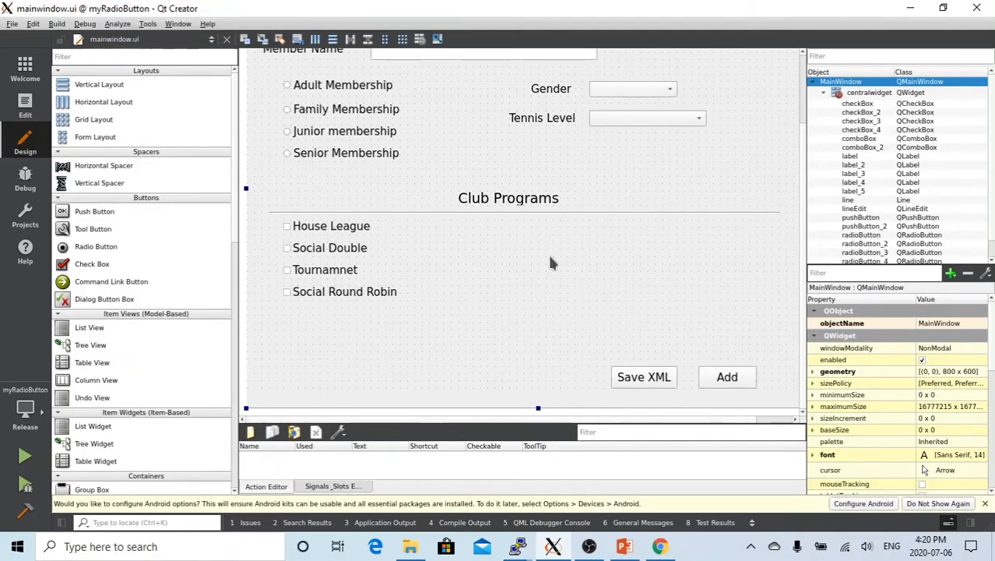
{"action": "mouse_move", "coordinate": [643, 377]}
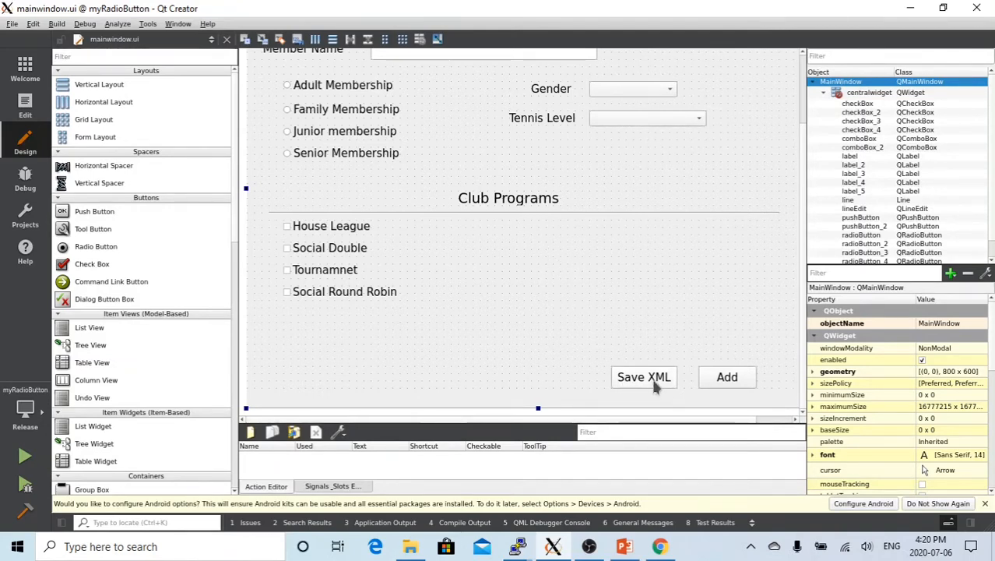
Step: Change the Save XML button caption to Save JSON and close the mainwindow.ui document
{"action": "left_click", "coordinate": [643, 376]}
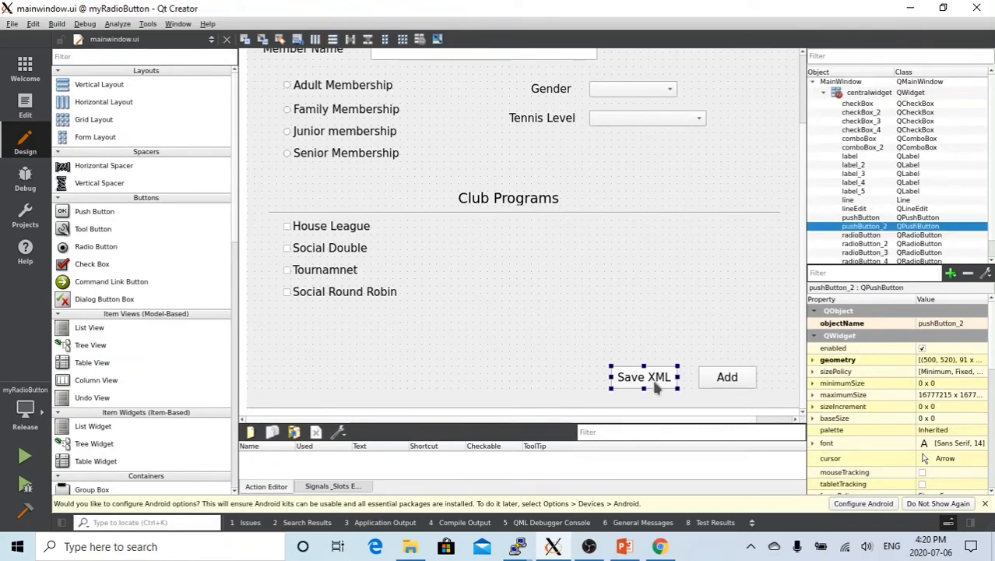
{"action": "double_click", "coordinate": [643, 377]}
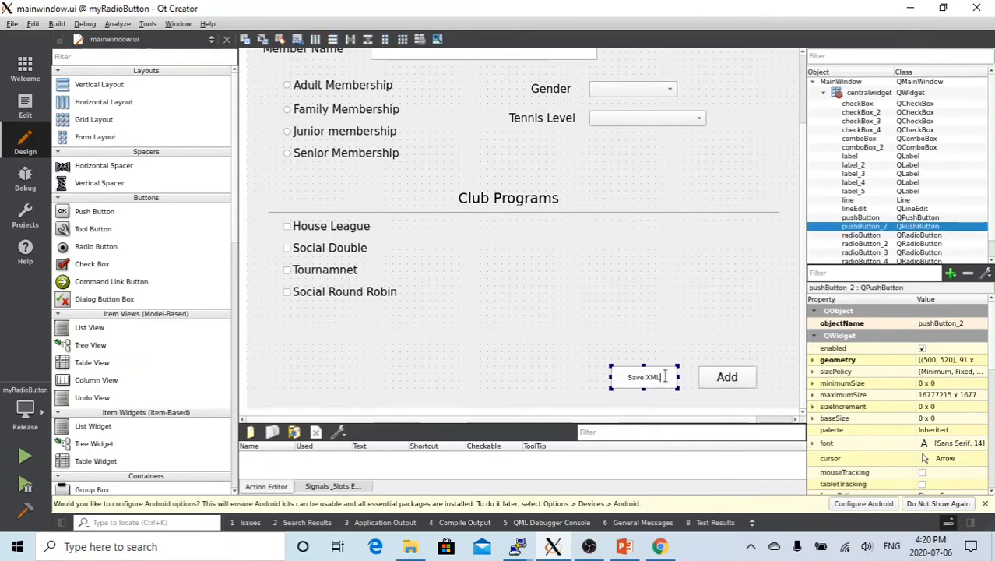
{"action": "key", "text": "Backspace"}
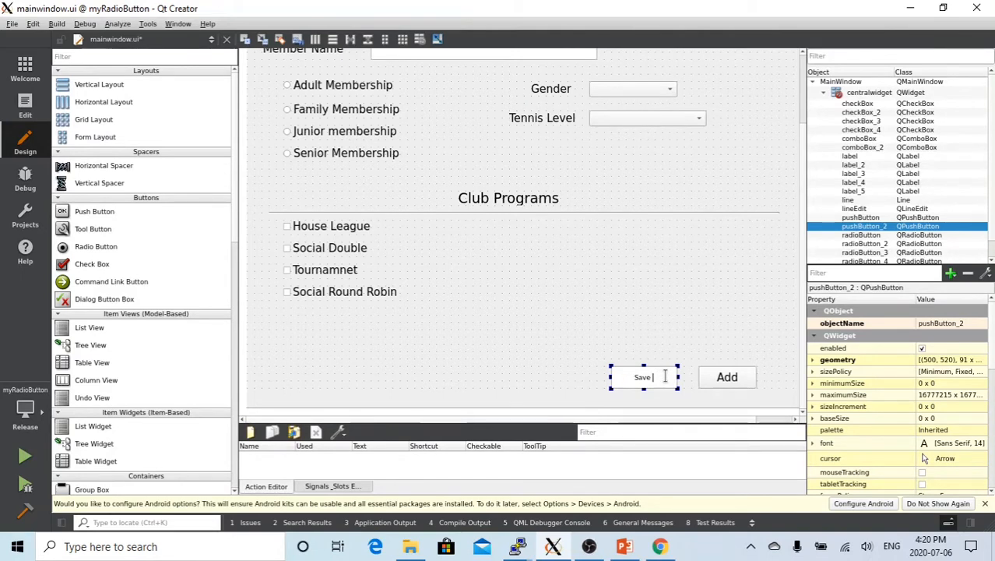
{"action": "type", "text": "JSON"}
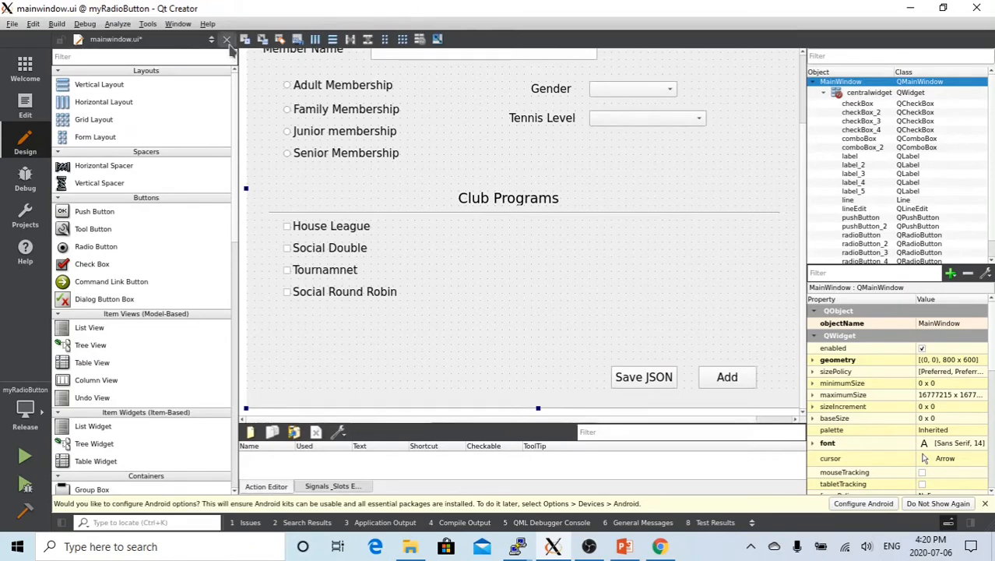
{"action": "left_click", "coordinate": [227, 39]}
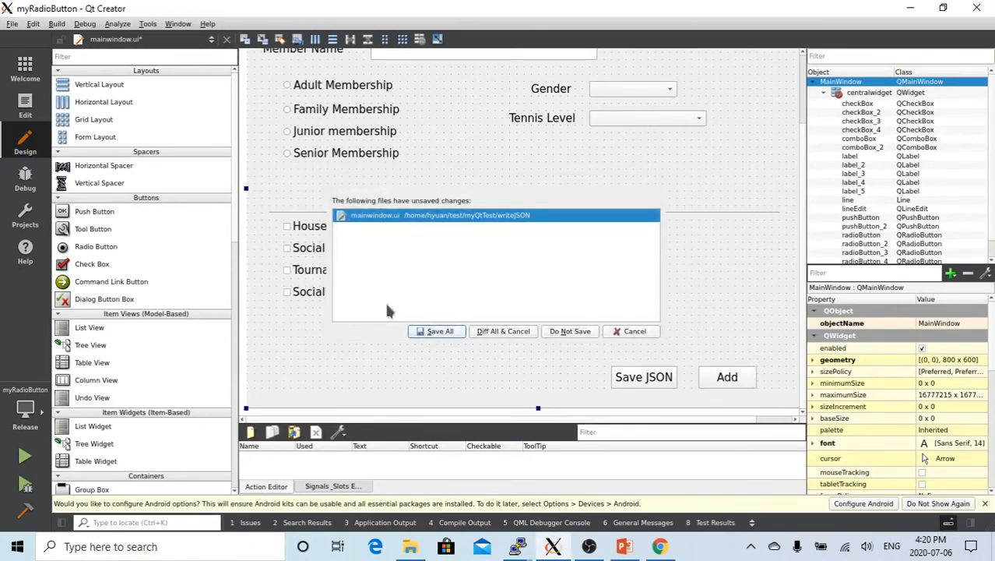
Step: Save the form changes and open mainwindow.cpp from the project's Sources group
{"action": "left_click", "coordinate": [570, 331]}
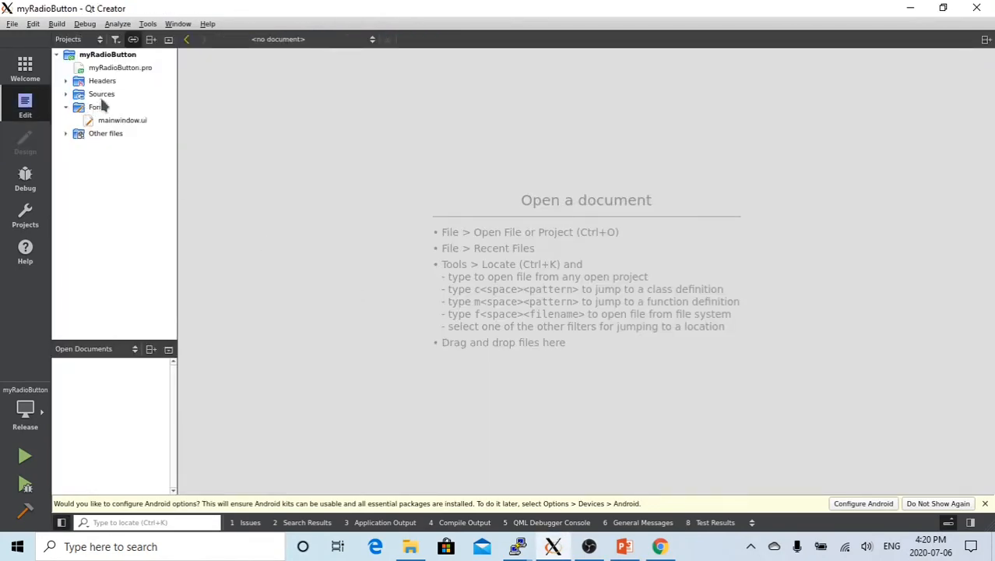
{"action": "left_click", "coordinate": [101, 94]}
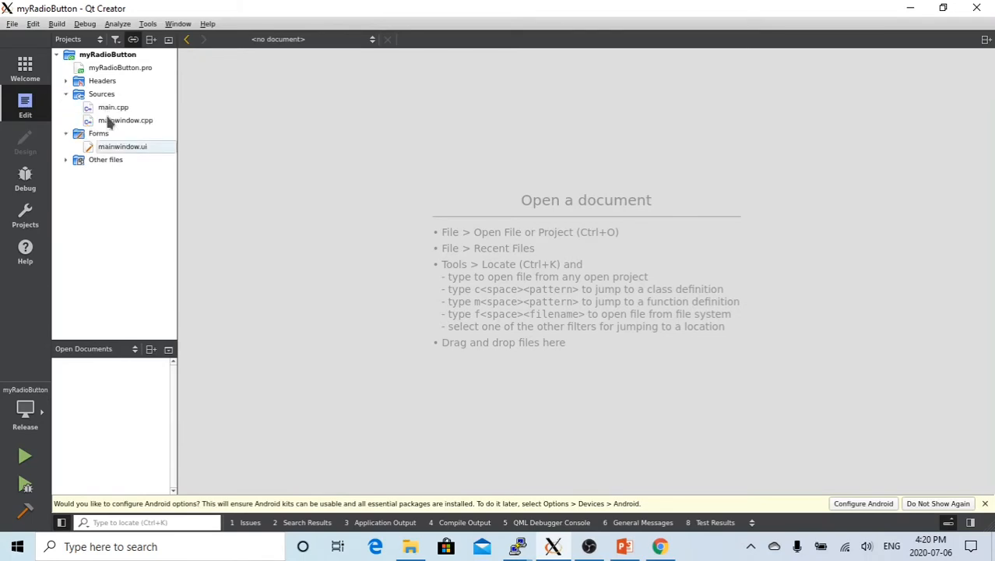
{"action": "double_click", "coordinate": [126, 120]}
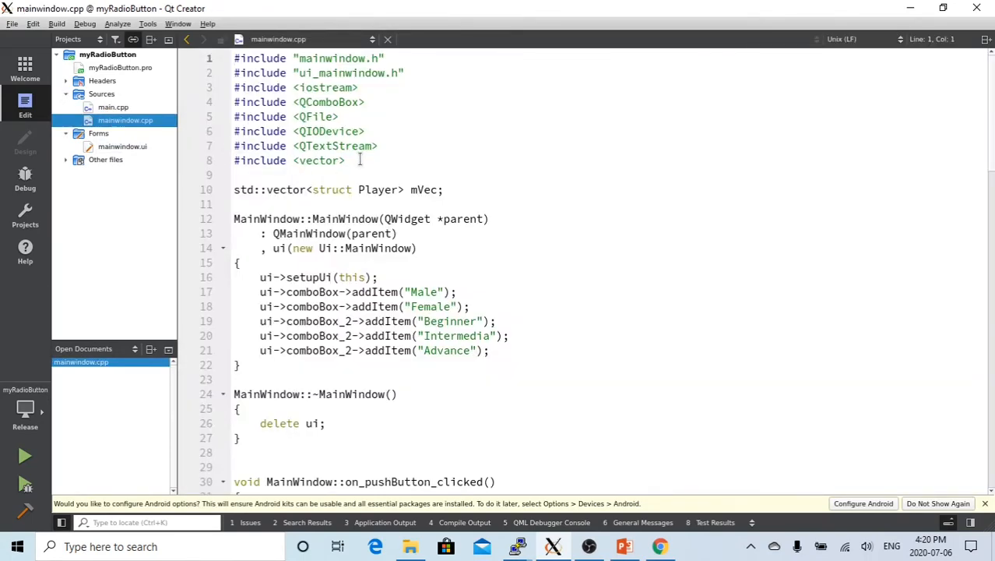
Step: Add #include lines for QJsonObject, QJsonArray and QJsonDocument below #include <vector>
{"action": "left_click", "coordinate": [345, 160]}
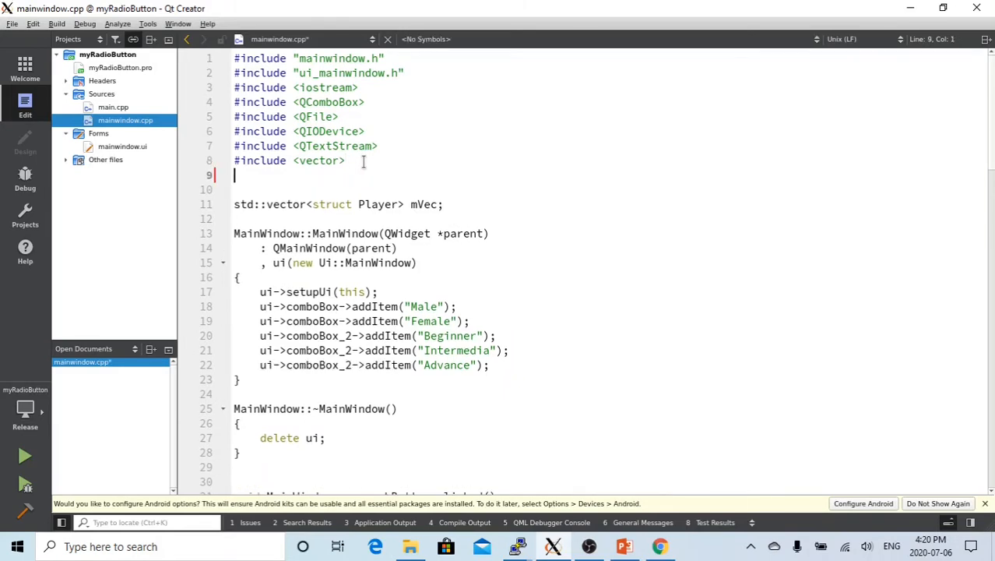
{"action": "type", "text": "#include"}
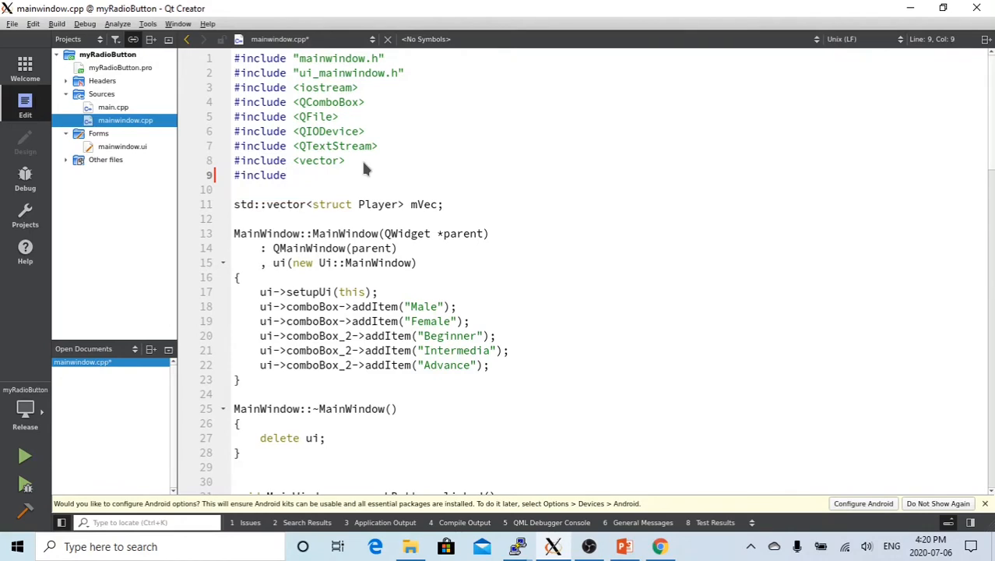
{"action": "type", "text": "<"}
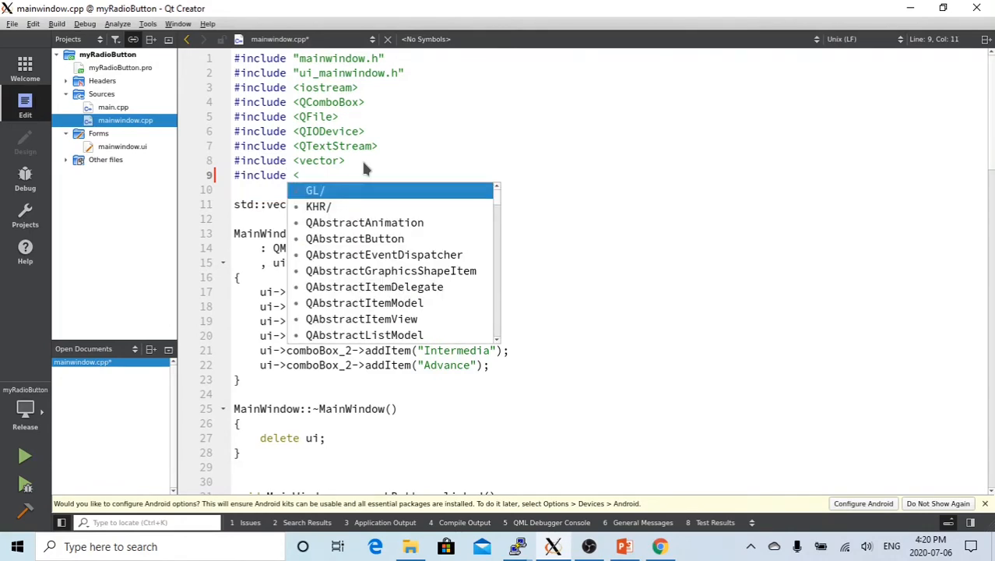
{"action": "type", "text": "ject>"}
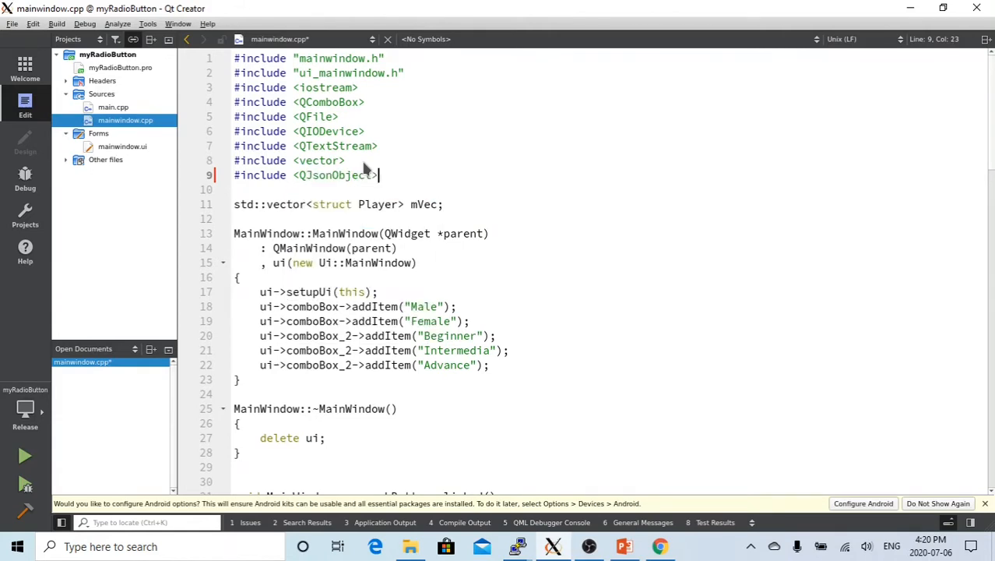
{"action": "key", "text": "Return"}
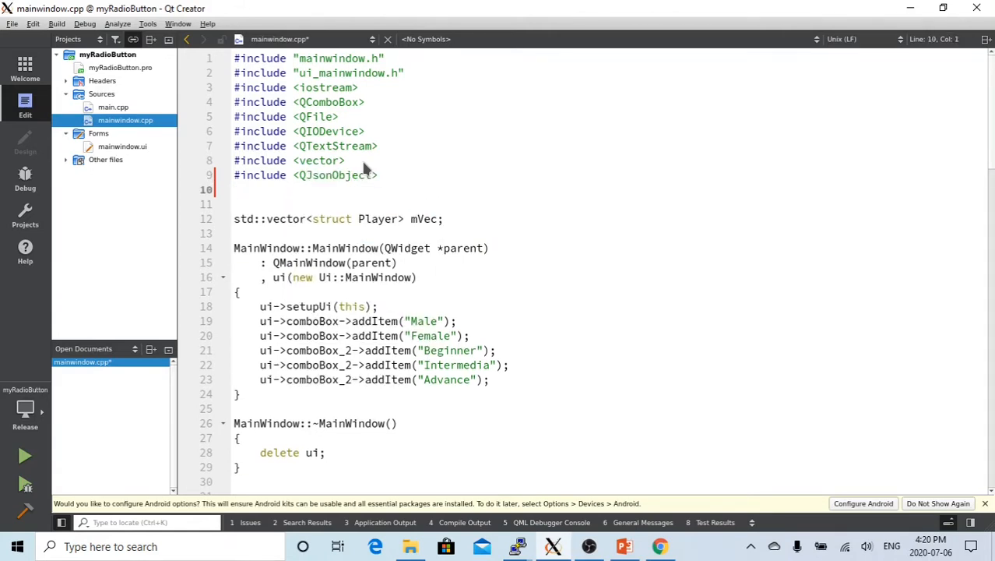
{"action": "type", "text": "#include"}
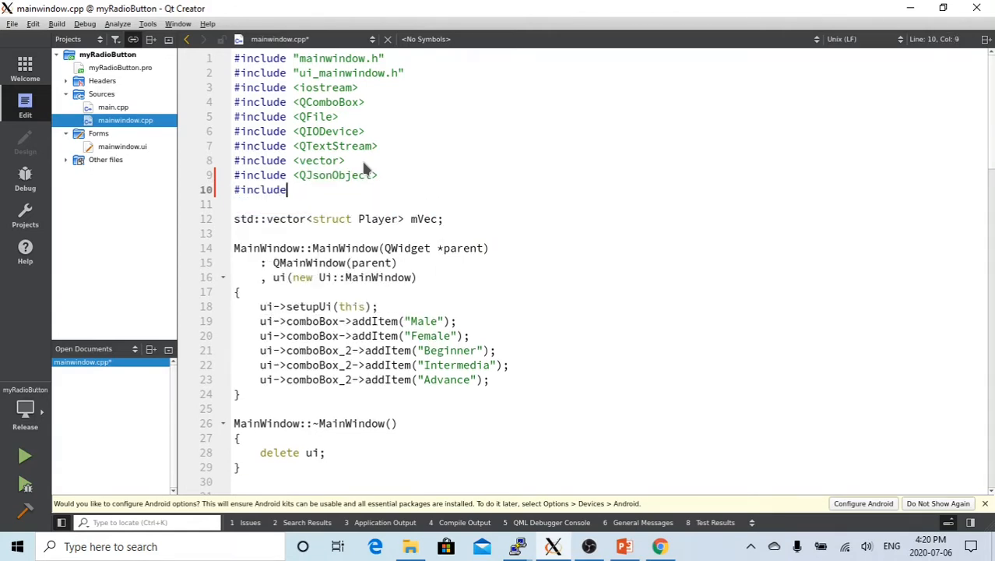
{"action": "type", "text": "<"}
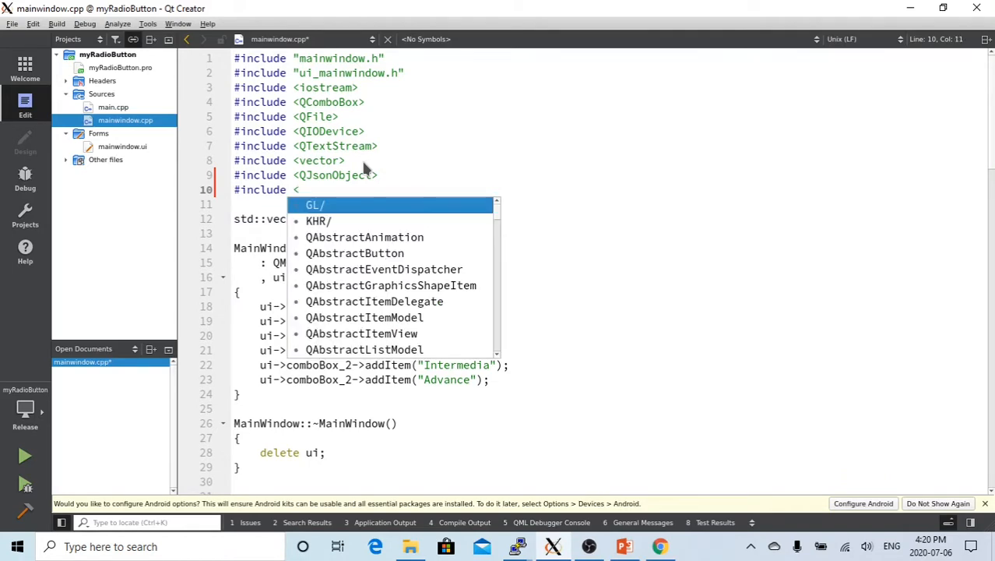
{"action": "type", "text": "QJsonArray>"}
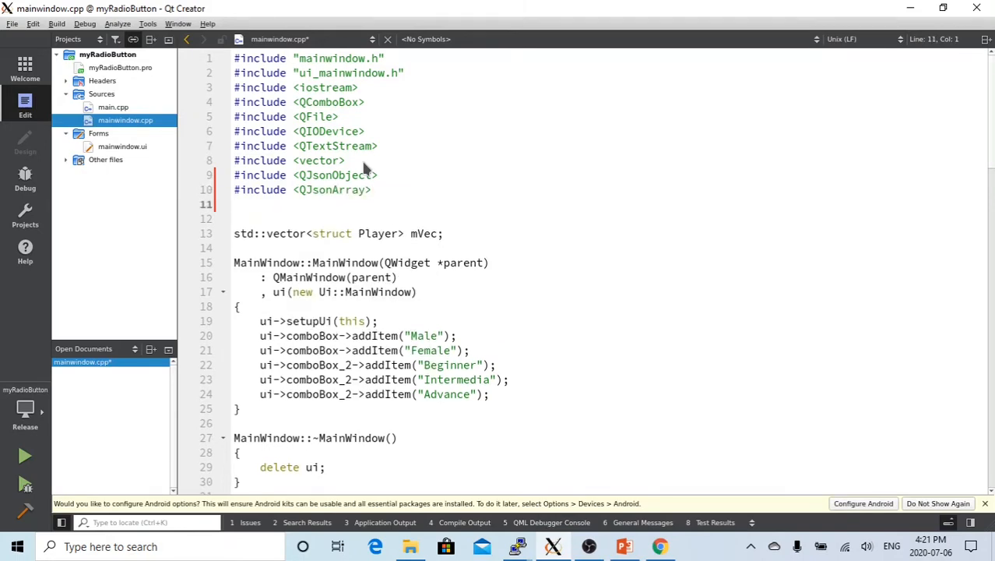
{"action": "type", "text": "in"}
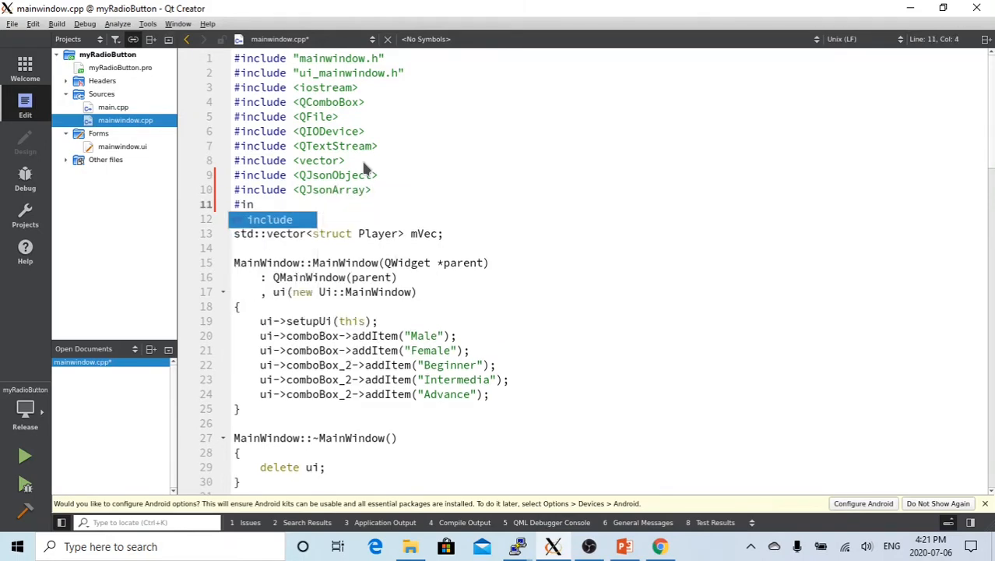
{"action": "type", "text": "clude <"}
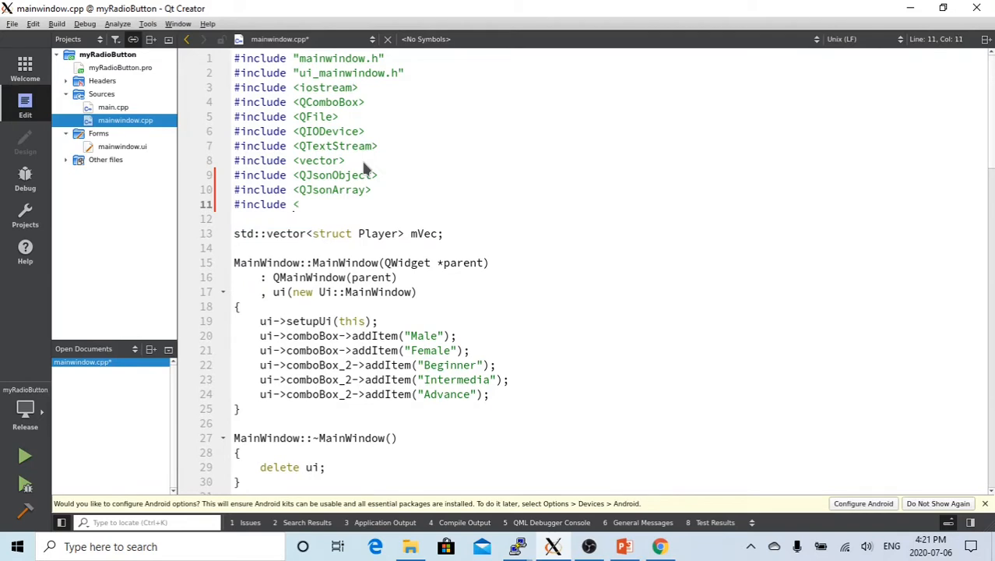
{"action": "type", "text": "j"}
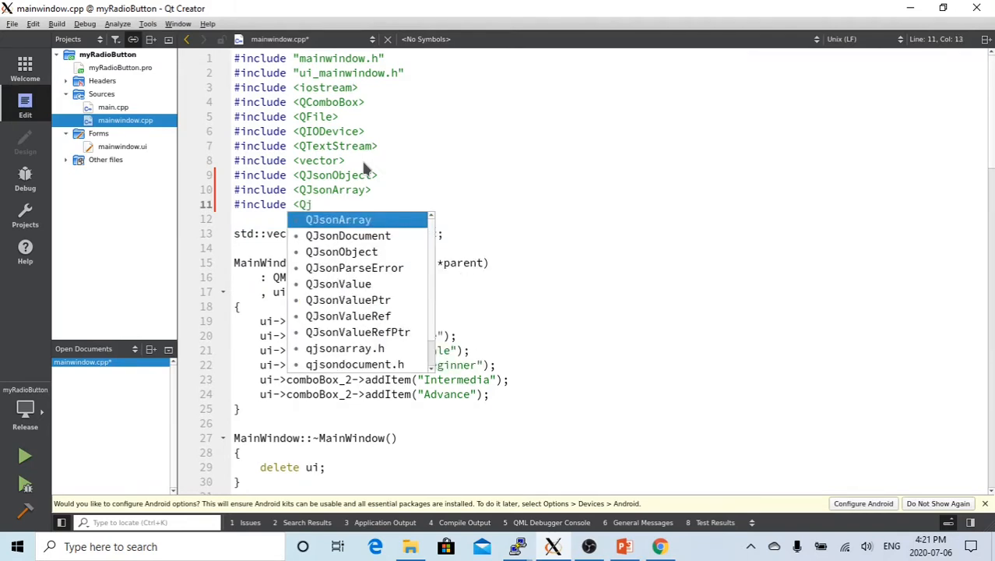
{"action": "mouse_move", "coordinate": [348, 236]}
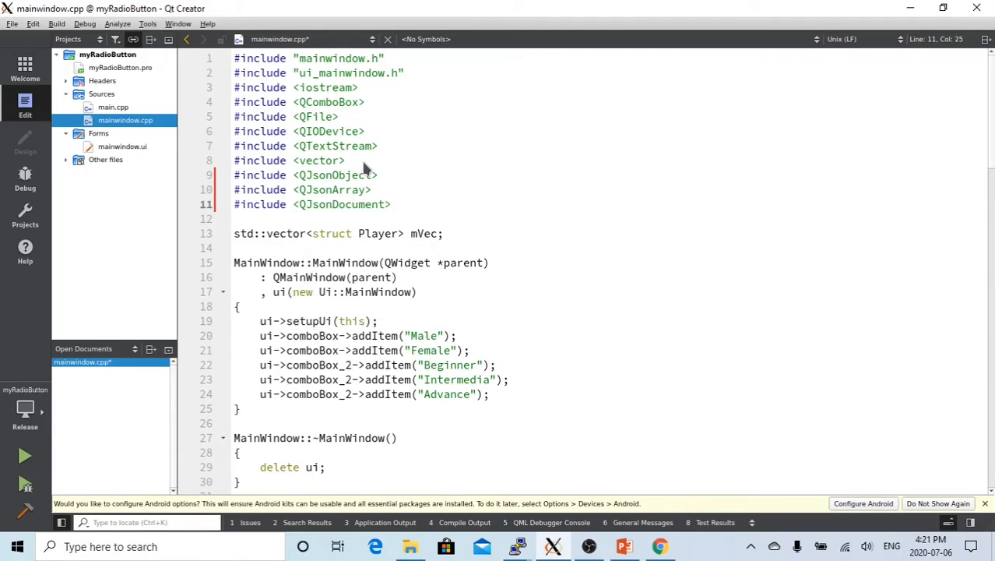
{"action": "double_click", "coordinate": [335, 175]}
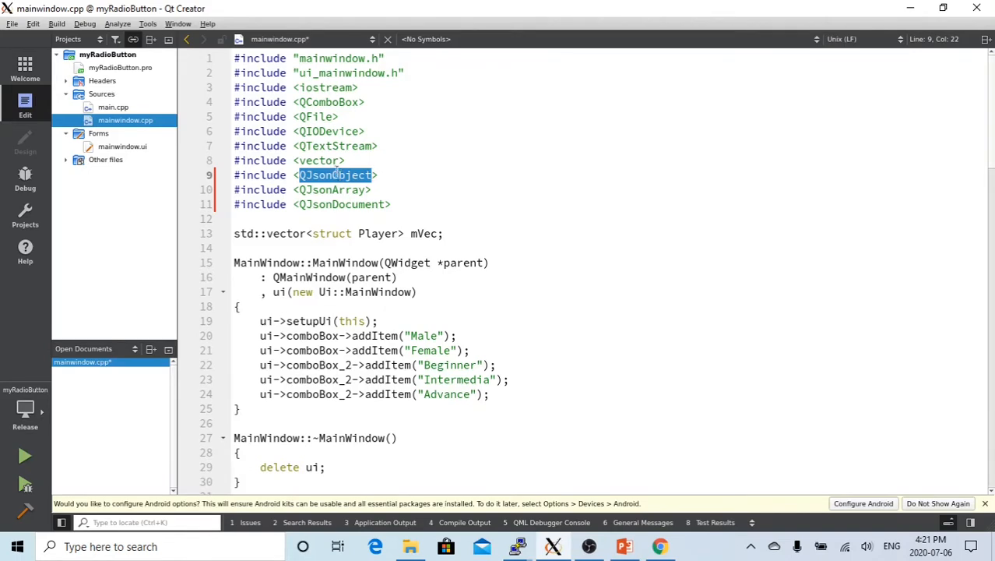
Step: Replace struct Player with QJsonObject in the std::vector mVec declaration
{"action": "left_click", "coordinate": [241, 248]}
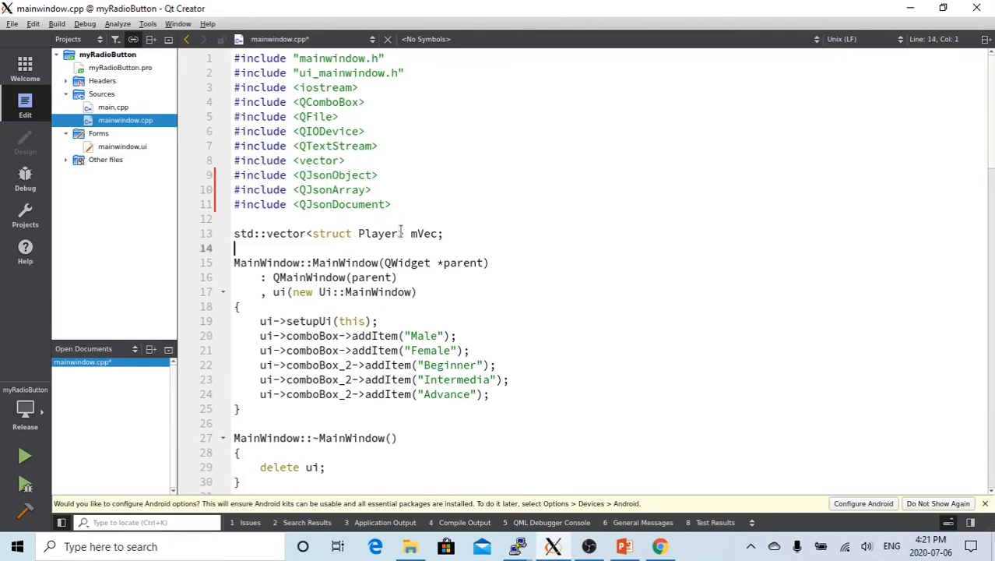
{"action": "double_click", "coordinate": [352, 233]}
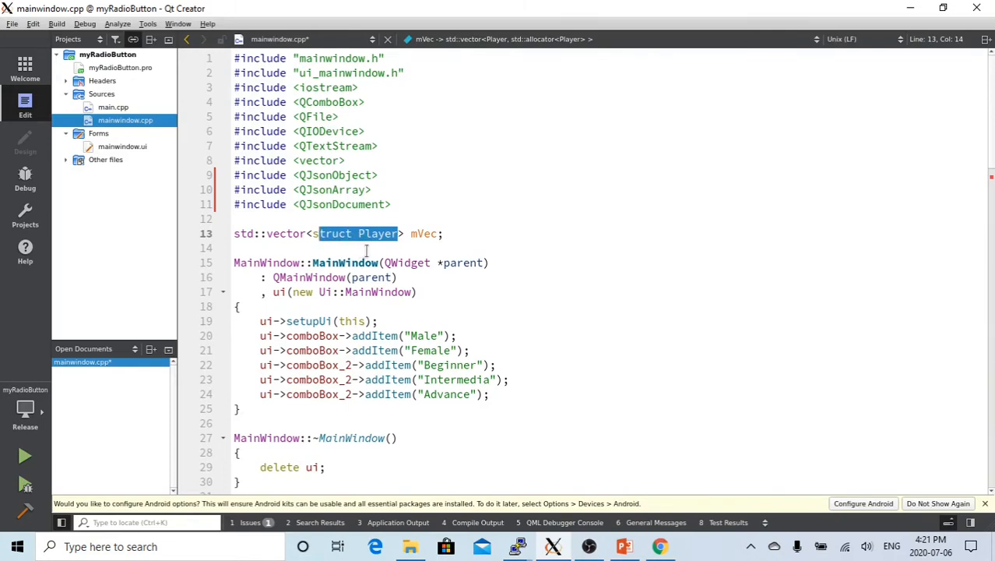
{"action": "type", "text": "QJsonObject"}
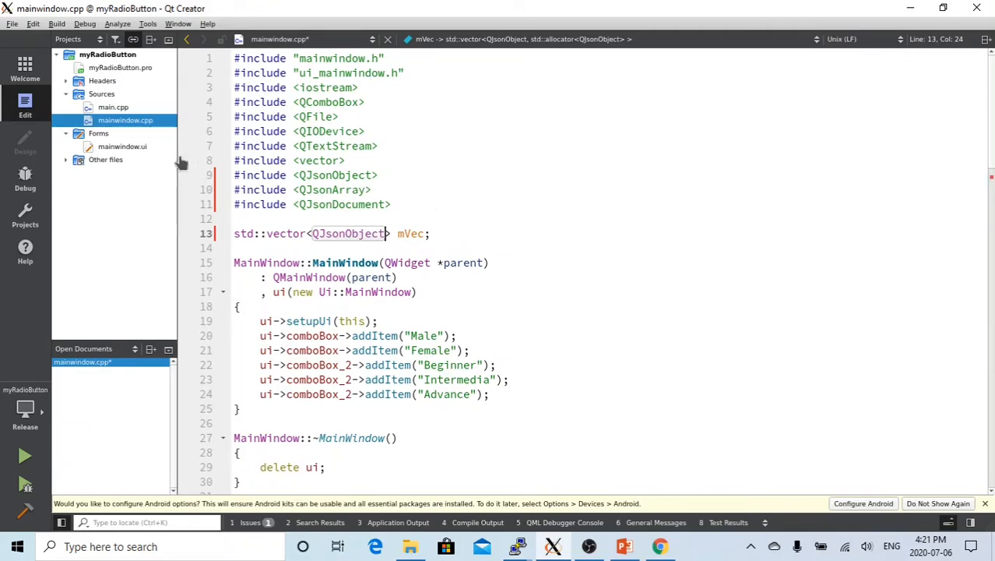
{"action": "scroll", "scroll_direction": "down", "scroll_amount": 3}
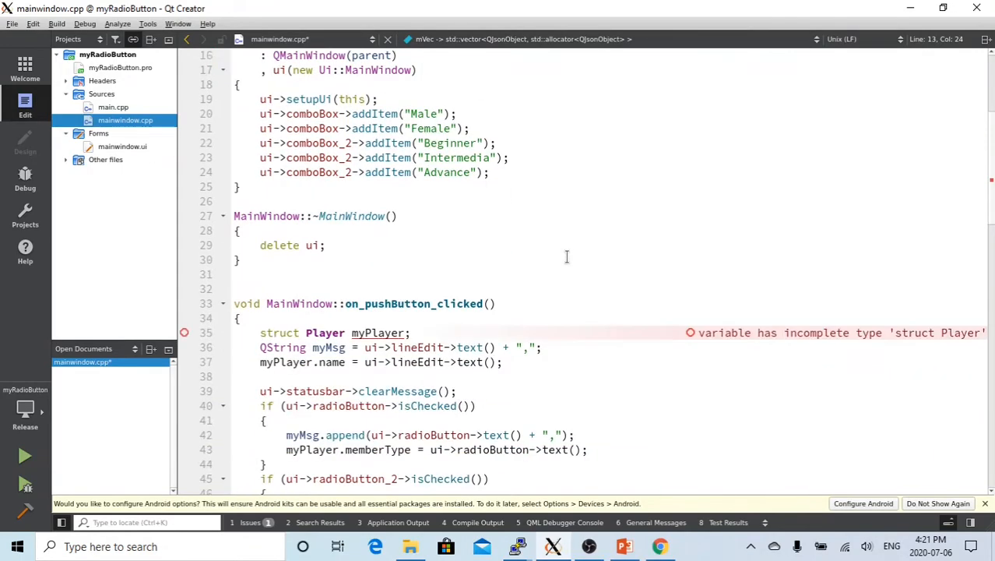
{"action": "mouse_move", "coordinate": [423, 303]}
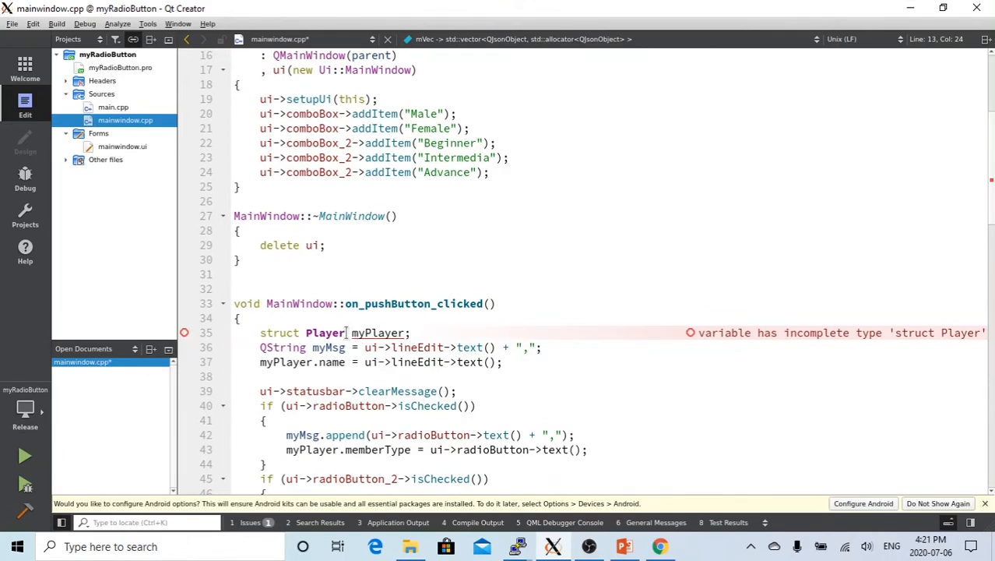
Step: Declare myPlayer as a QJsonObject and assign the name via myPlayer["name"]
{"action": "double_click", "coordinate": [325, 332]}
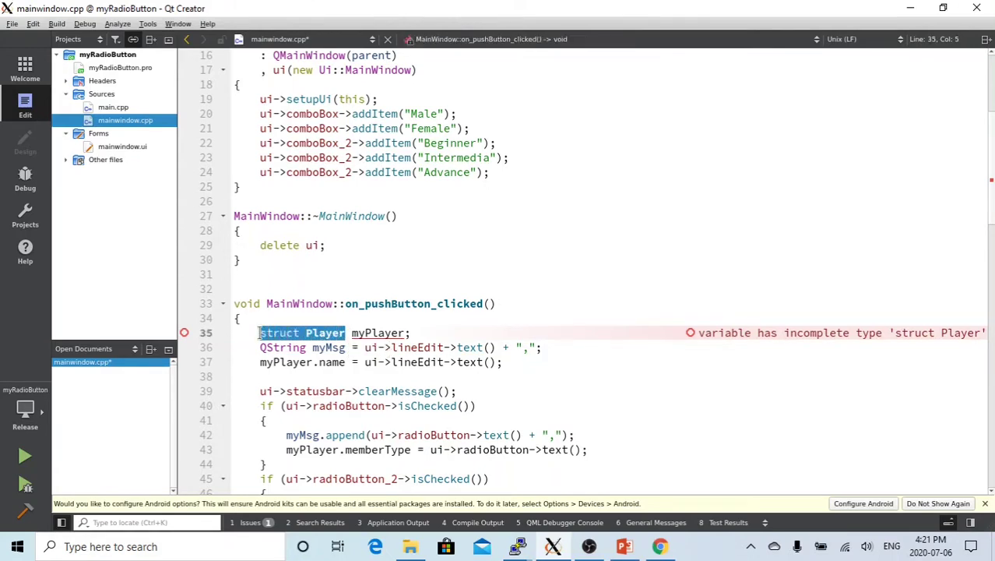
{"action": "type", "text": "QJsonObject"}
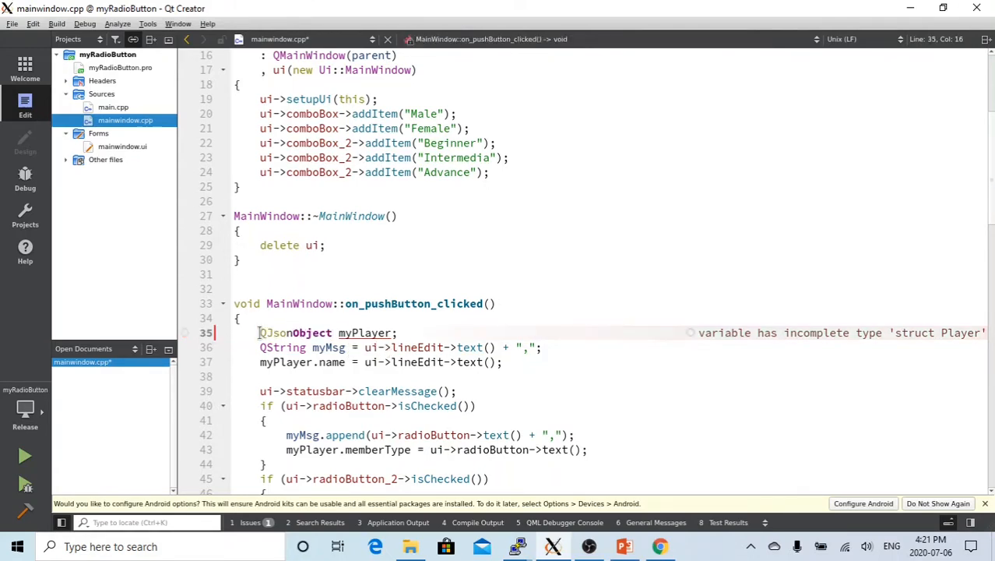
{"action": "type", "text": "QJsonObject"}
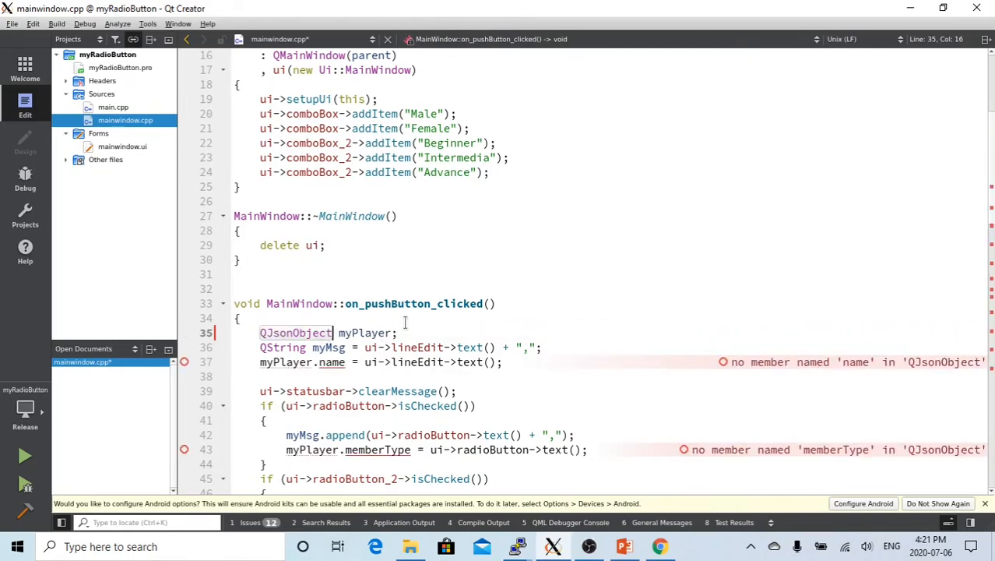
{"action": "left_click", "coordinate": [319, 361]}
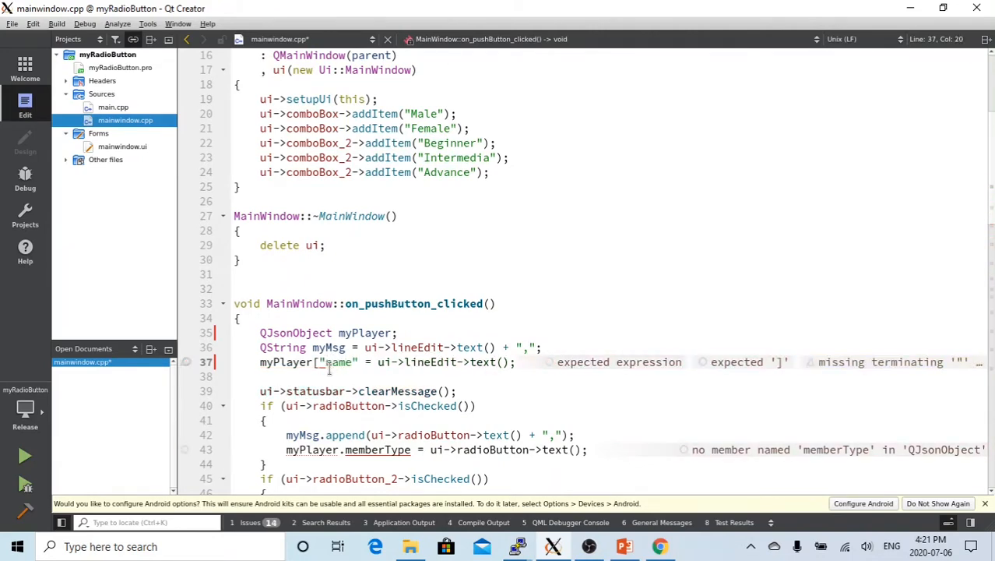
{"action": "type", "text": "\""}
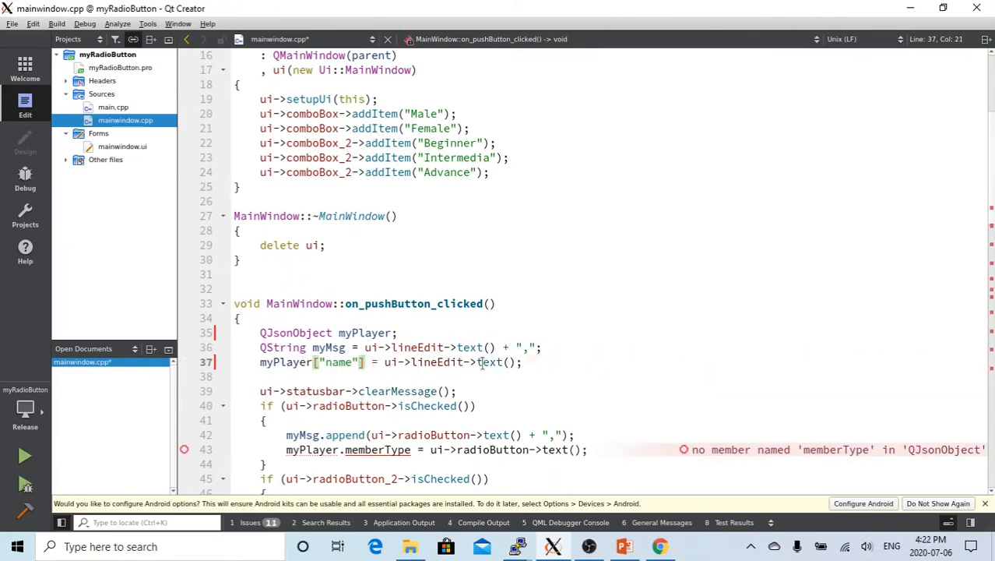
{"action": "scroll", "scroll_direction": "down", "scroll_amount": 3}
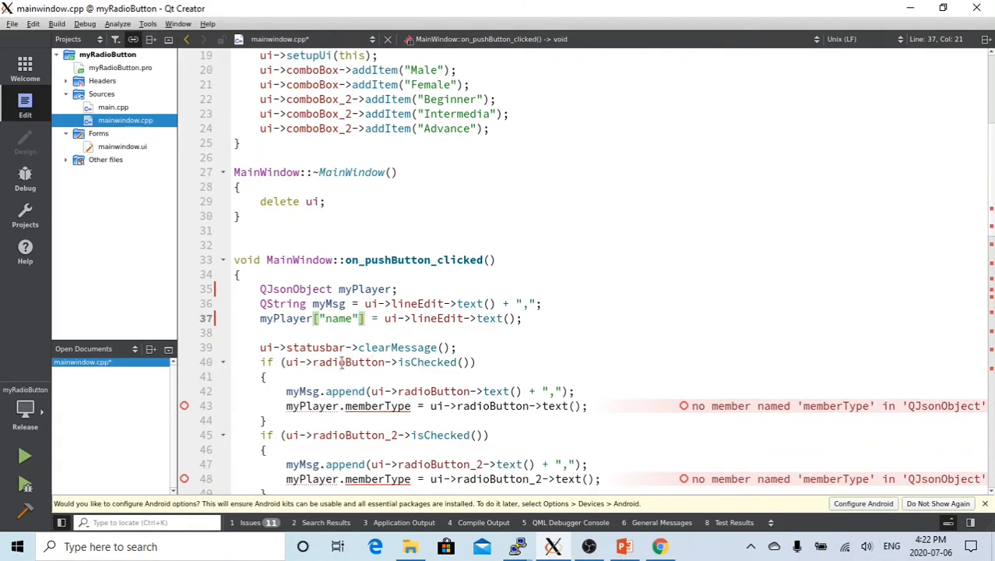
{"action": "left_click", "coordinate": [122, 146]}
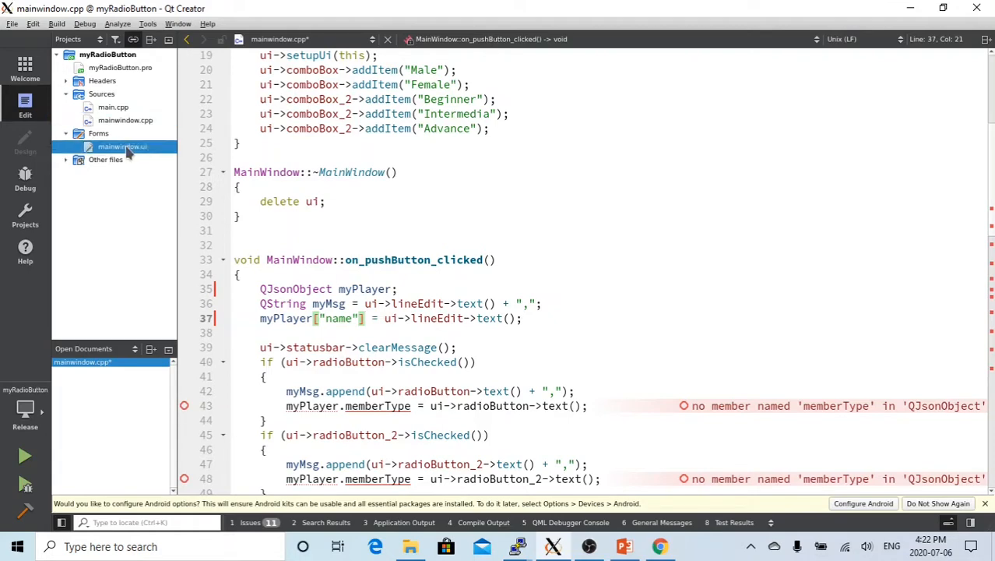
{"action": "double_click", "coordinate": [122, 147]}
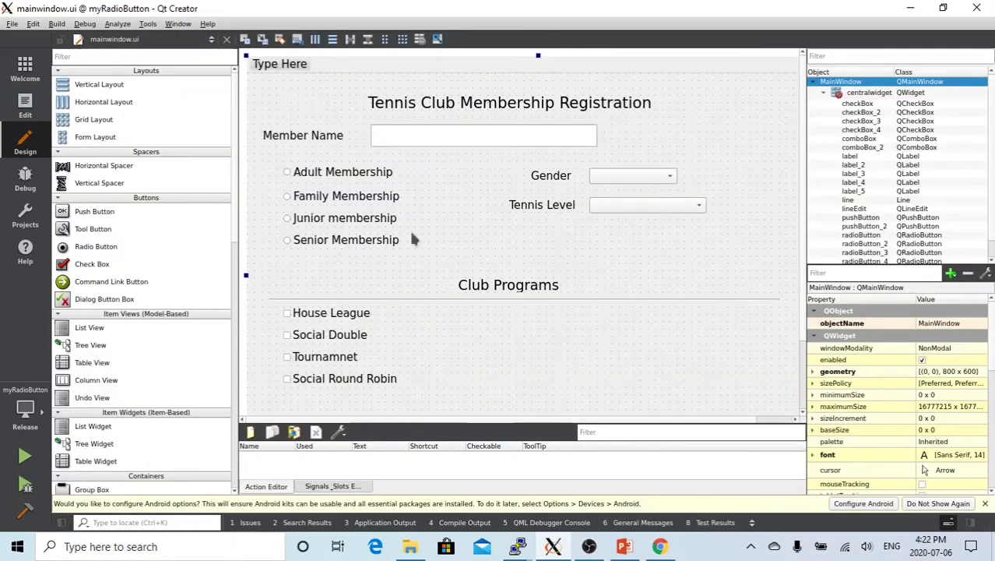
{"action": "mouse_move", "coordinate": [347, 187]}
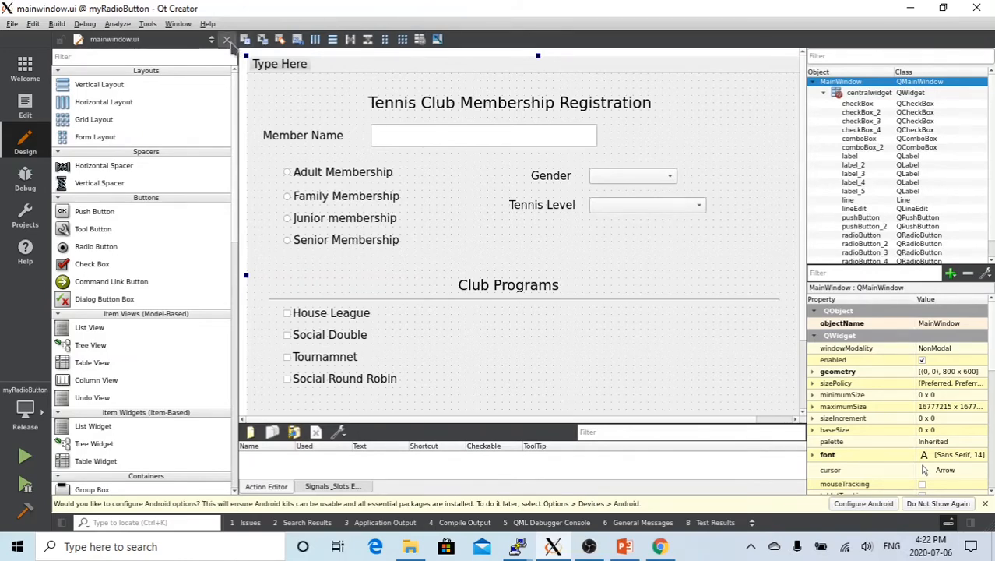
{"action": "left_click", "coordinate": [125, 120]}
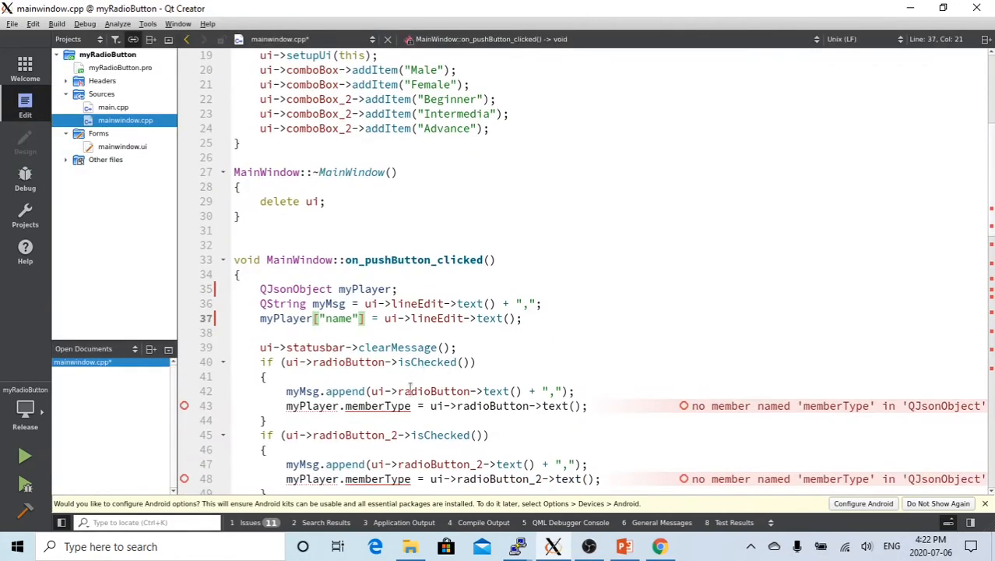
Step: Change myPlayer.memberType to myPlayer["memberType"] on lines 43, 48, 53 and 58
{"action": "left_click", "coordinate": [355, 406]}
{"action": "type", "text": "[\""}
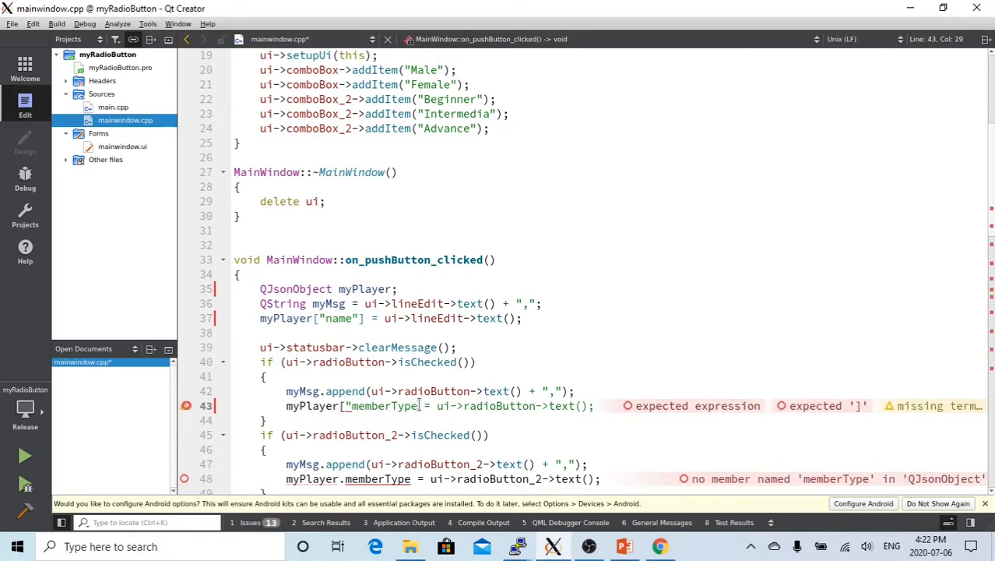
{"action": "type", "text": "]"}
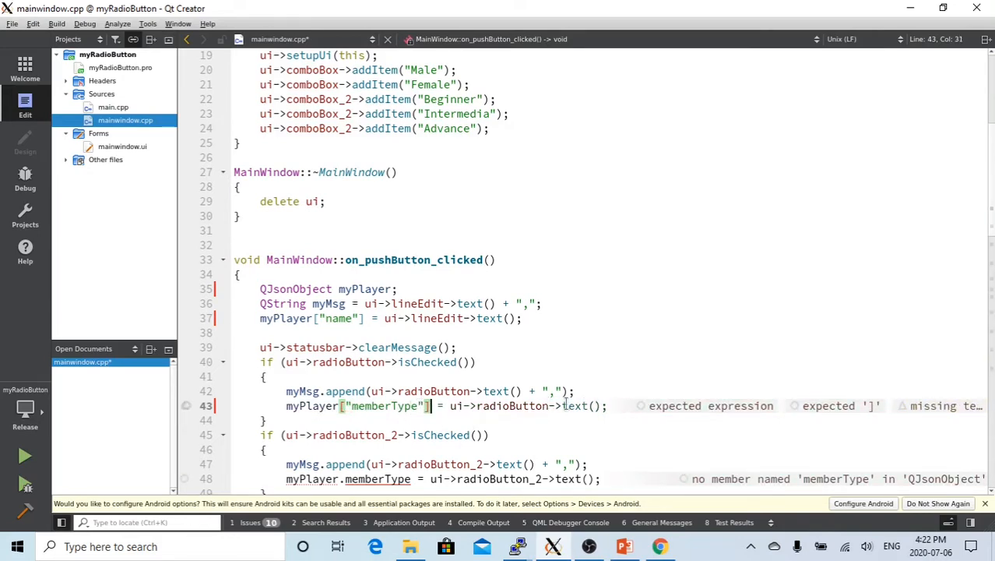
{"action": "scroll", "scroll_direction": "down", "scroll_amount": 3}
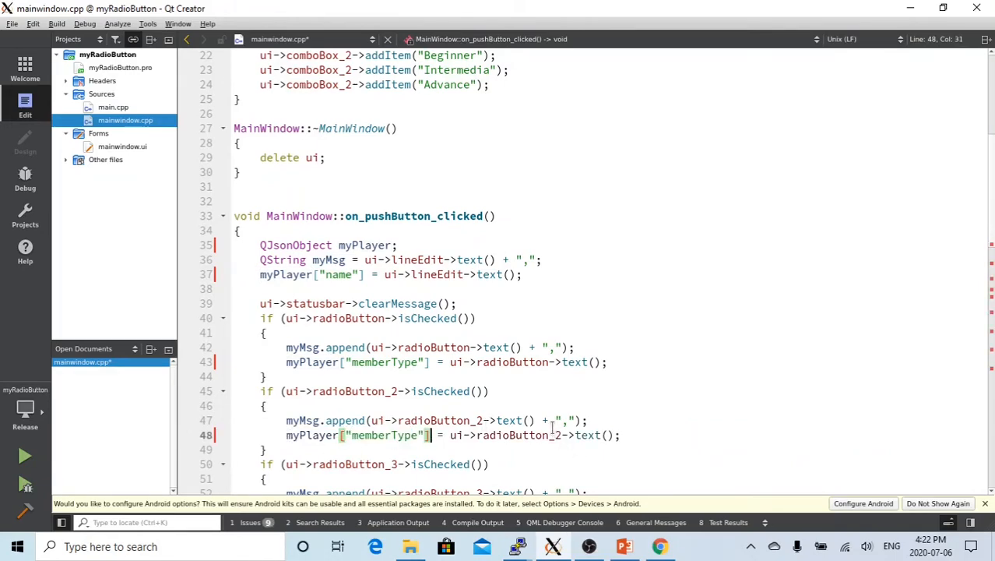
{"action": "scroll", "scroll_direction": "down", "scroll_amount": 3}
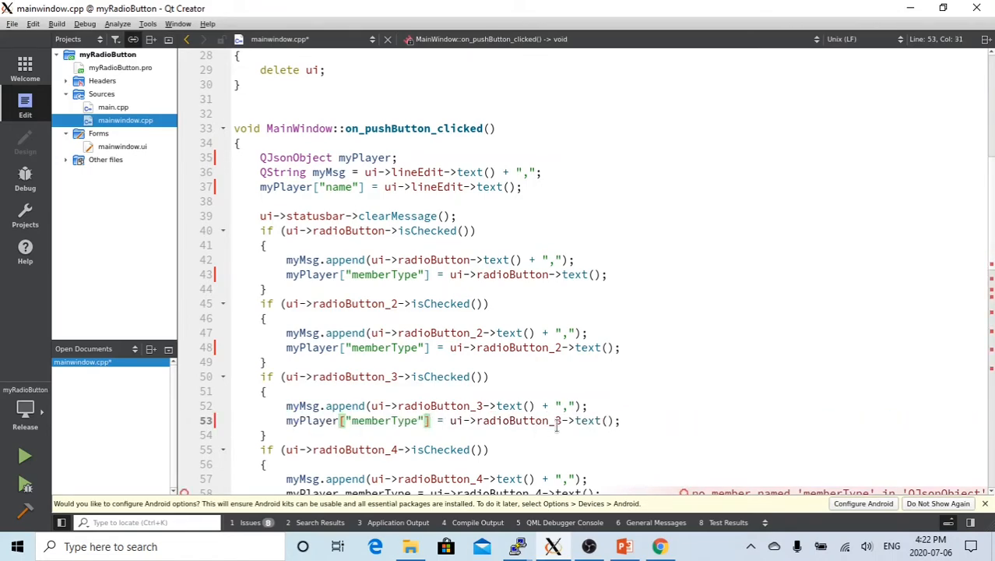
{"action": "scroll", "scroll_direction": "down", "scroll_amount": 3}
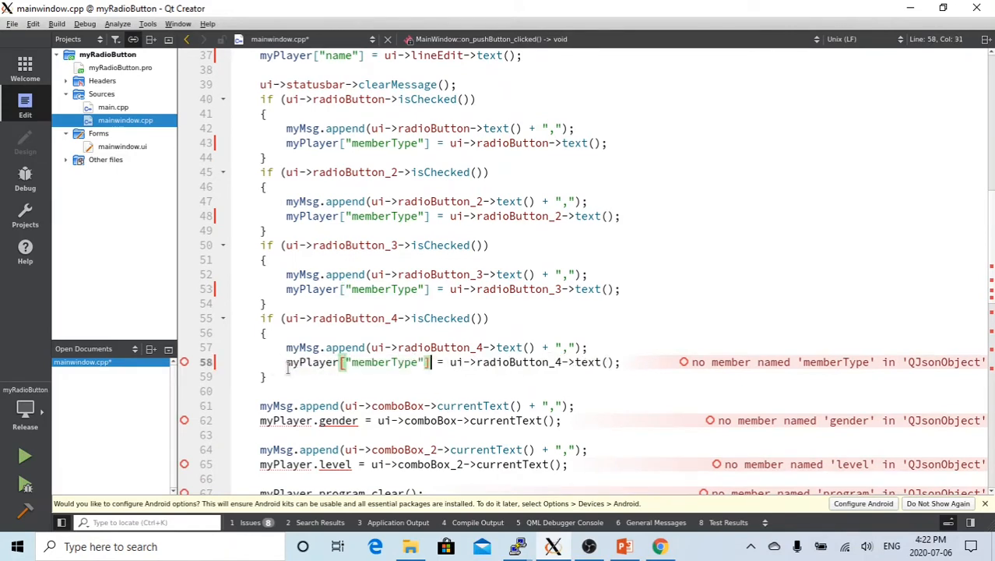
Step: Change myPlayer.gender and myPlayer.level to myPlayer["gender"] and myPlayer["level"] on lines 62 and 65
{"action": "left_click", "coordinate": [444, 362]}
{"action": "type", "text": "["}
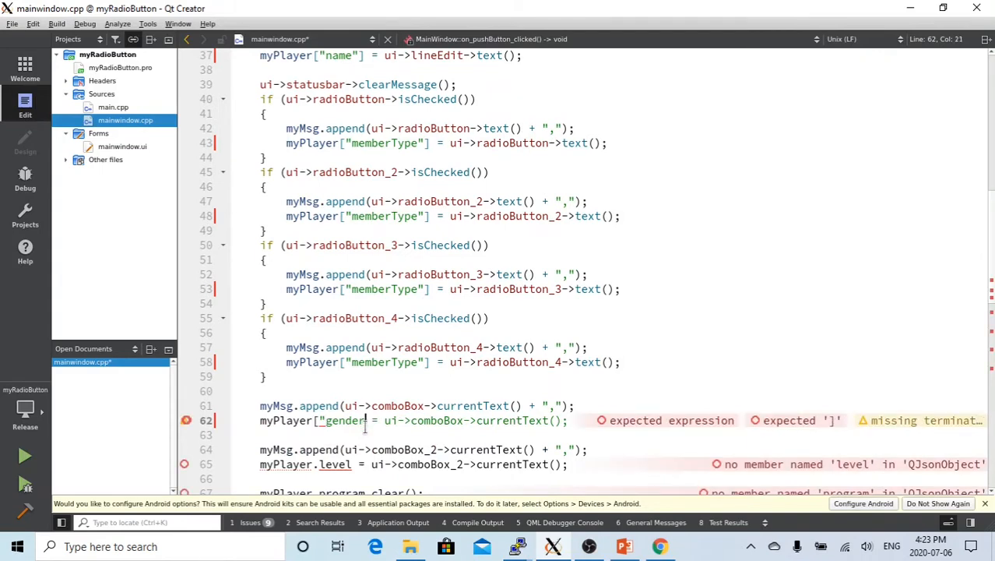
{"action": "type", "text": "\"]"}
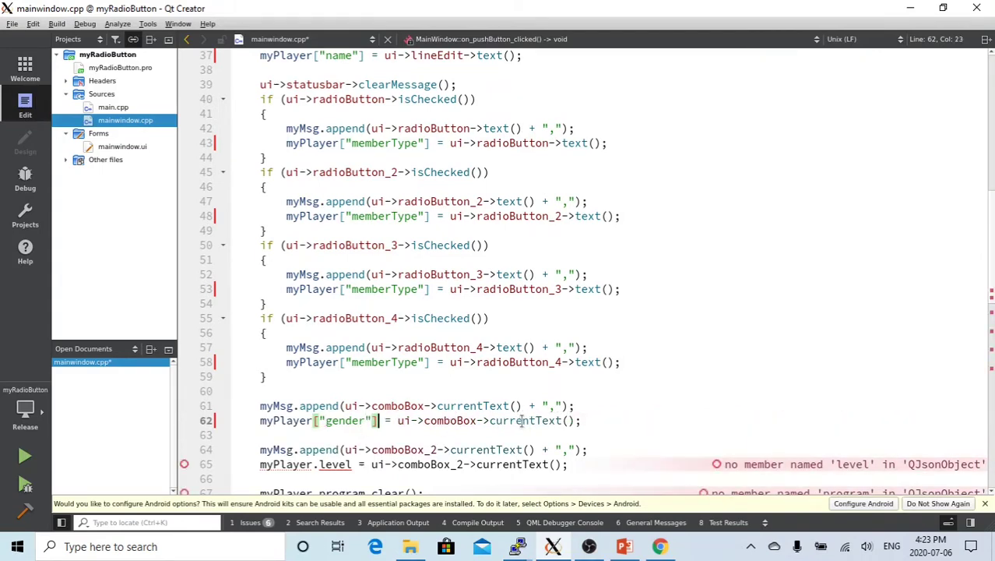
{"action": "scroll", "scroll_direction": "down", "scroll_amount": 3}
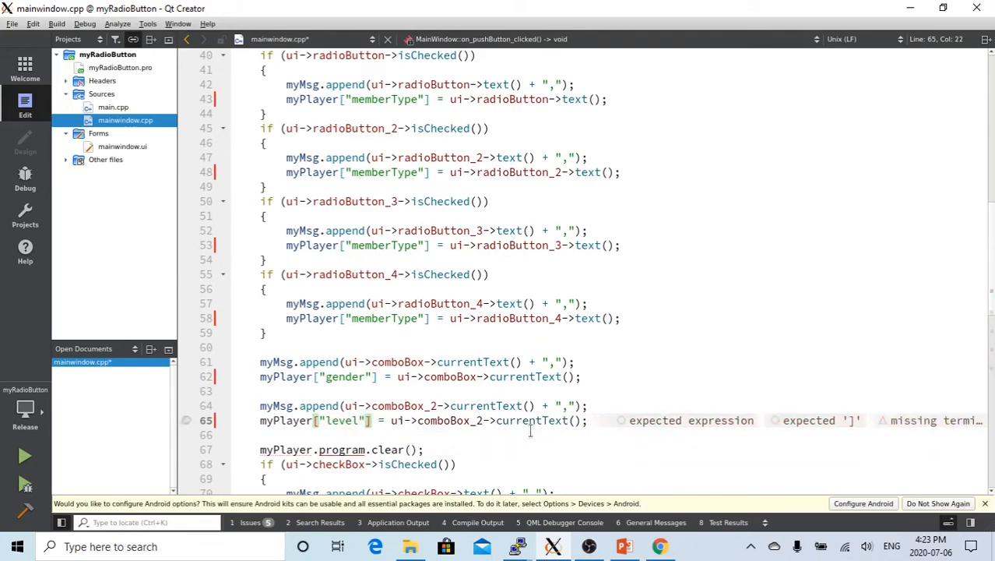
{"action": "scroll", "scroll_direction": "down", "scroll_amount": 3}
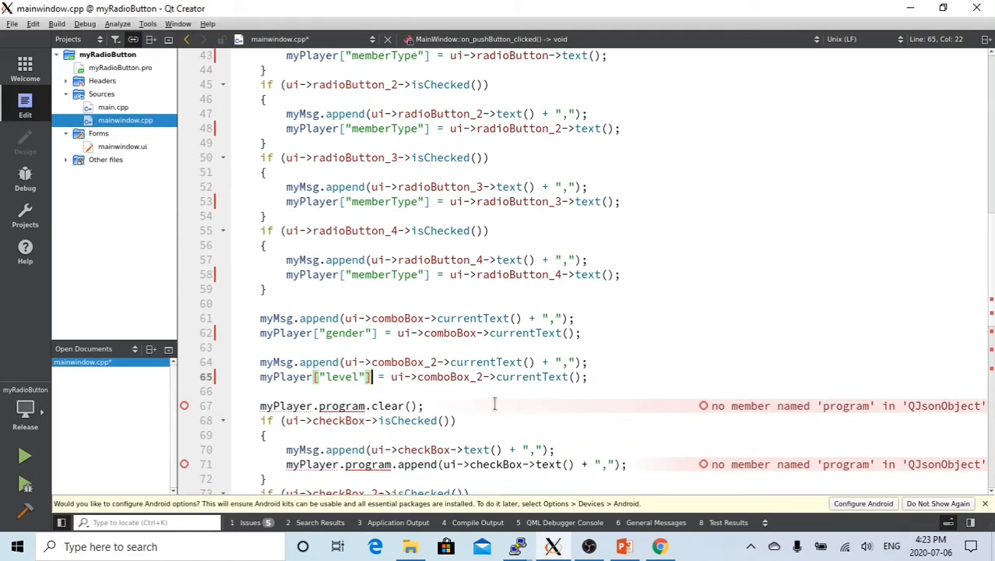
{"action": "scroll", "scroll_direction": "down", "scroll_amount": 3}
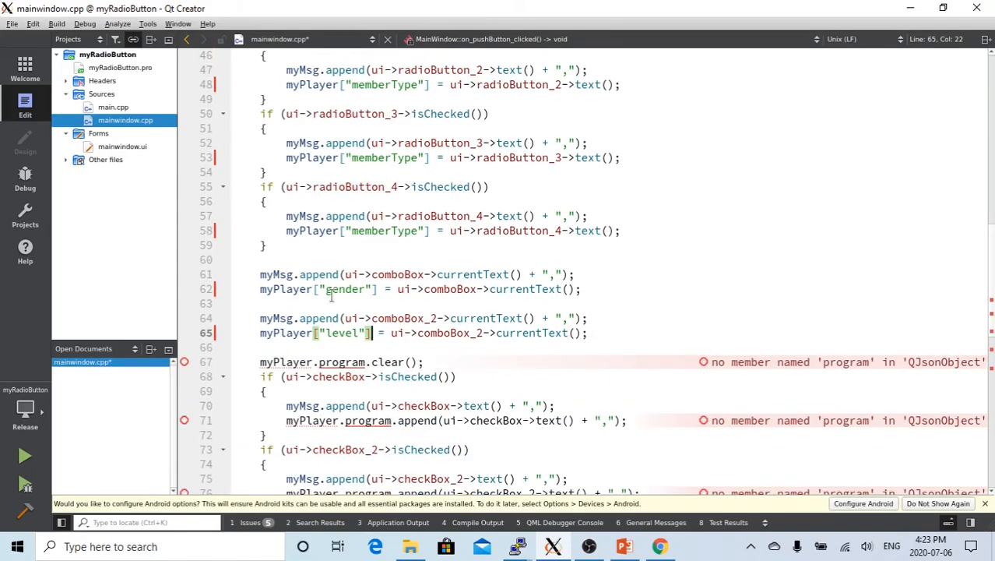
{"action": "scroll", "scroll_direction": "up", "scroll_amount": 3}
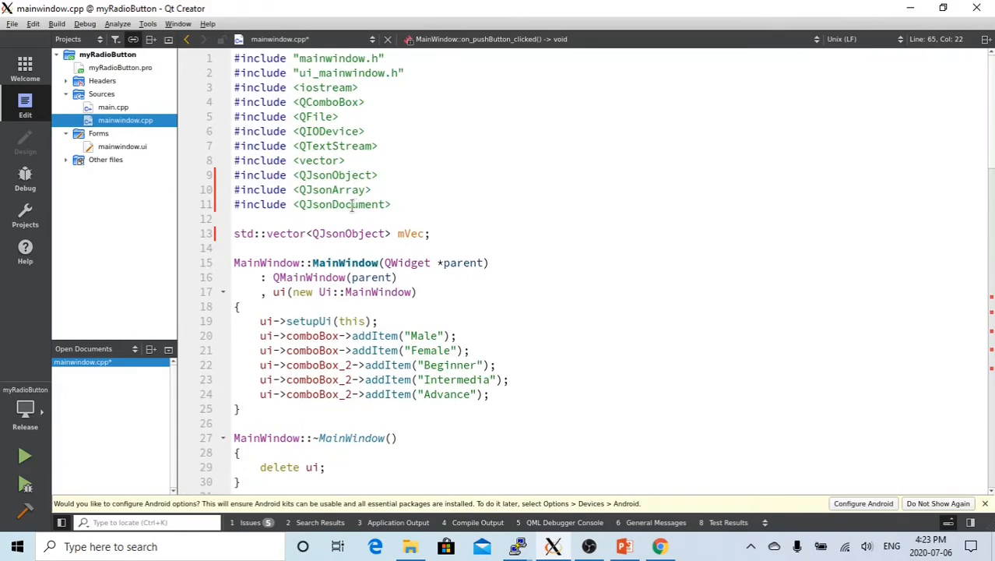
{"action": "left_click", "coordinate": [122, 147]}
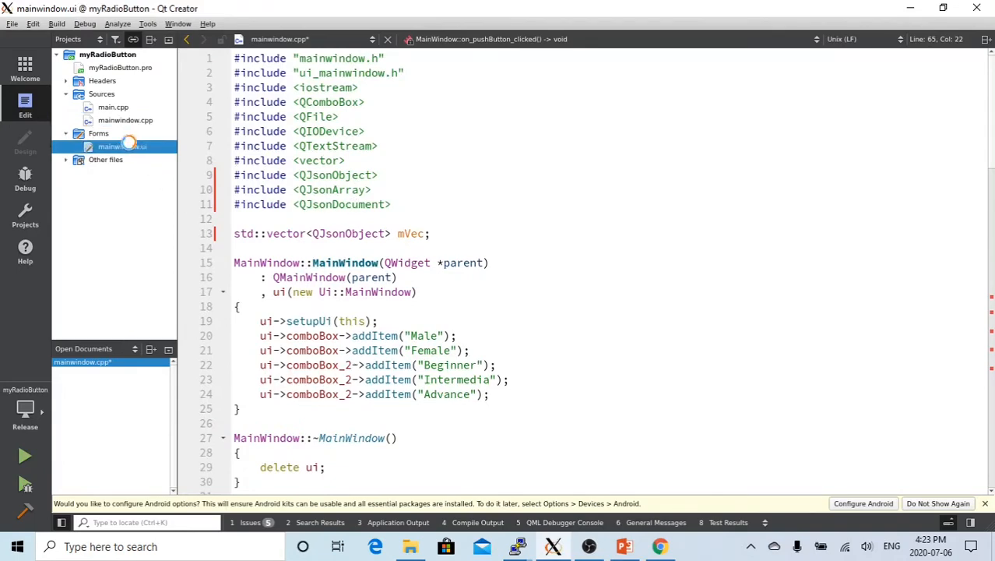
{"action": "double_click", "coordinate": [121, 146]}
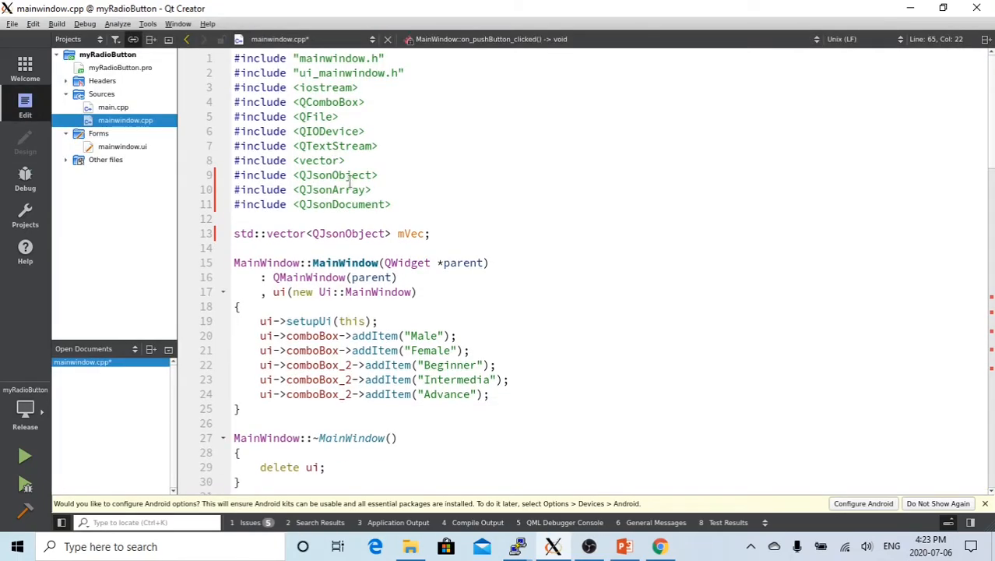
{"action": "double_click", "coordinate": [333, 189]}
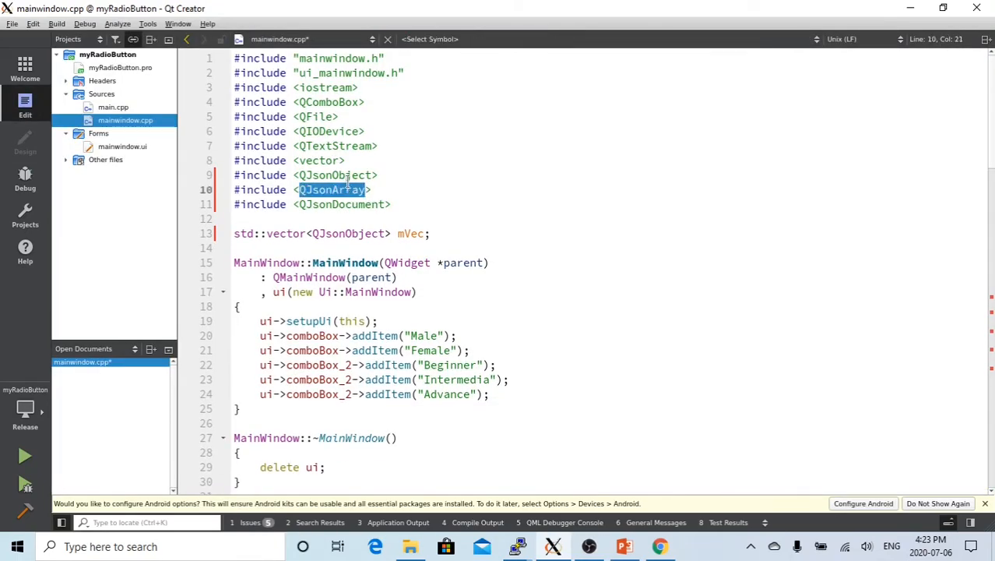
{"action": "scroll", "scroll_direction": "down", "scroll_amount": 3}
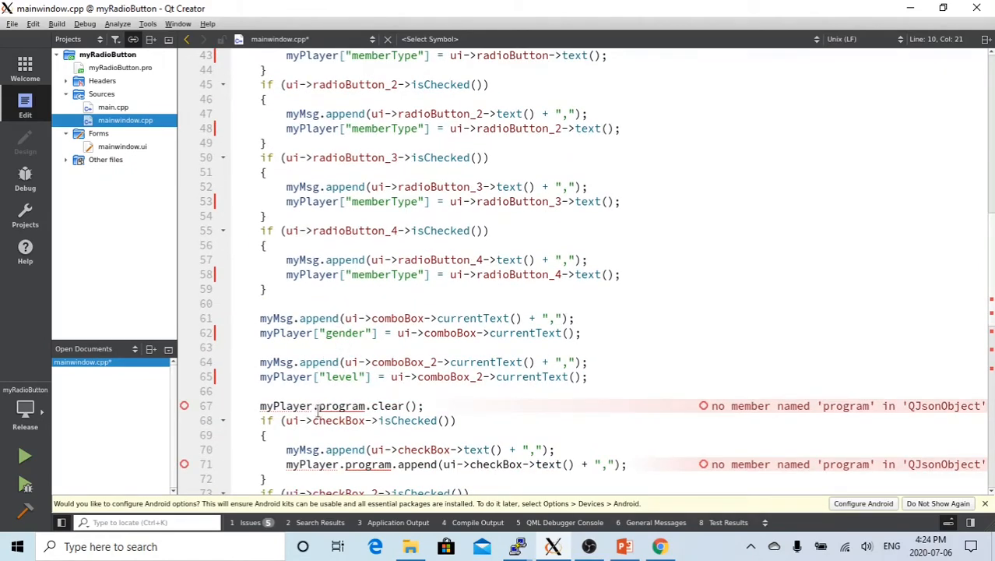
Step: Replace myPlayer.program.clear() on line 67 with 'QJsonArray myProgram;'
{"action": "double_click", "coordinate": [292, 405]}
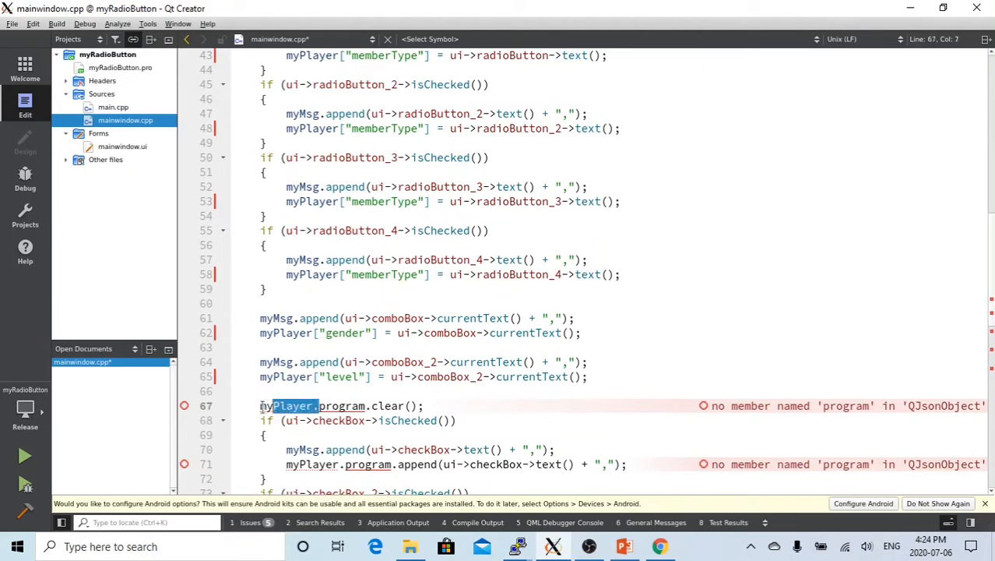
{"action": "left_click", "coordinate": [302, 405]}
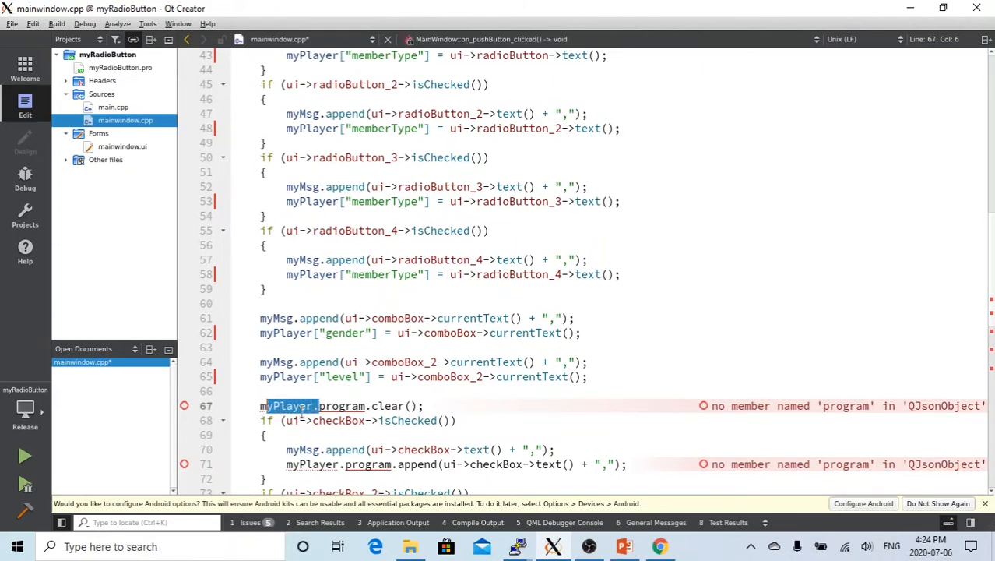
{"action": "type", "text": "QJsonArray"}
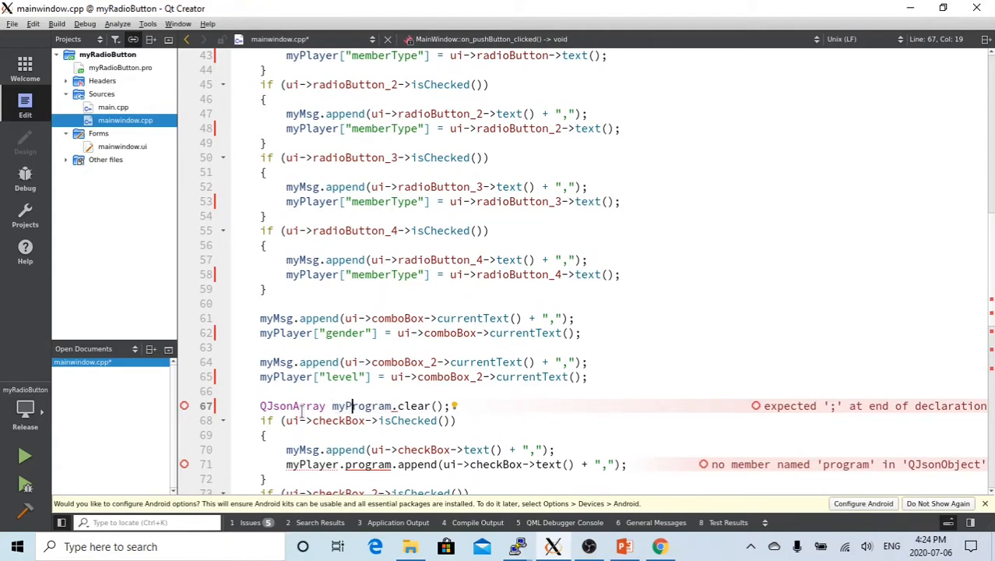
{"action": "double_click", "coordinate": [361, 405]}
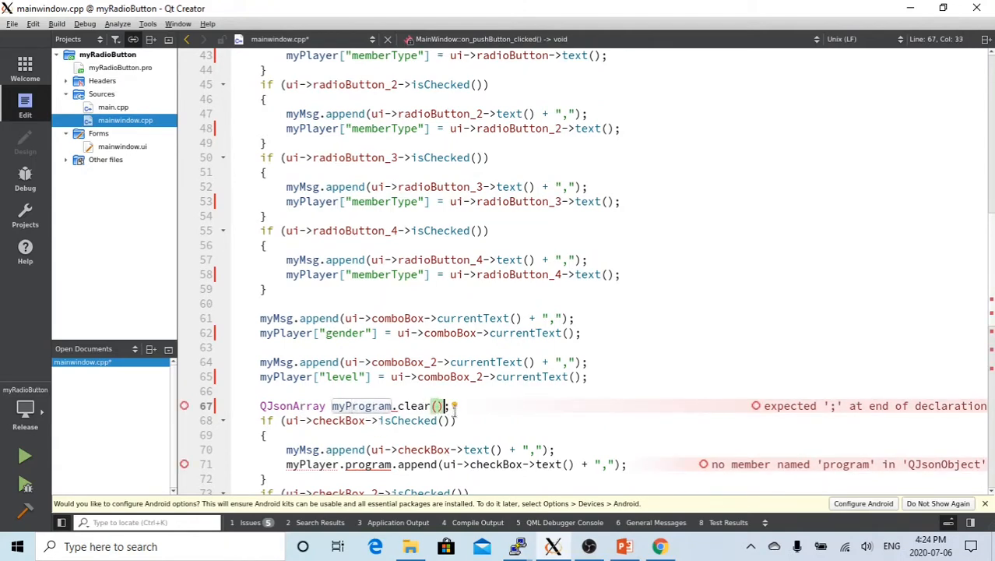
{"action": "double_click", "coordinate": [414, 406]}
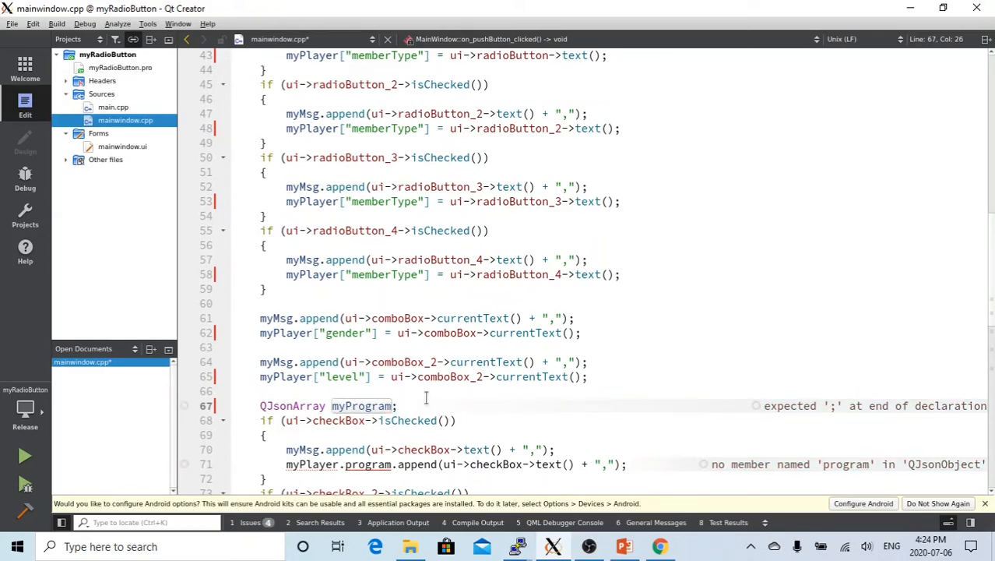
{"action": "scroll", "scroll_direction": "down", "scroll_amount": 3}
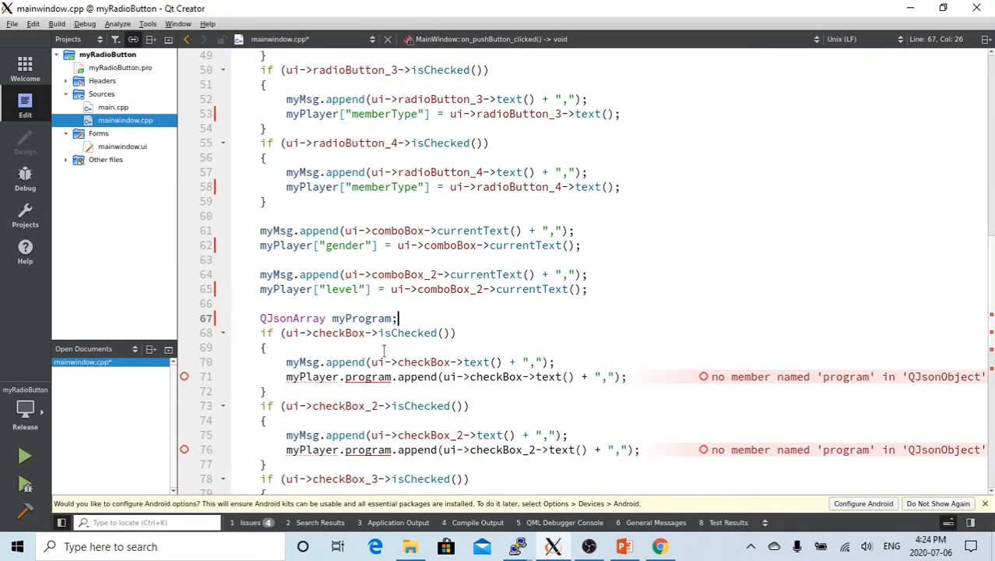
{"action": "mouse_move", "coordinate": [365, 334]}
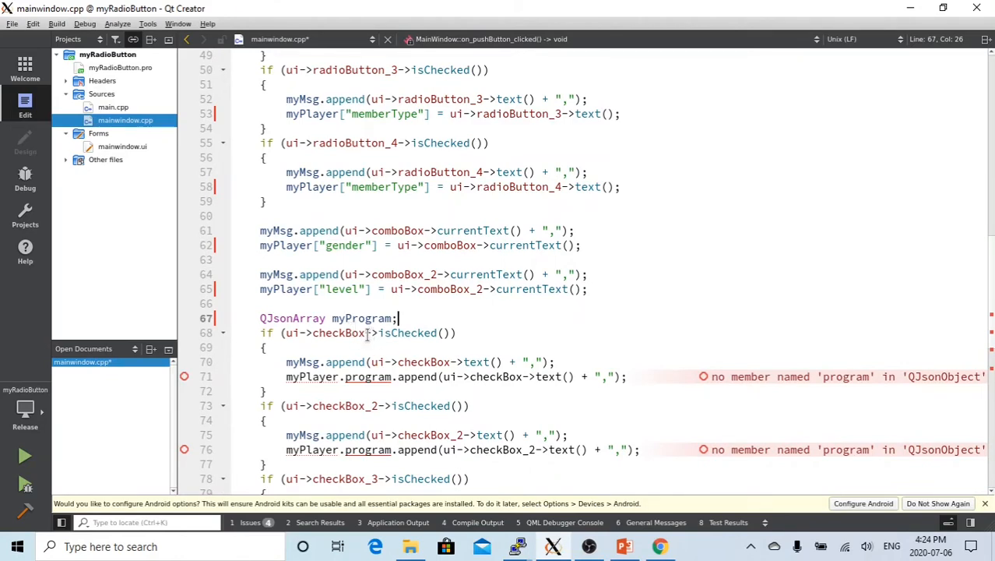
{"action": "mouse_move", "coordinate": [368, 376]}
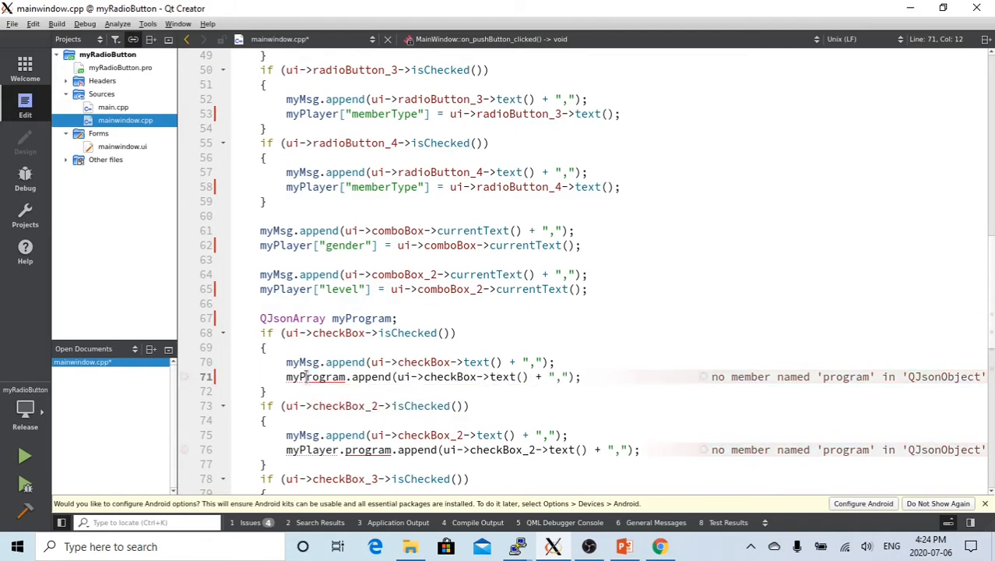
Step: Change the program appends on lines 71, 76, 81 and 86 to myProgram.push_back(checkbox text)
{"action": "double_click", "coordinate": [373, 376]}
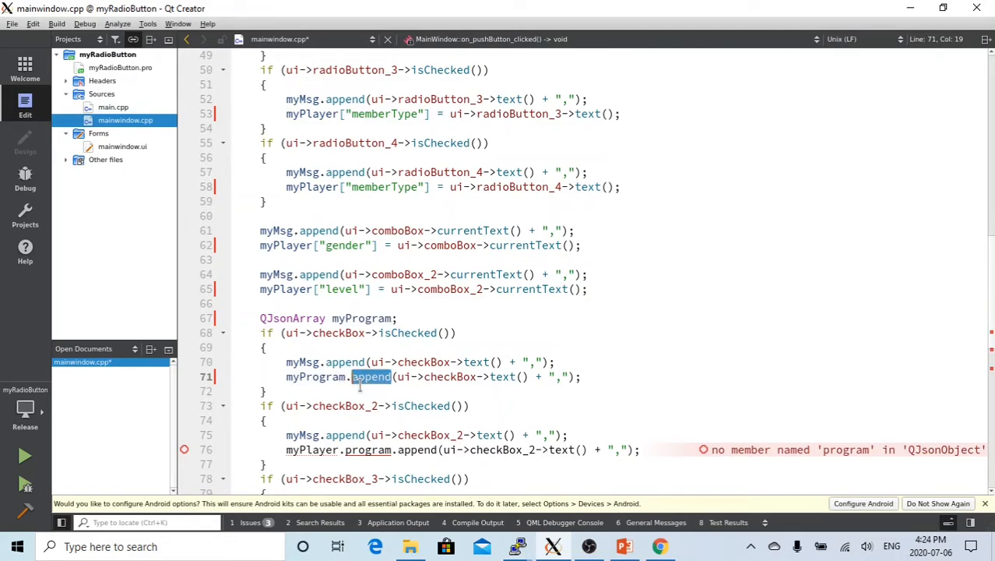
{"action": "type", "text": "push_back"}
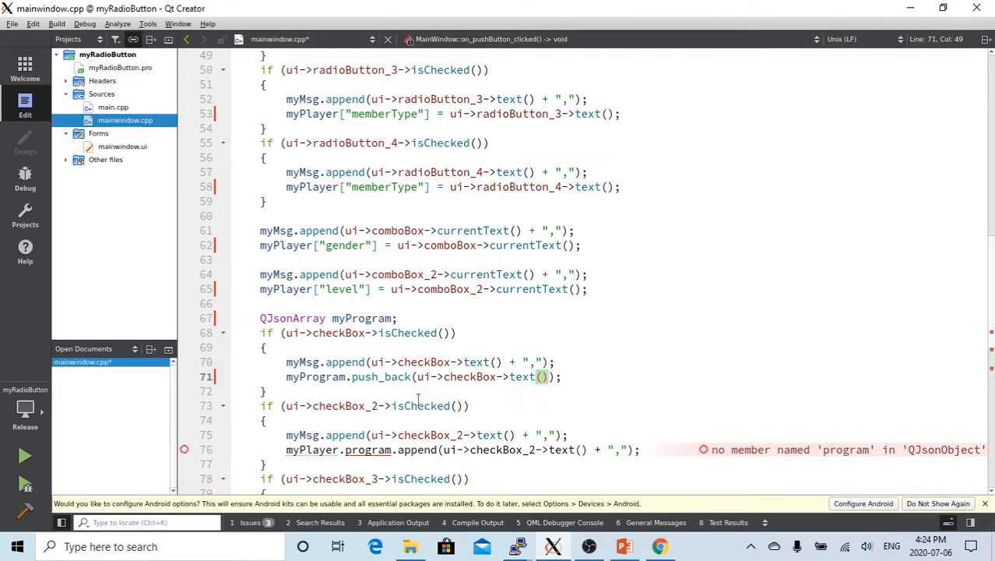
{"action": "scroll", "scroll_direction": "down", "scroll_amount": 3}
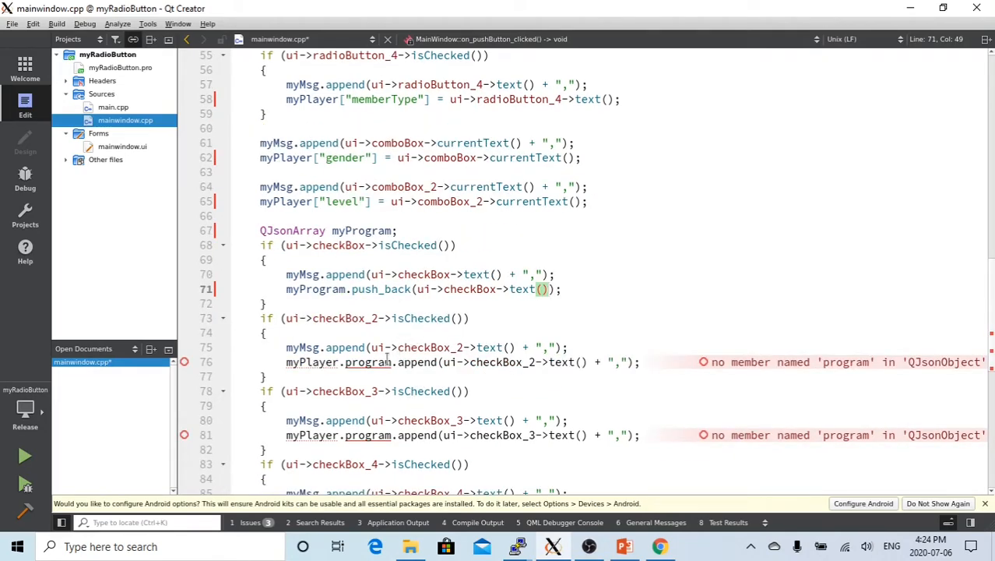
{"action": "left_click", "coordinate": [409, 289]}
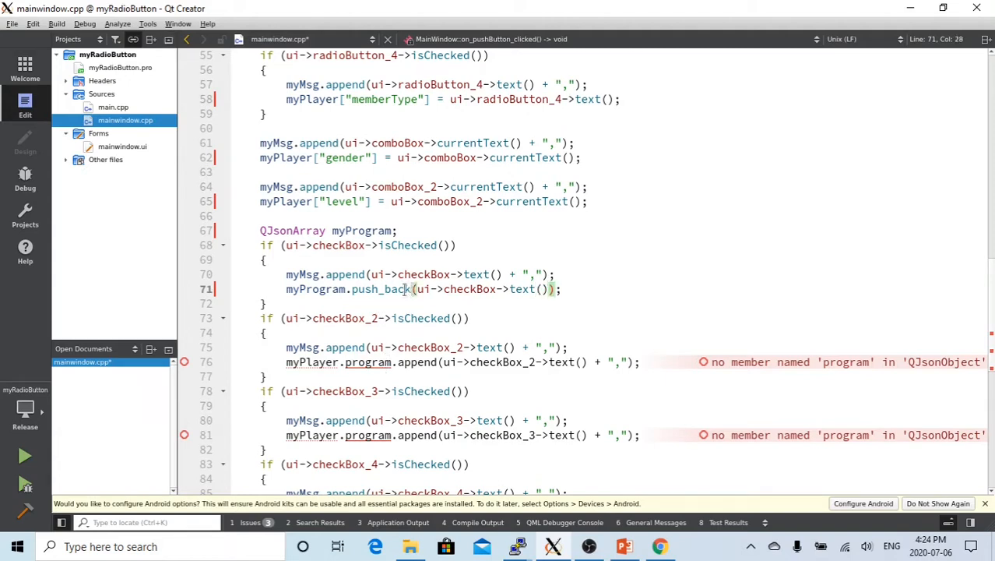
{"action": "double_click", "coordinate": [348, 289]}
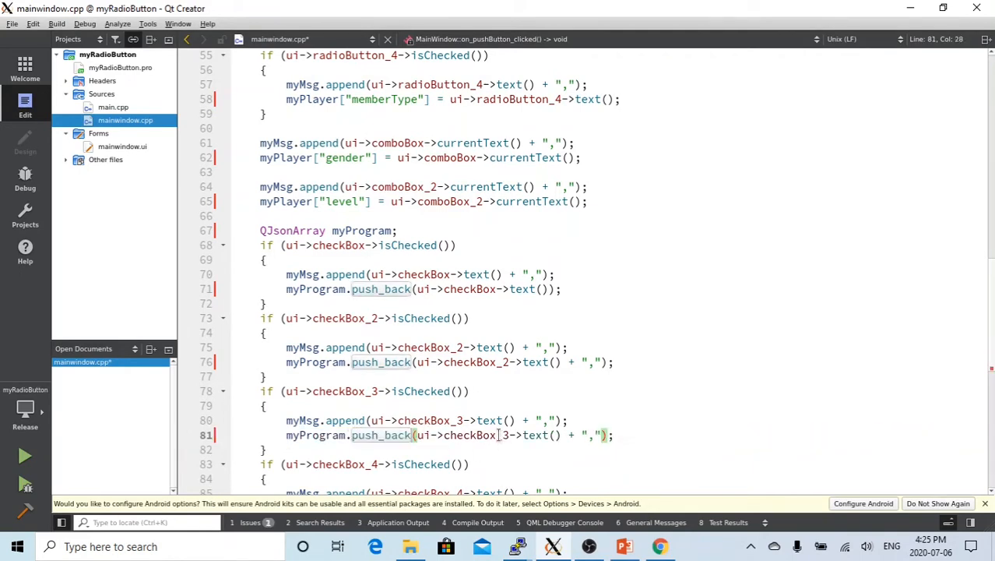
{"action": "scroll", "scroll_direction": "down", "scroll_amount": 3}
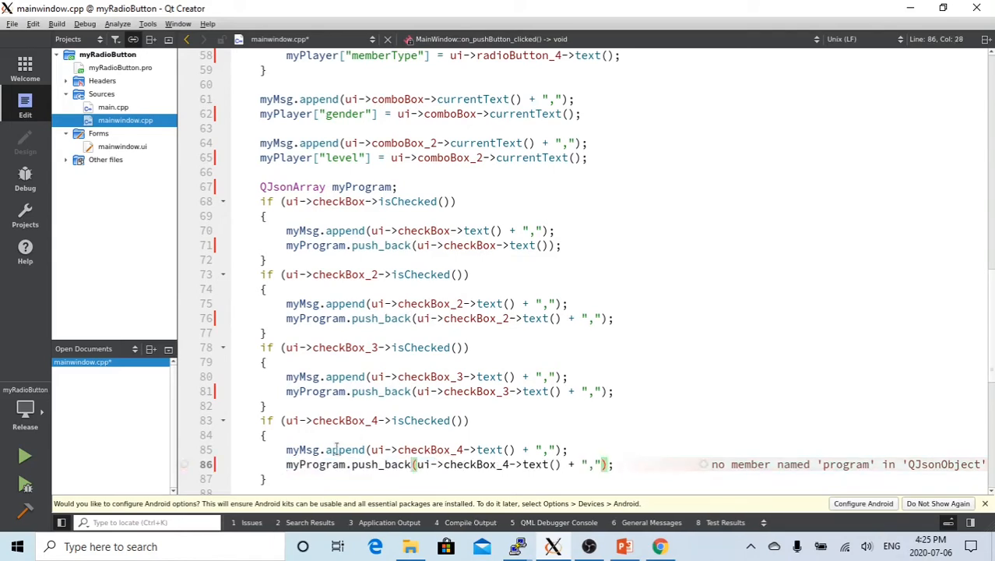
{"action": "left_click", "coordinate": [599, 318]}
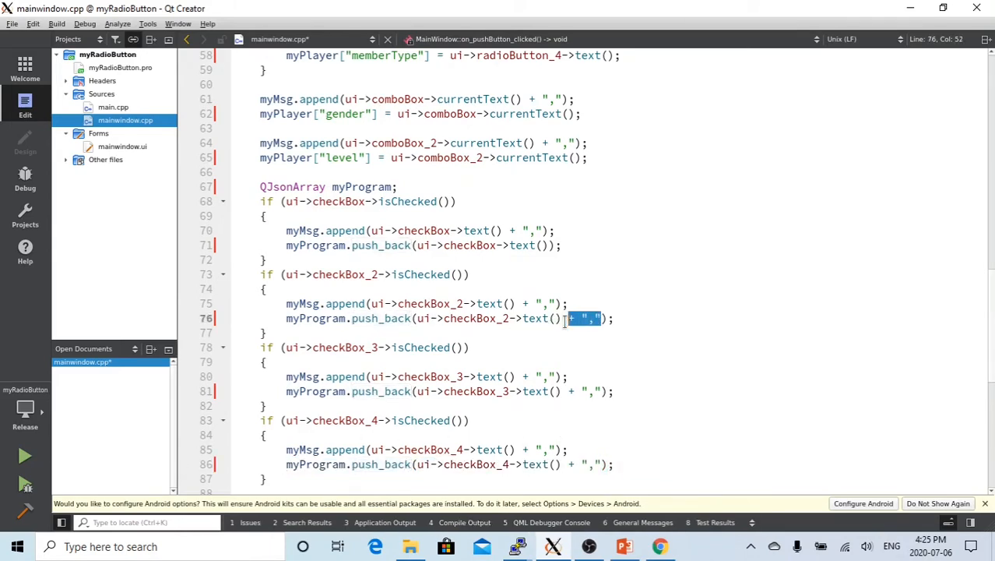
{"action": "key", "text": "Delete"}
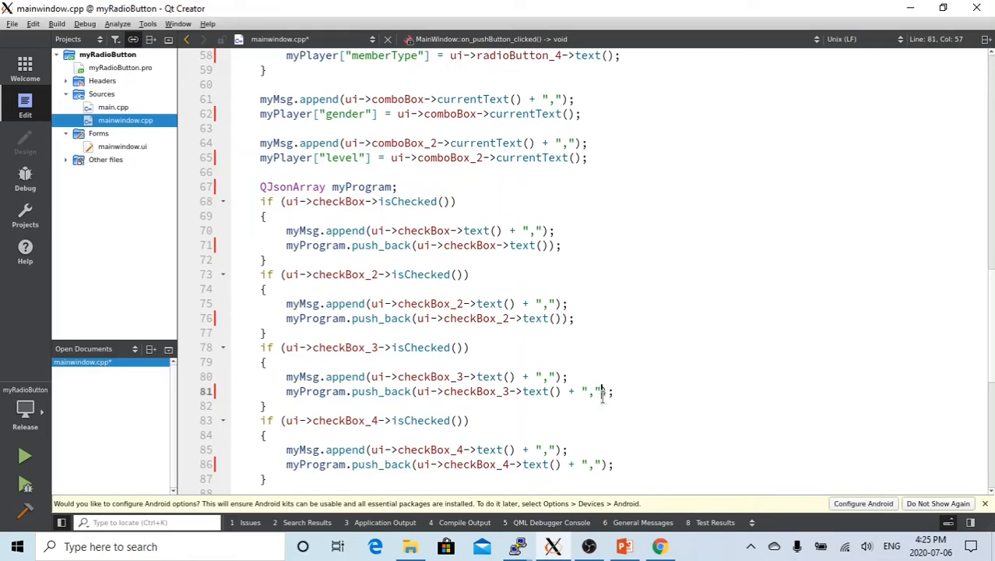
{"action": "left_click_drag", "start_coordinate": [604, 391], "coordinate": [561, 391]}
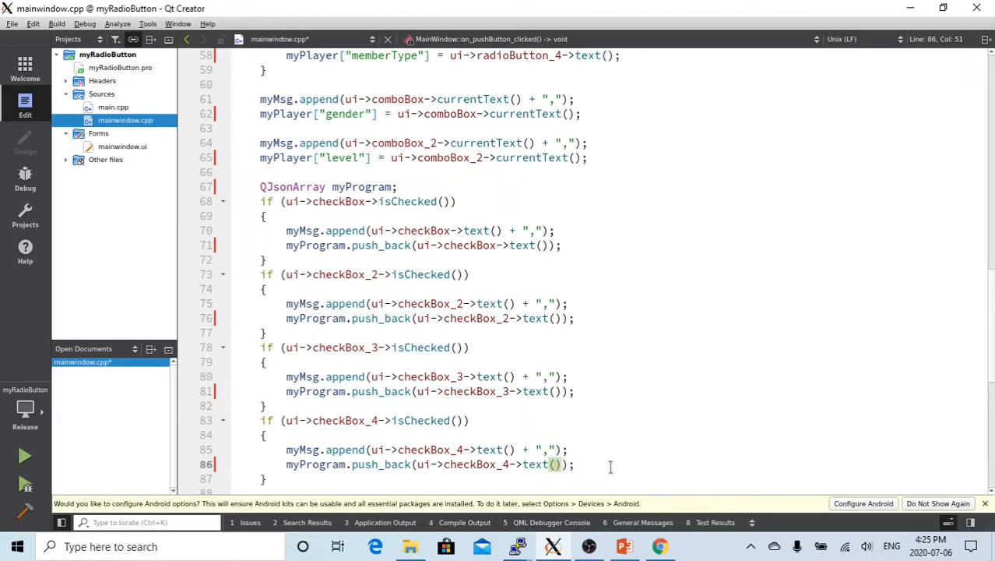
{"action": "scroll", "scroll_direction": "down", "scroll_amount": 3}
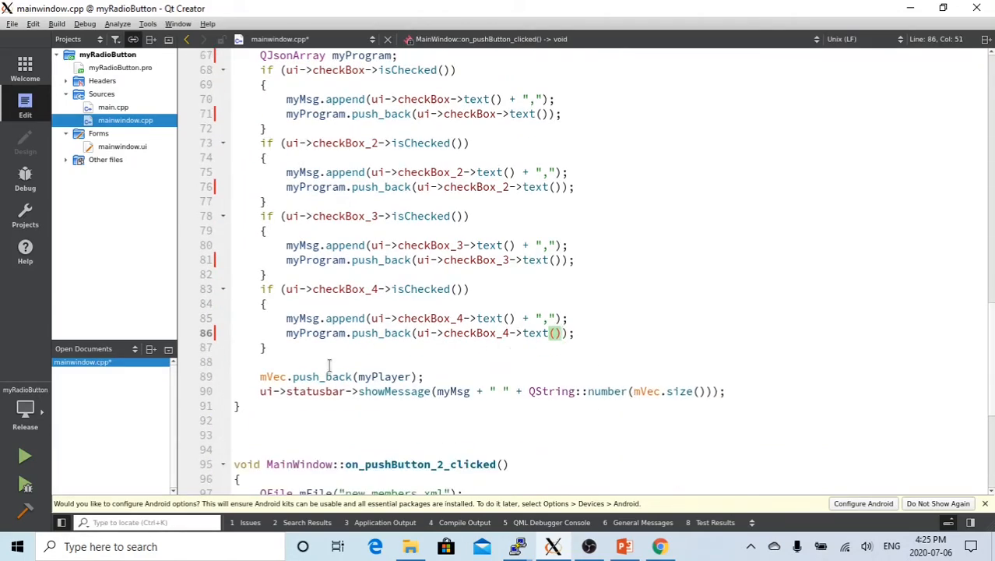
Step: Write myPlayer.insert("program", myProgram); on line 89 above the mVec push_back
{"action": "left_click", "coordinate": [434, 361]}
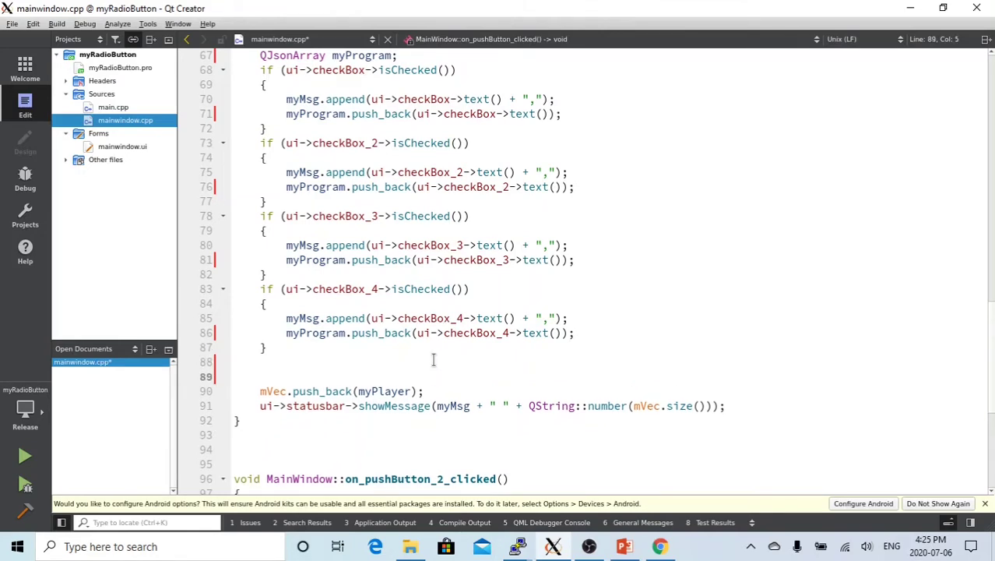
{"action": "type", "text": "myPlayer."}
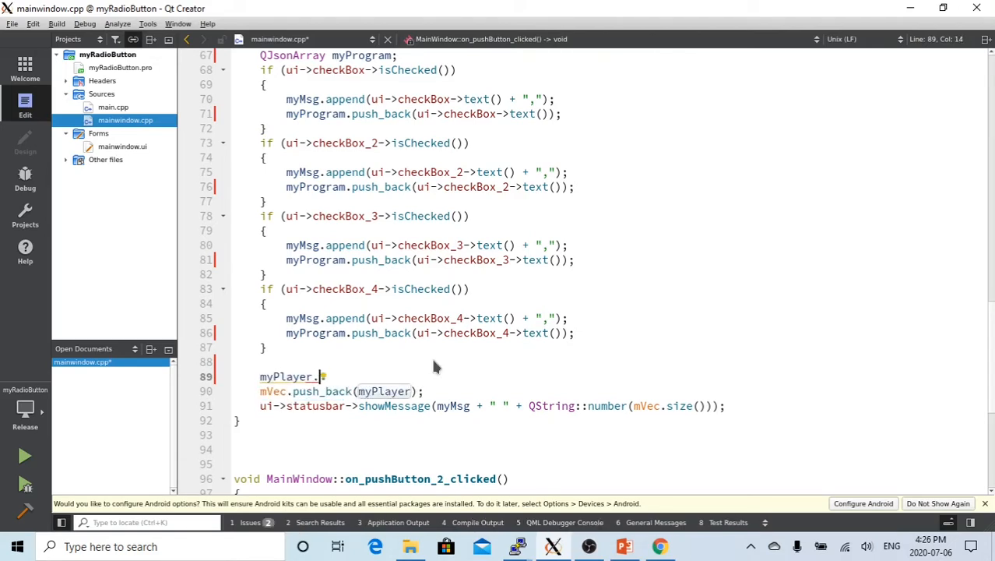
{"action": "type", "text": "insert("}
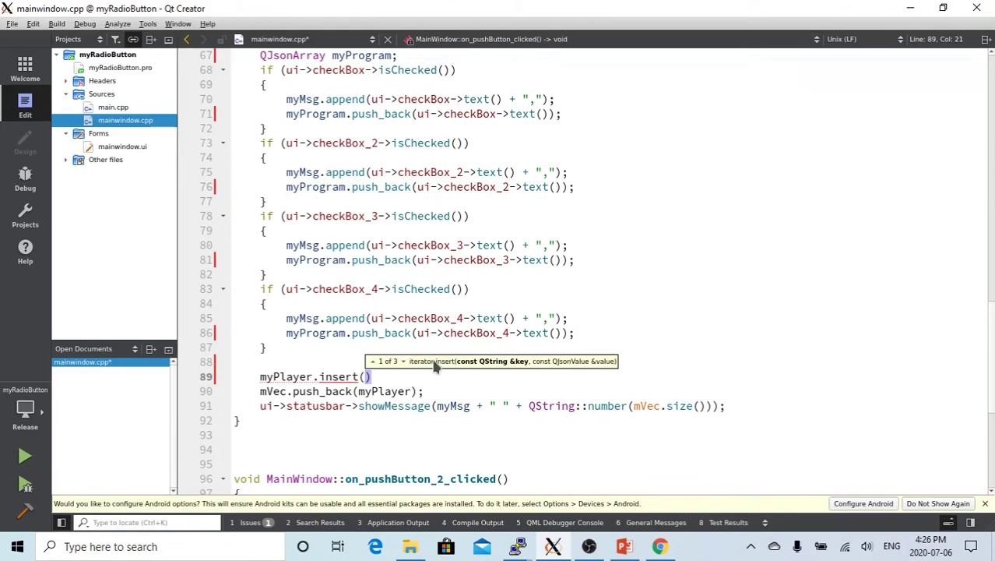
{"action": "type", "text": "\"p"}
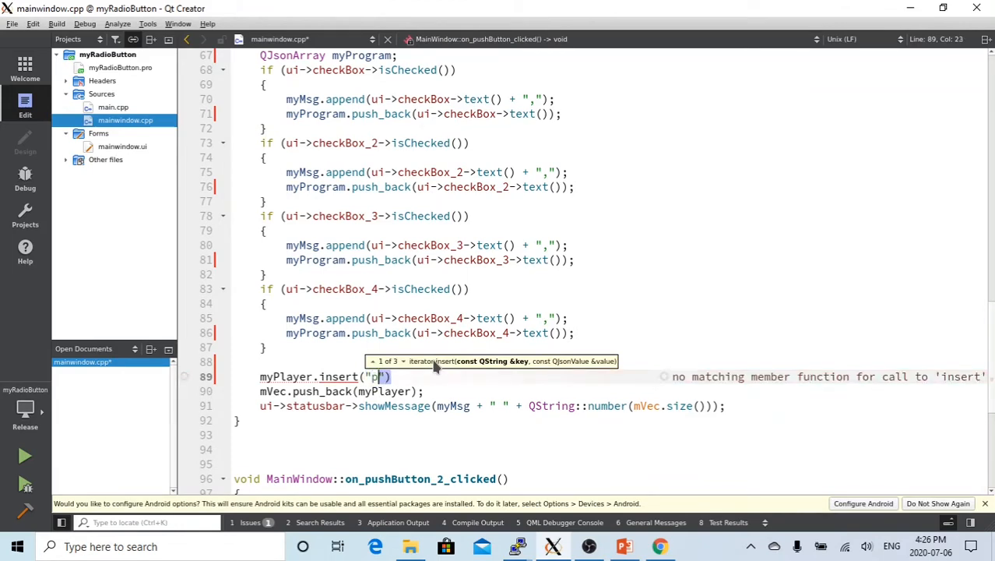
{"action": "type", "text": "rogram"}
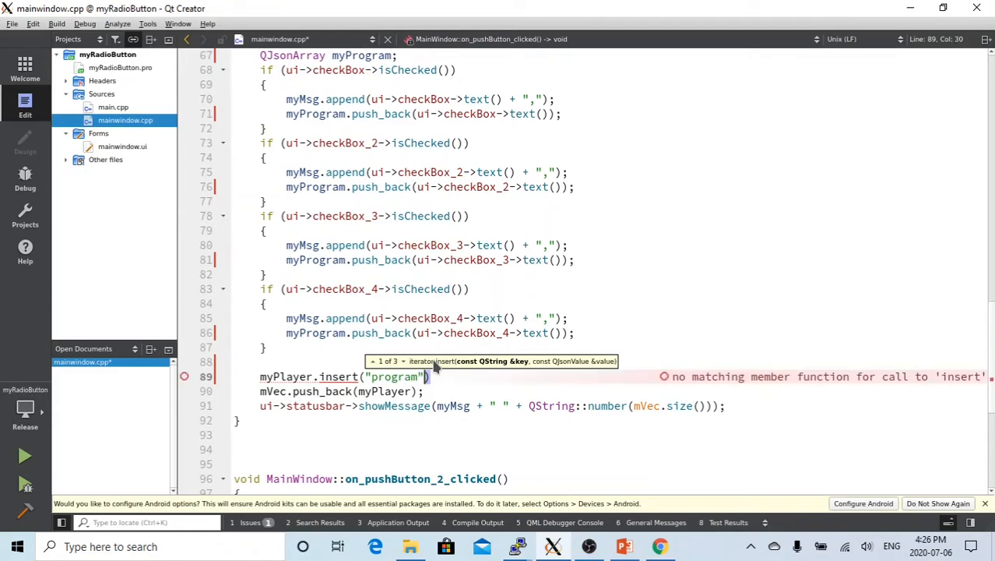
{"action": "type", "text": ","}
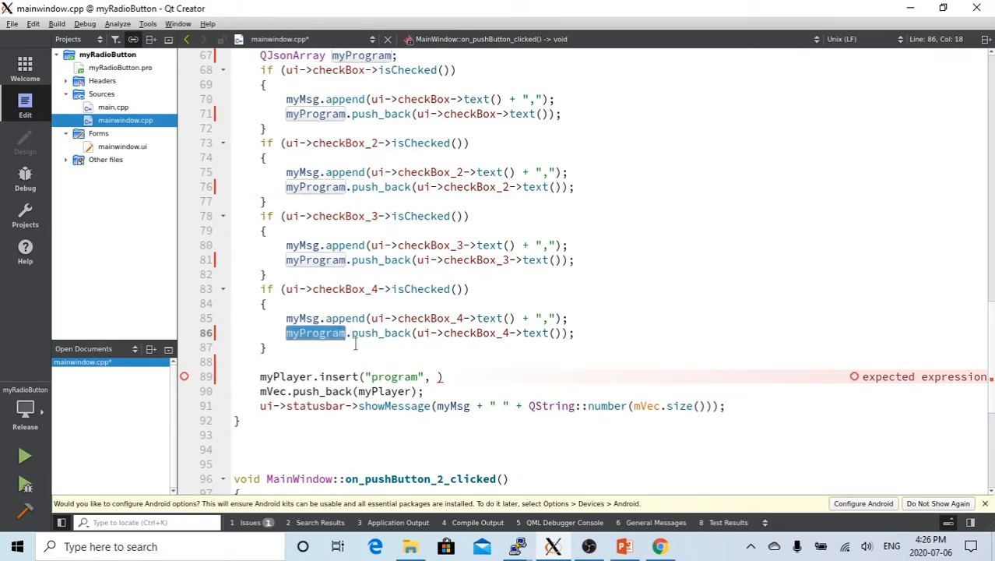
{"action": "mouse_move", "coordinate": [611, 386]}
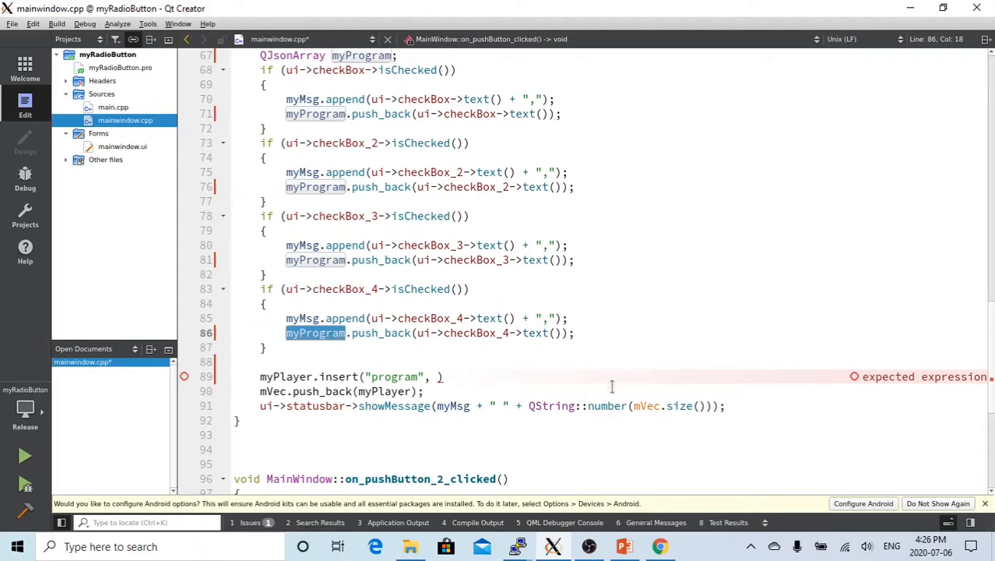
{"action": "left_click", "coordinate": [435, 376]}
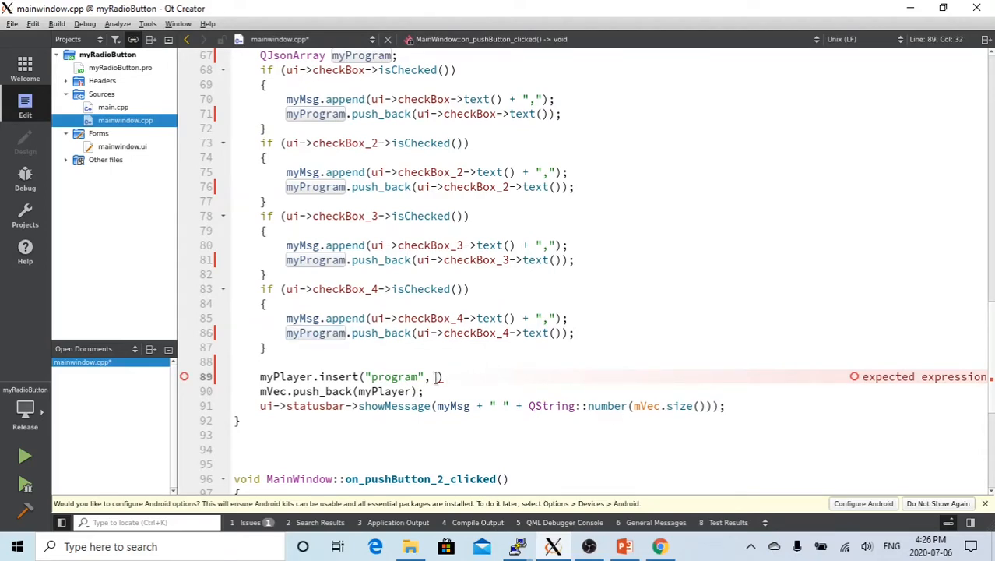
{"action": "type", "text": "myProgram"}
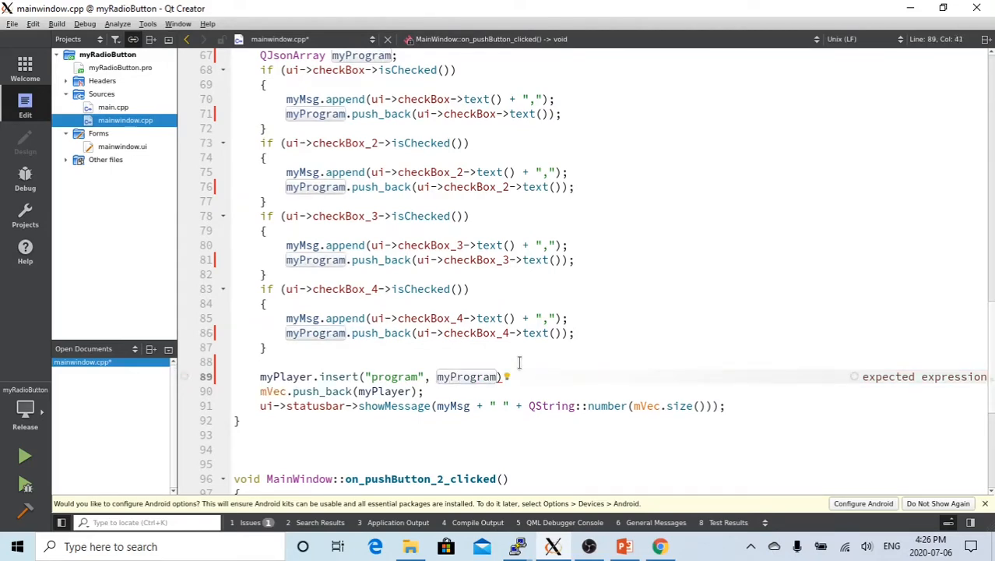
{"action": "type", "text": ";"}
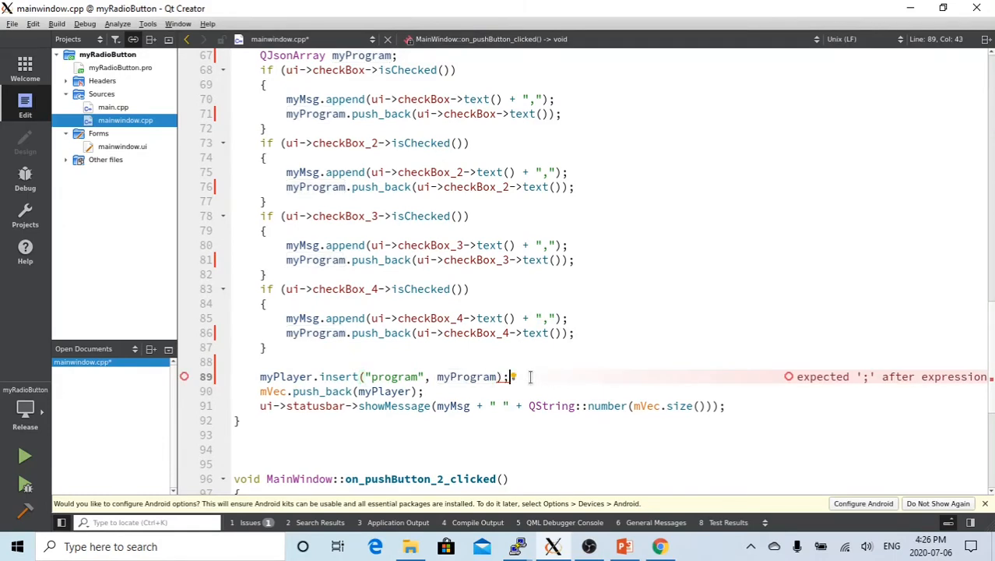
{"action": "key", "text": "Backspace"}
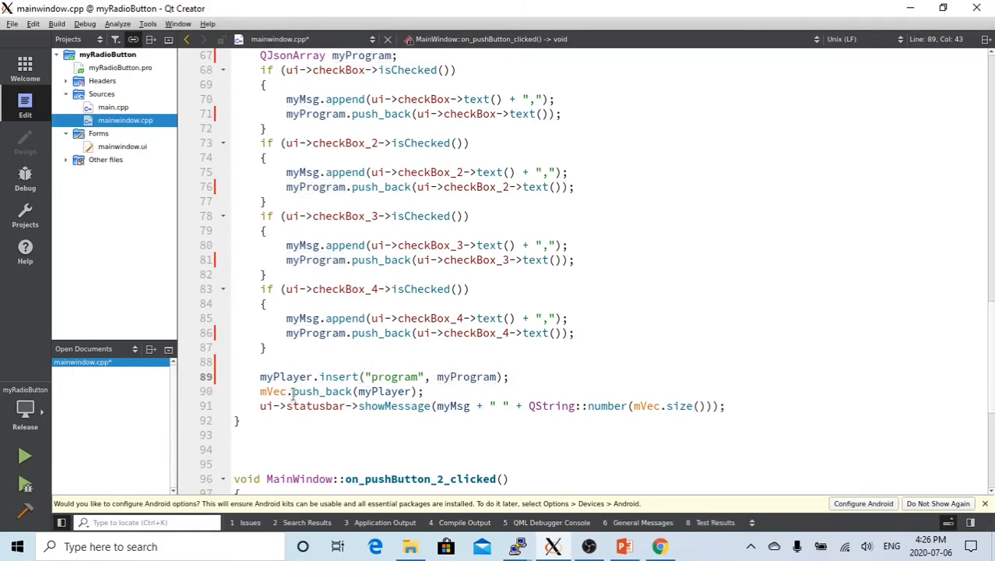
{"action": "mouse_move", "coordinate": [388, 391]}
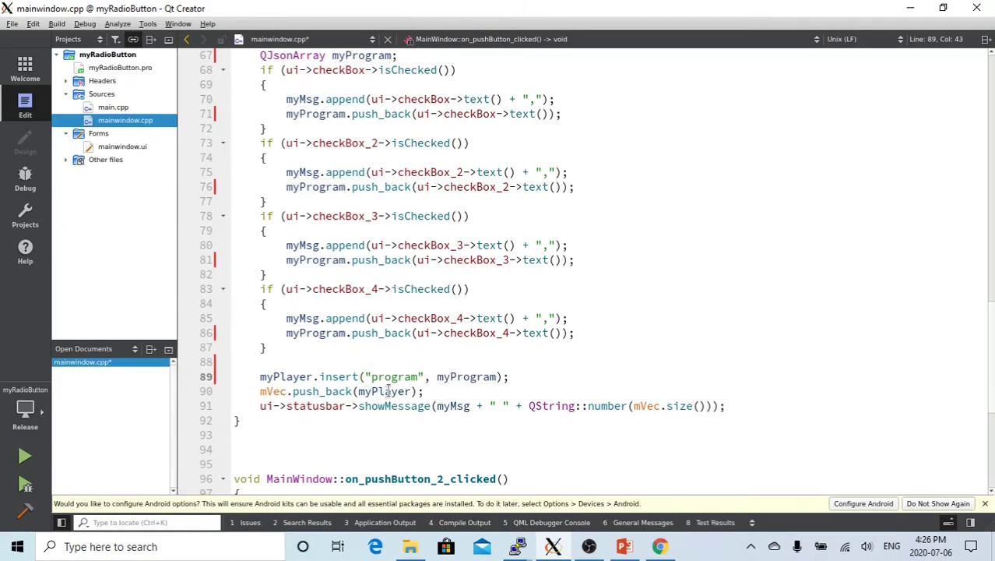
{"action": "mouse_move", "coordinate": [393, 406]}
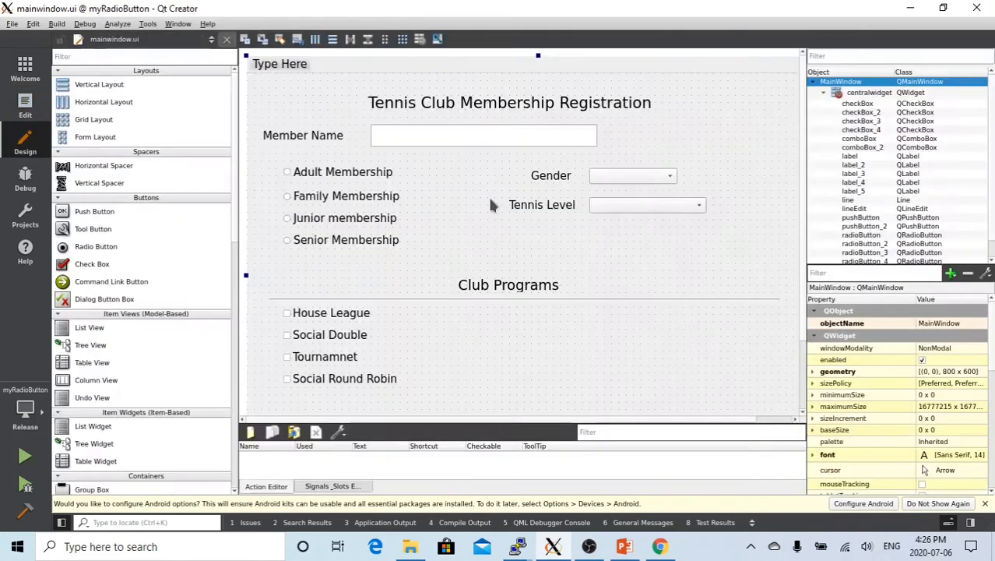
Step: Scroll the mainwindow.ui registration form down to show the Save JSON and Add buttons
{"action": "scroll", "scroll_direction": "down", "scroll_amount": 3}
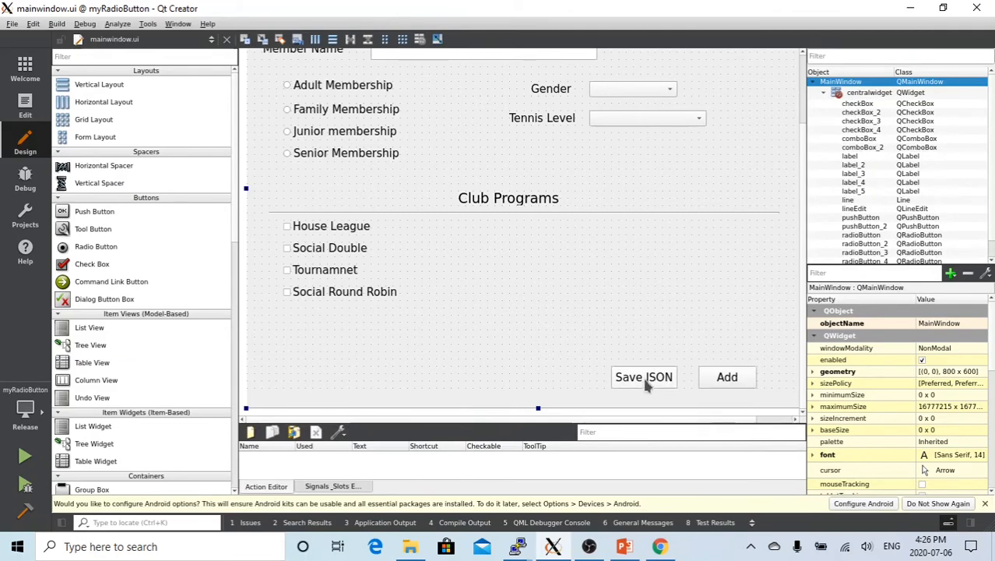
{"action": "mouse_move", "coordinate": [200, 124]}
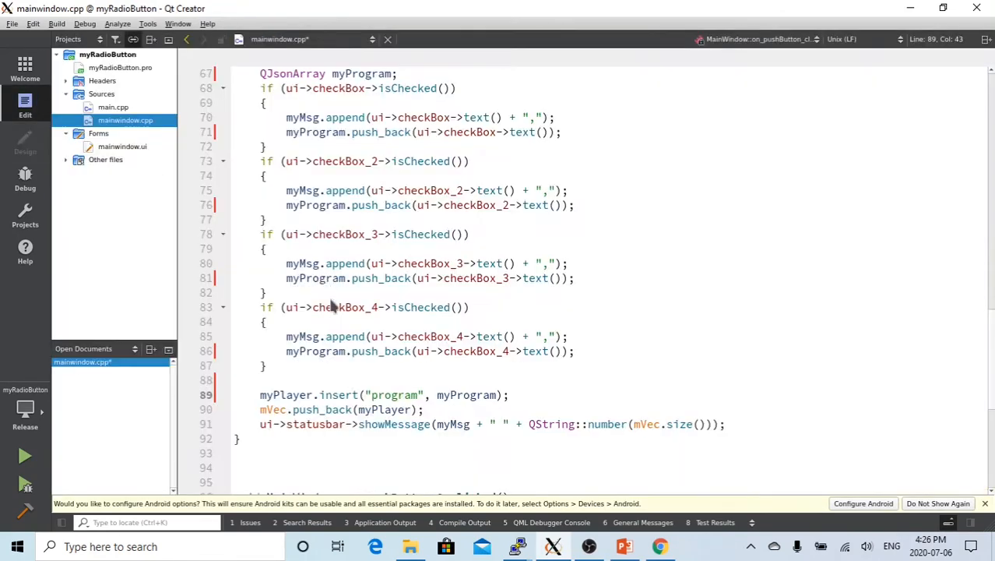
Step: Change the save handler's output file from new_members.xml to new_members.json
{"action": "scroll", "scroll_direction": "down", "scroll_amount": 3}
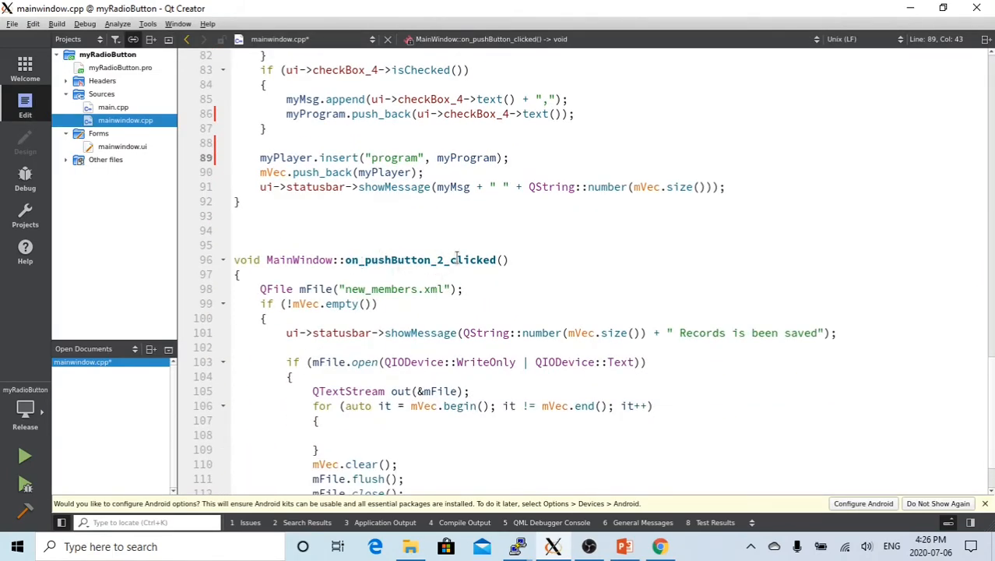
{"action": "scroll", "scroll_direction": "down", "scroll_amount": 3}
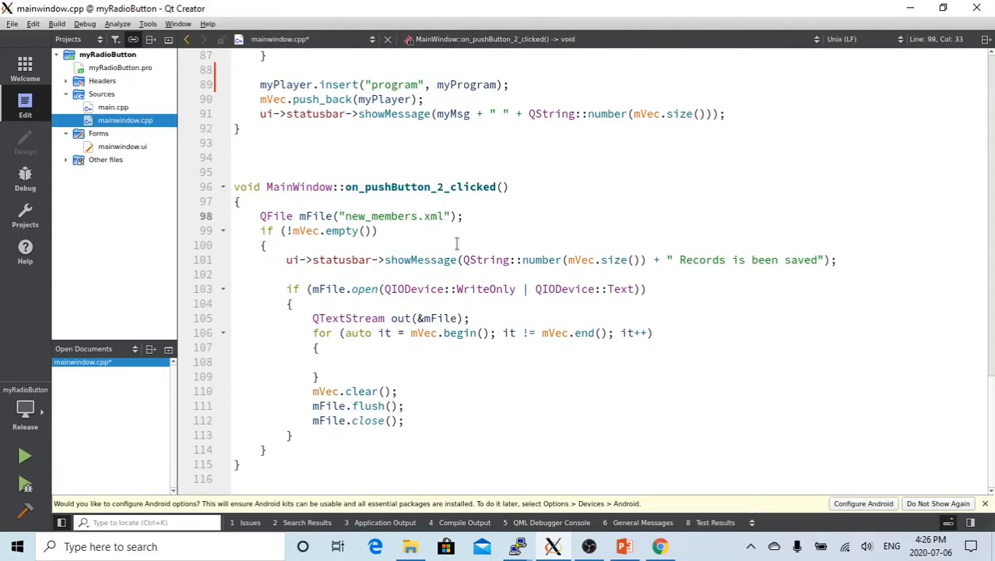
{"action": "double_click", "coordinate": [432, 216]}
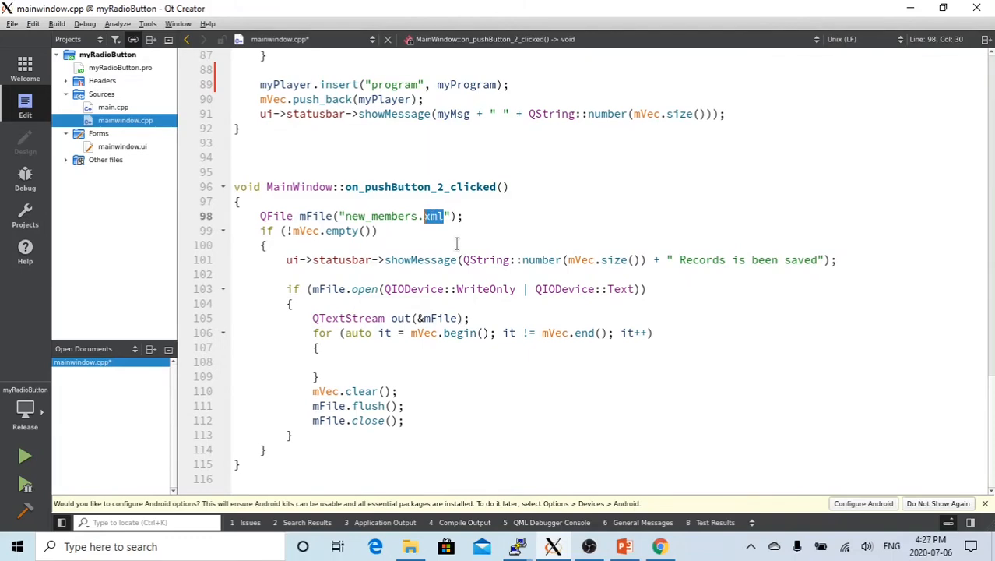
{"action": "type", "text": "j"}
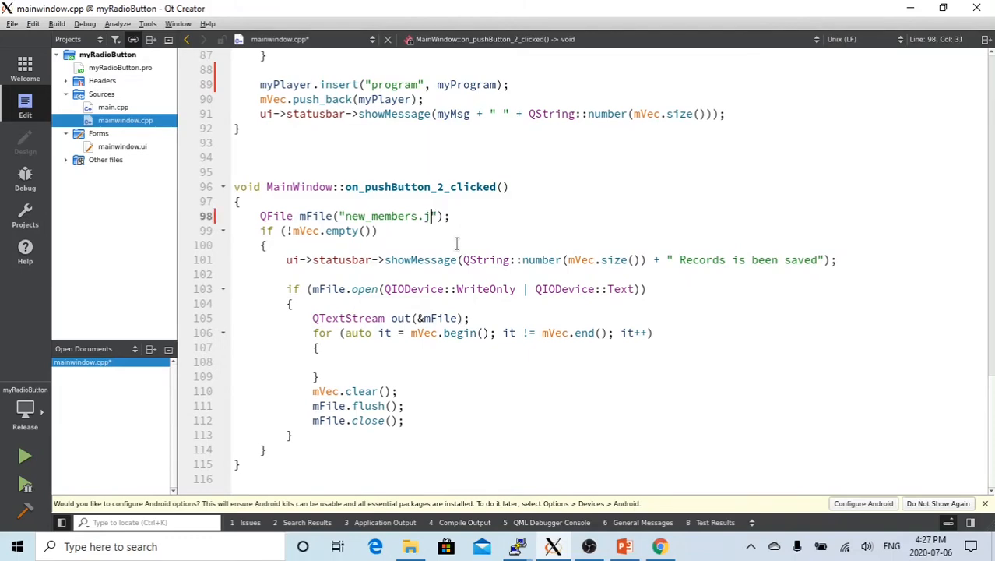
{"action": "type", "text": "son"}
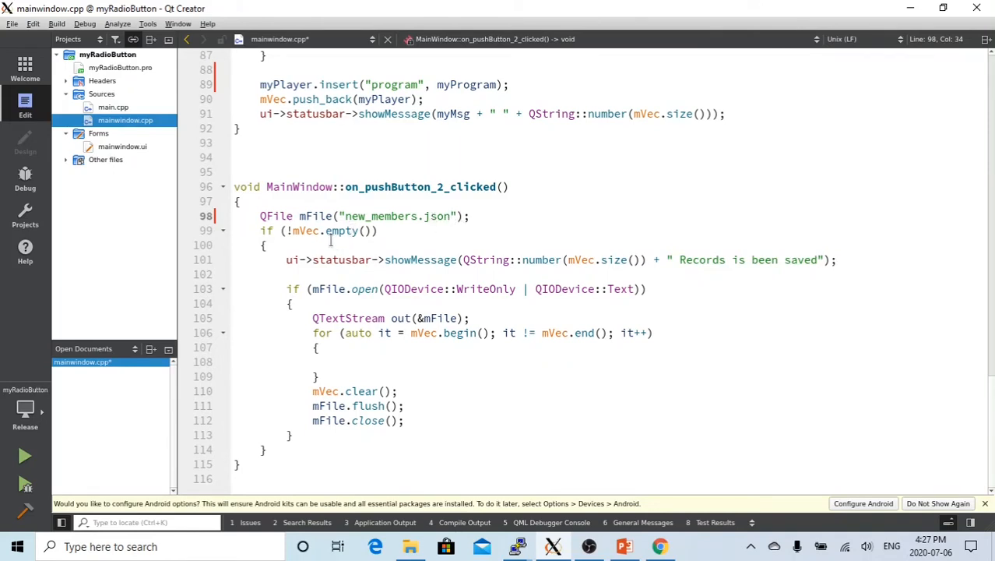
{"action": "mouse_move", "coordinate": [342, 230]}
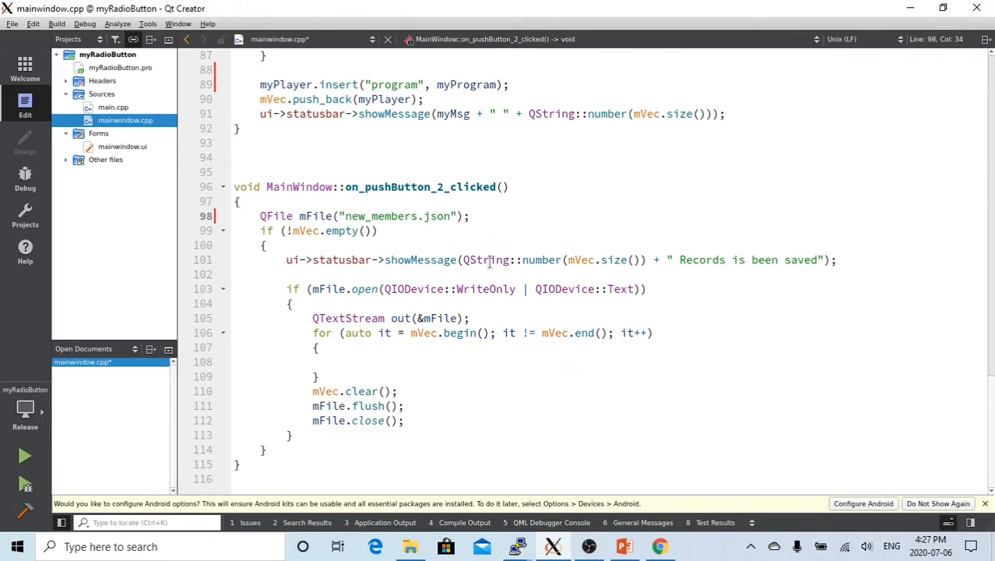
{"action": "mouse_move", "coordinate": [582, 259]}
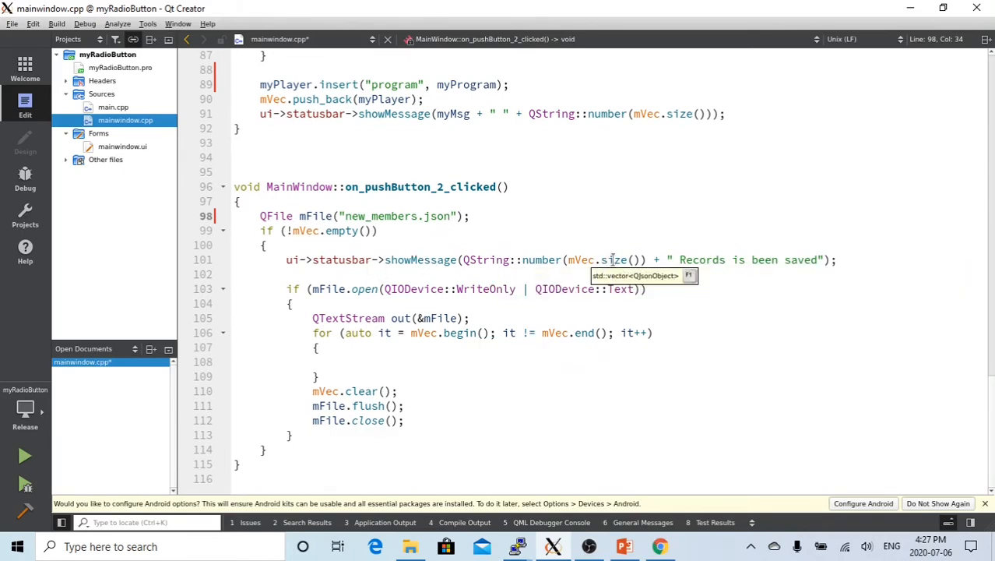
{"action": "mouse_move", "coordinate": [748, 259]}
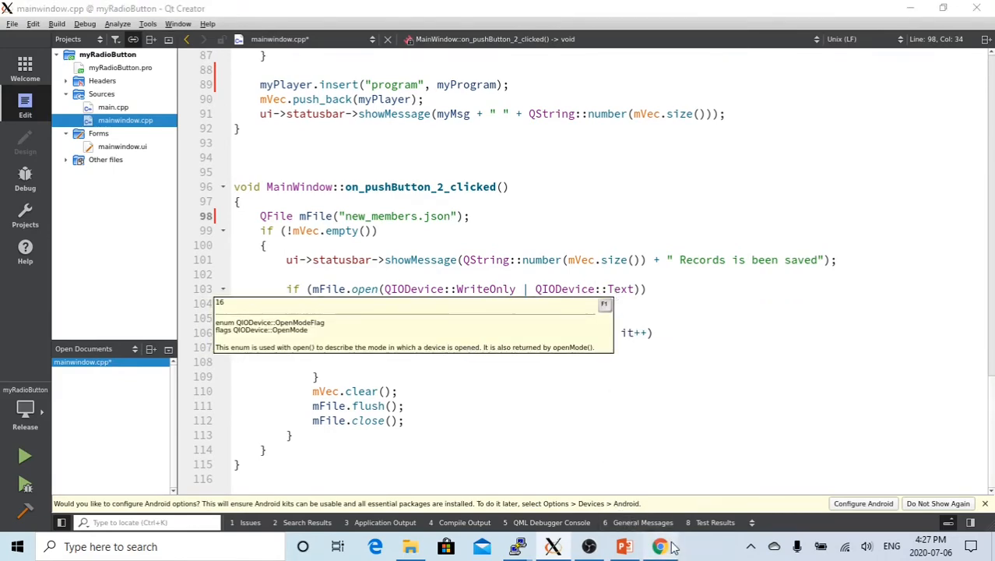
{"action": "left_click", "coordinate": [659, 546]}
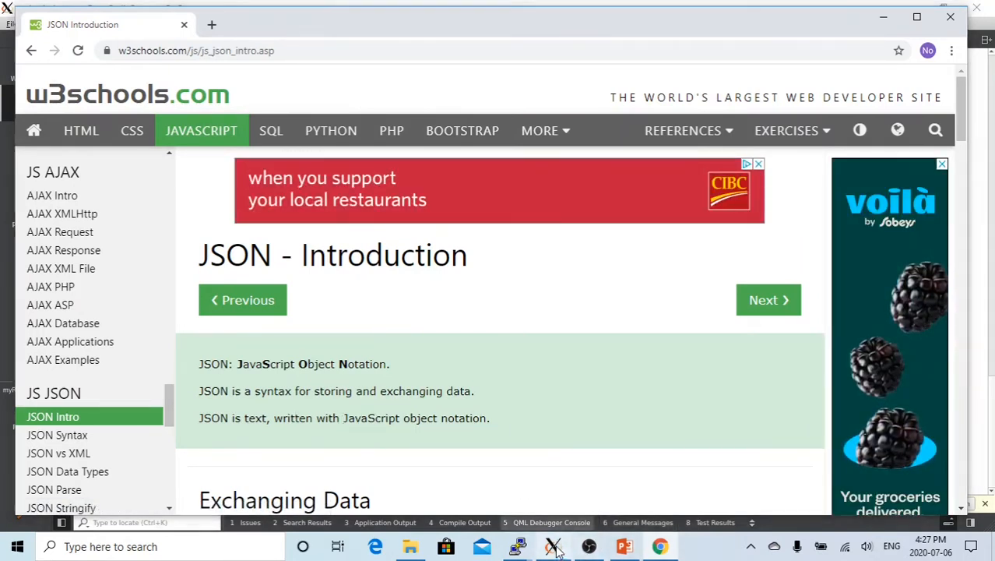
Step: Return from the w3schools JSON Introduction page to the save handler in Qt Creator
{"action": "left_click", "coordinate": [553, 546]}
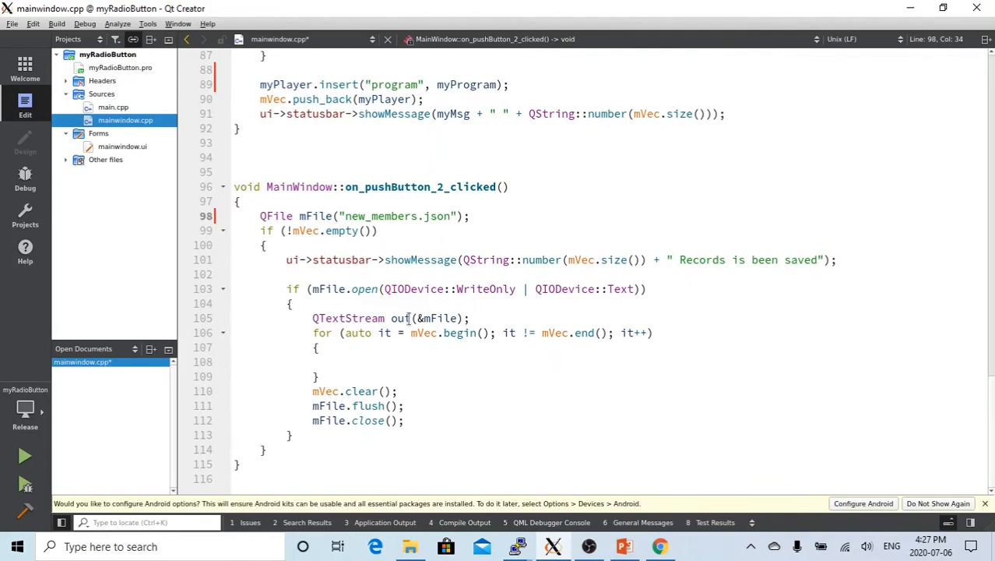
{"action": "mouse_move", "coordinate": [440, 318]}
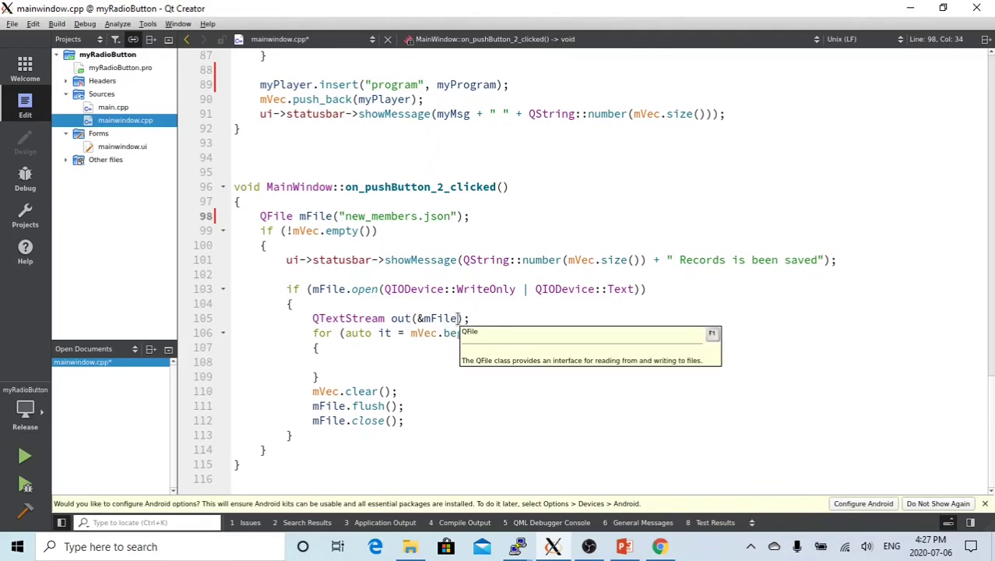
{"action": "mouse_move", "coordinate": [421, 367]}
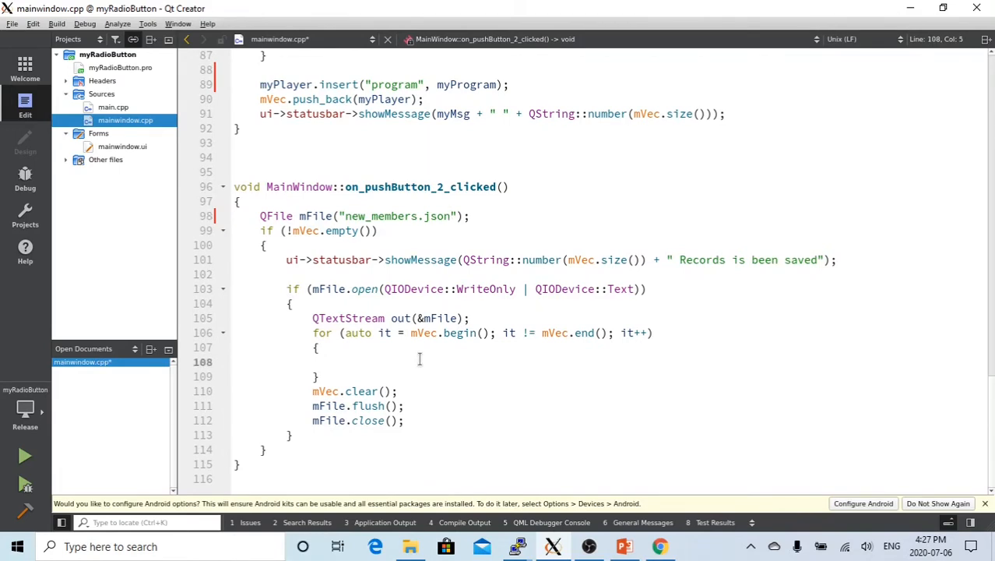
{"action": "mouse_move", "coordinate": [577, 390]}
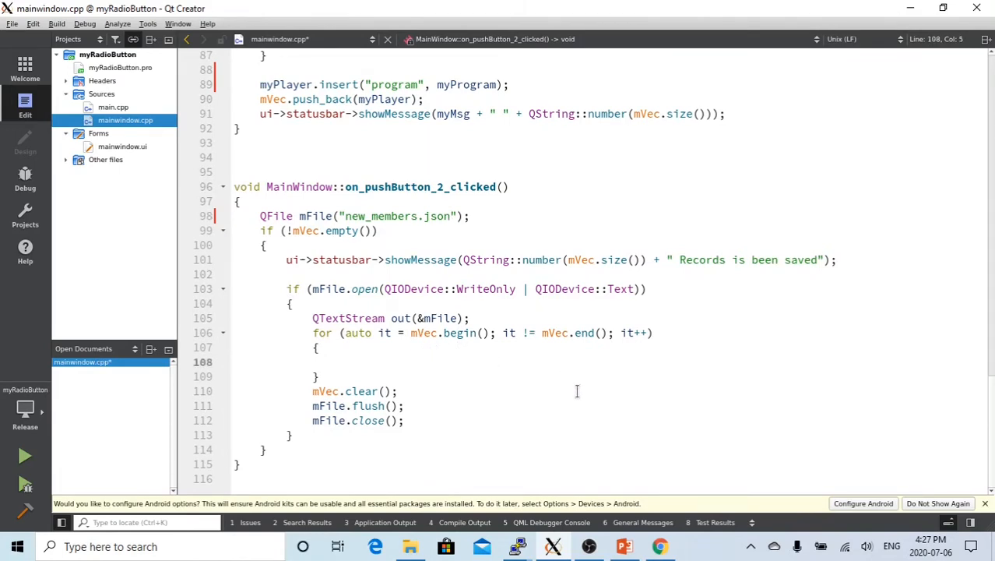
Step: Begin an out << statement on the empty line 108 inside the for loop
{"action": "left_click", "coordinate": [287, 361]}
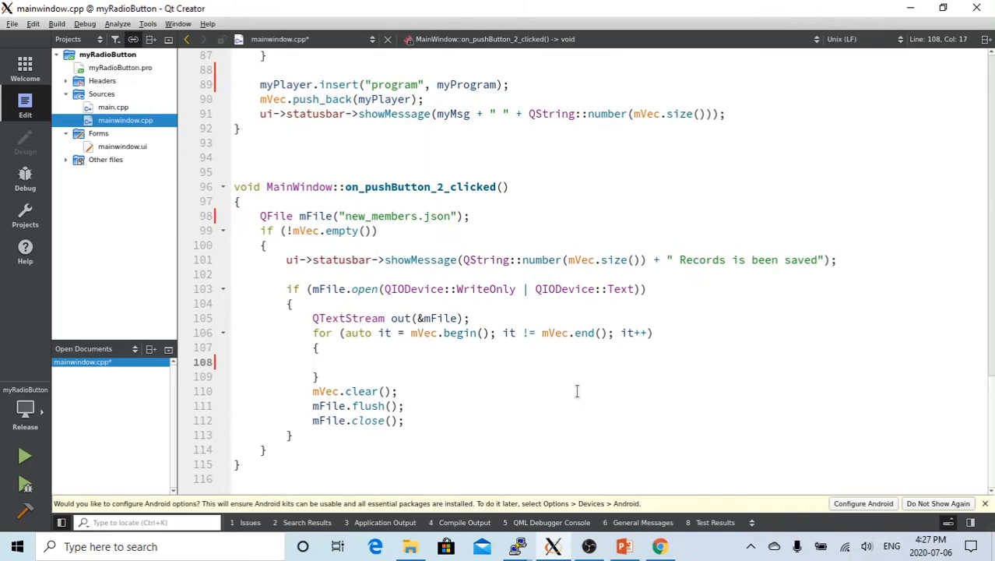
{"action": "mouse_move", "coordinate": [392, 333]}
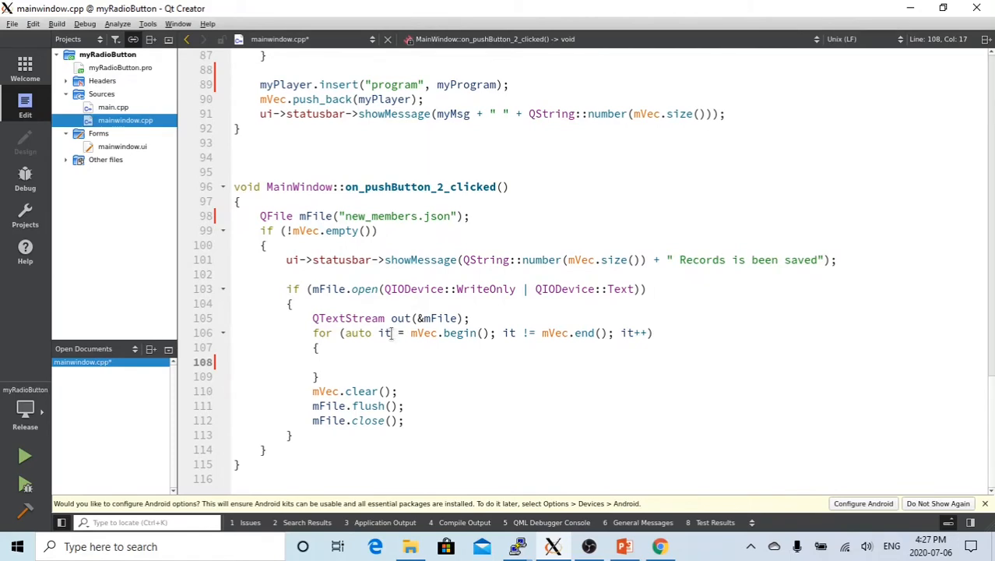
{"action": "type", "text": "o"}
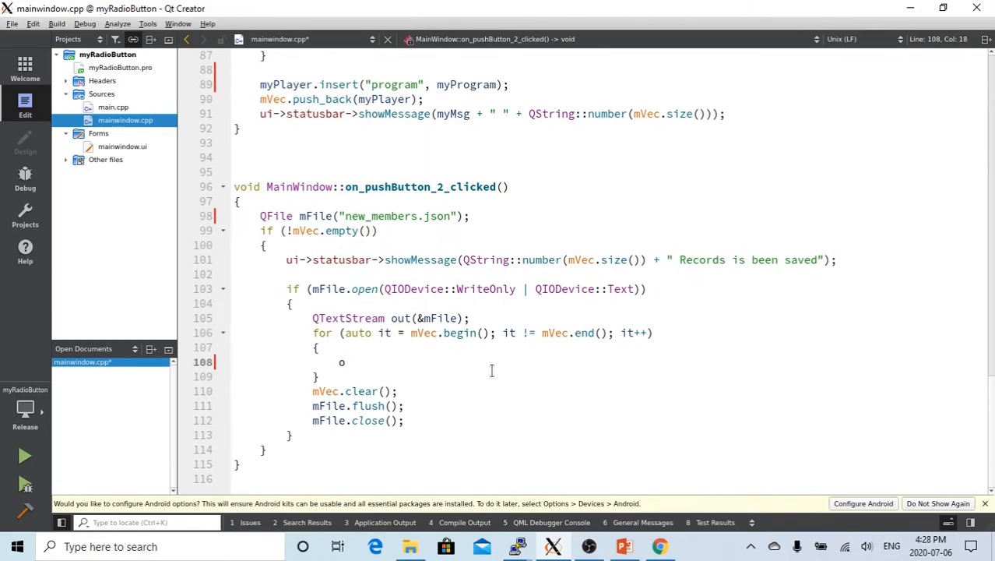
{"action": "type", "text": "ut <<"}
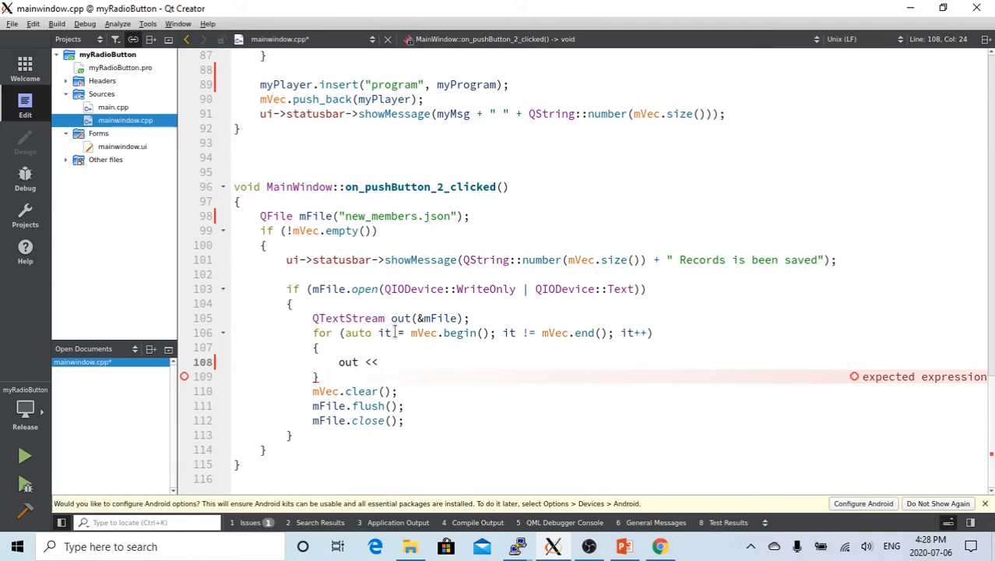
{"action": "scroll", "scroll_direction": "up", "scroll_amount": 3}
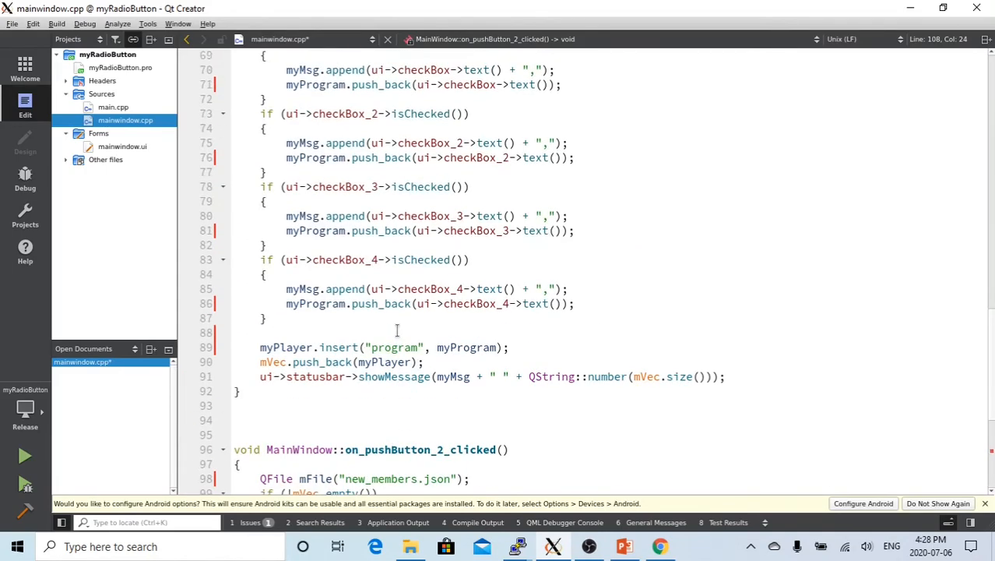
{"action": "scroll", "scroll_direction": "up", "scroll_amount": 3}
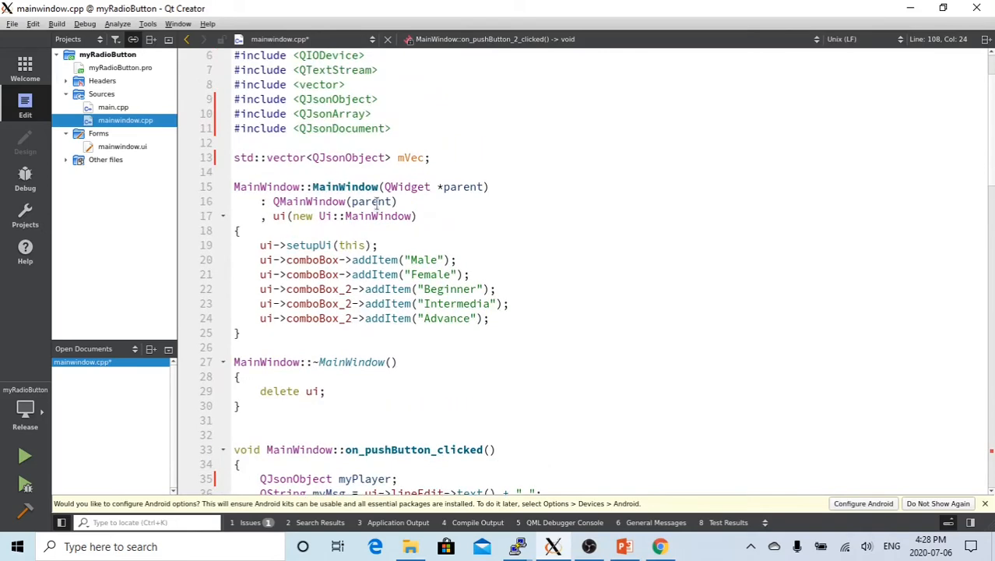
{"action": "double_click", "coordinate": [342, 128]}
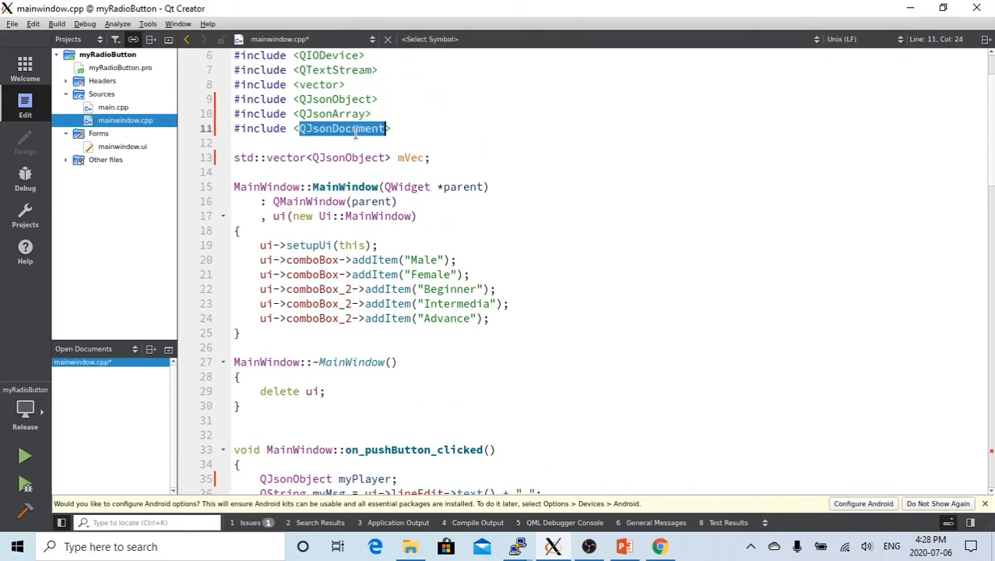
{"action": "scroll", "scroll_direction": "down", "scroll_amount": 3}
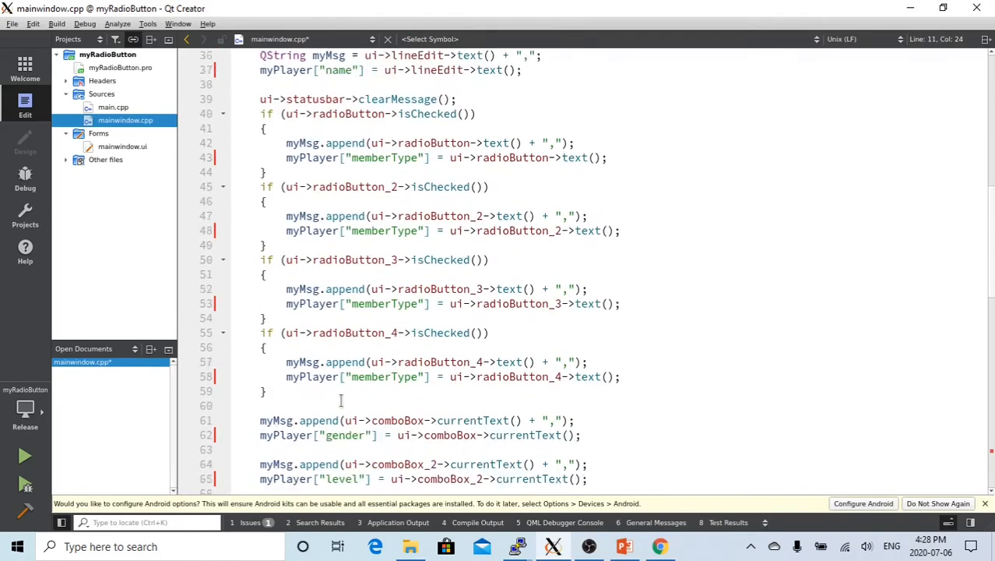
{"action": "scroll", "scroll_direction": "down", "scroll_amount": 3}
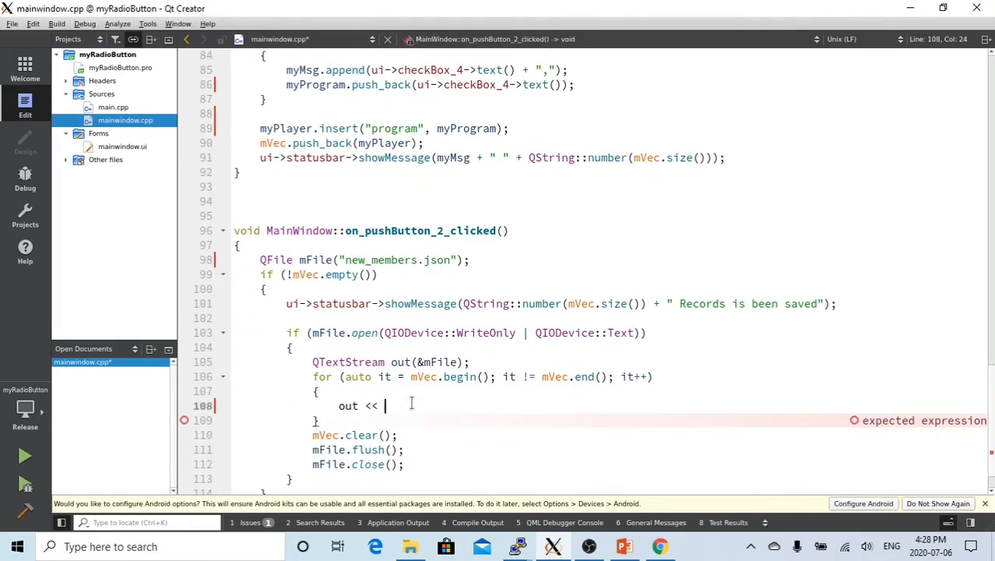
Step: Complete line 108 to write QJsonDocument(*it).toJson() << Qt::endl, clearing the errors
{"action": "type", "text": "QJsonDocument("}
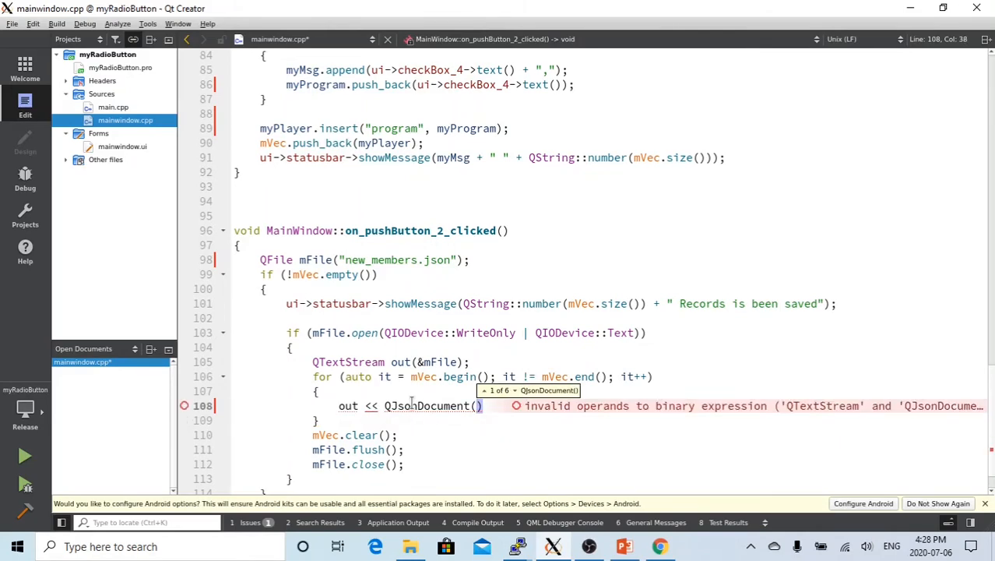
{"action": "type", "text": "*it"}
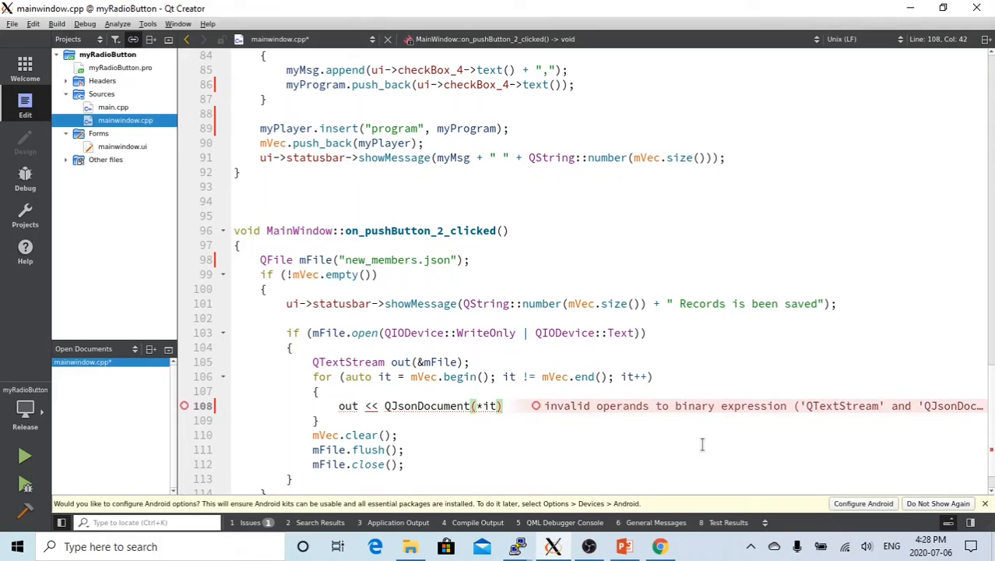
{"action": "mouse_move", "coordinate": [602, 455]}
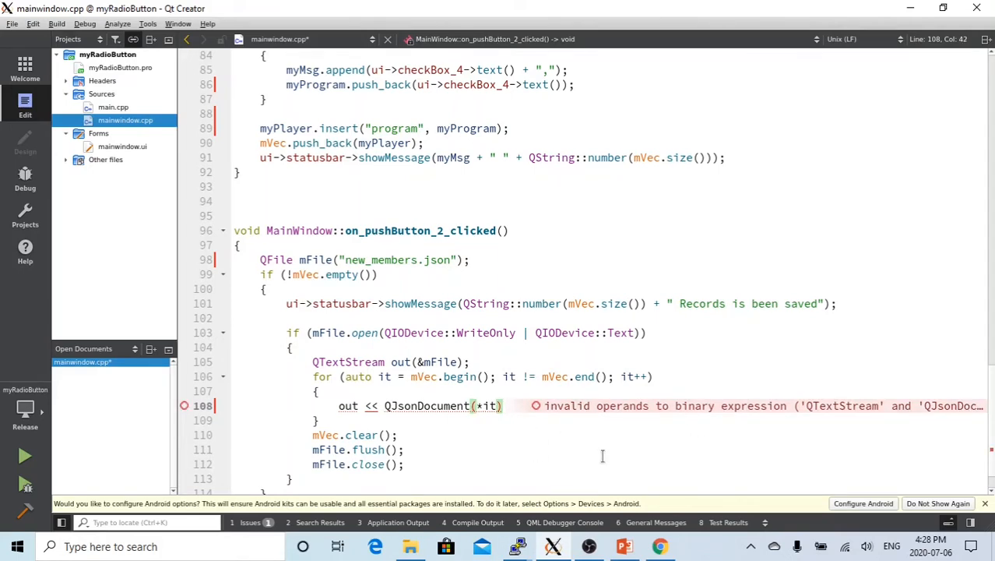
{"action": "type", "text": ".toJson("}
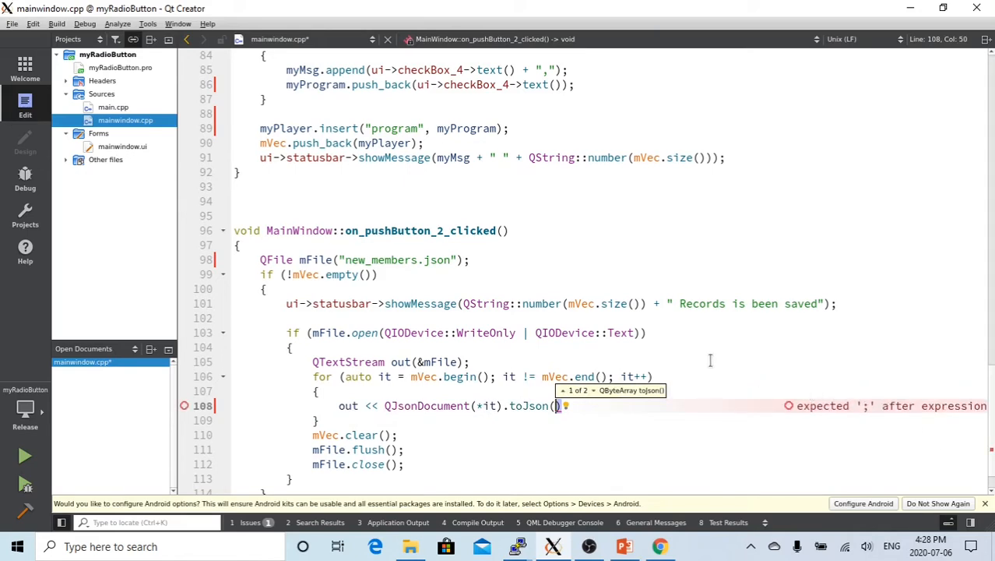
{"action": "mouse_move", "coordinate": [601, 405]}
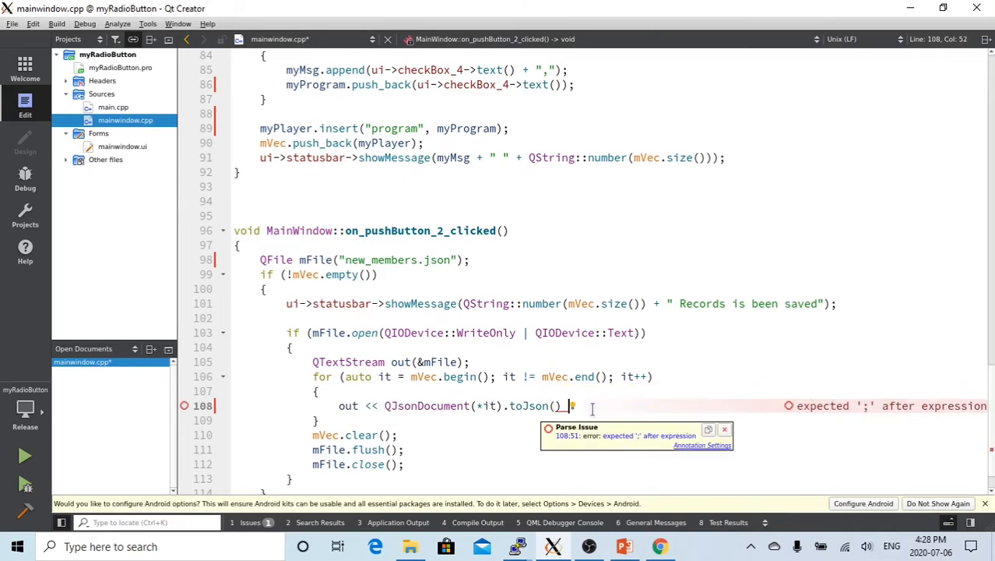
{"action": "type", "text": "<<"}
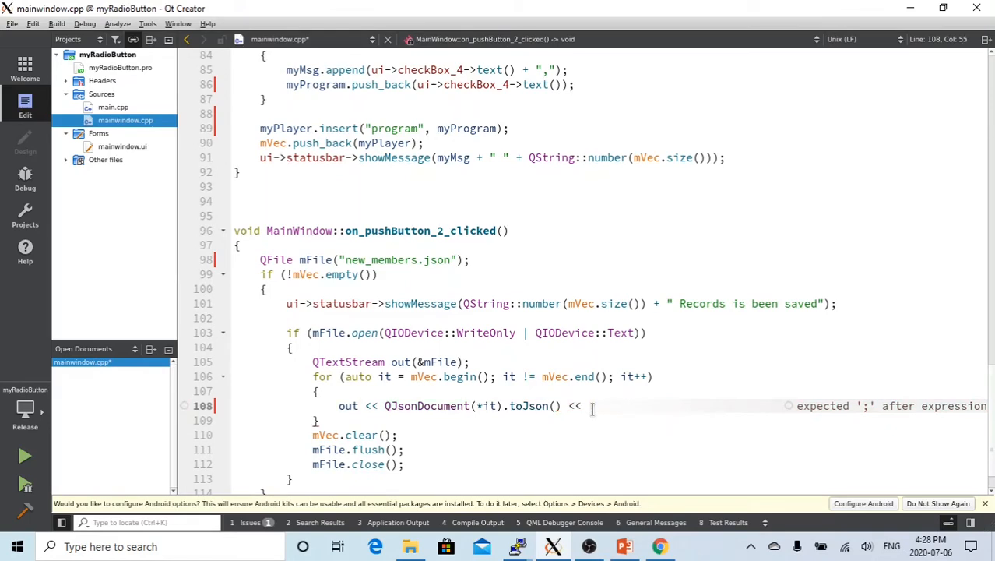
{"action": "type", "text": "Qt:"}
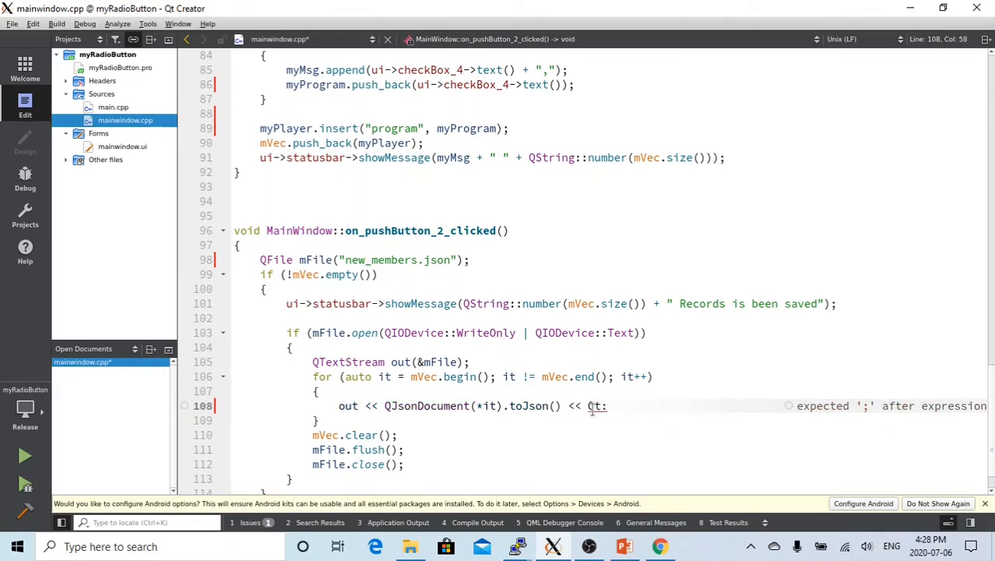
{"action": "type", "text": "endl;"}
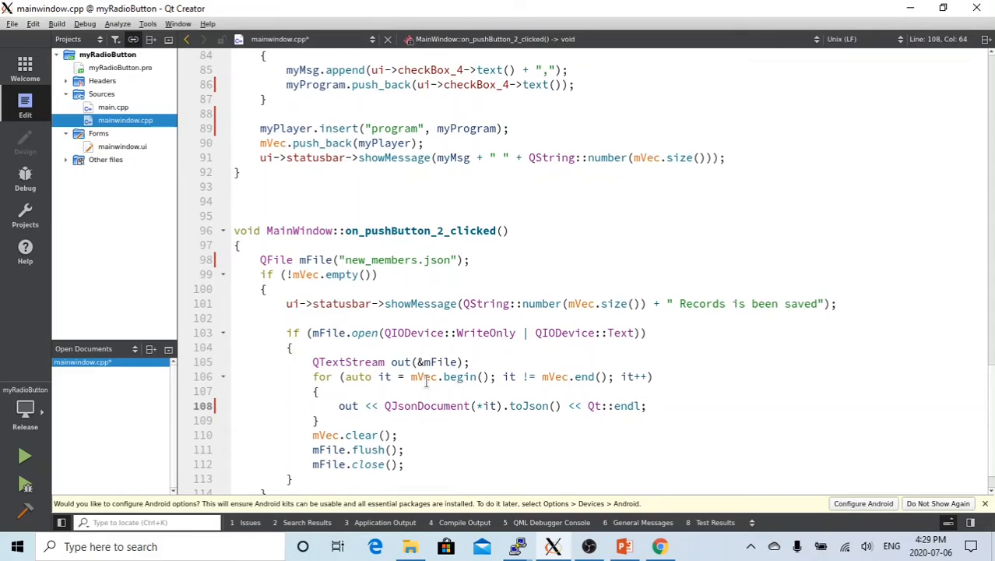
{"action": "mouse_move", "coordinate": [424, 376]}
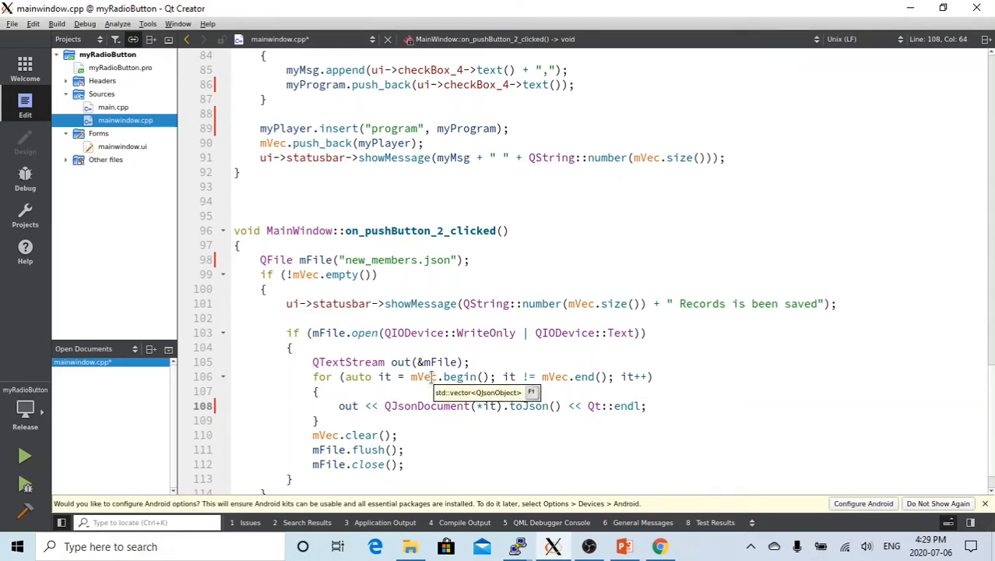
{"action": "scroll", "scroll_direction": "down", "scroll_amount": 3}
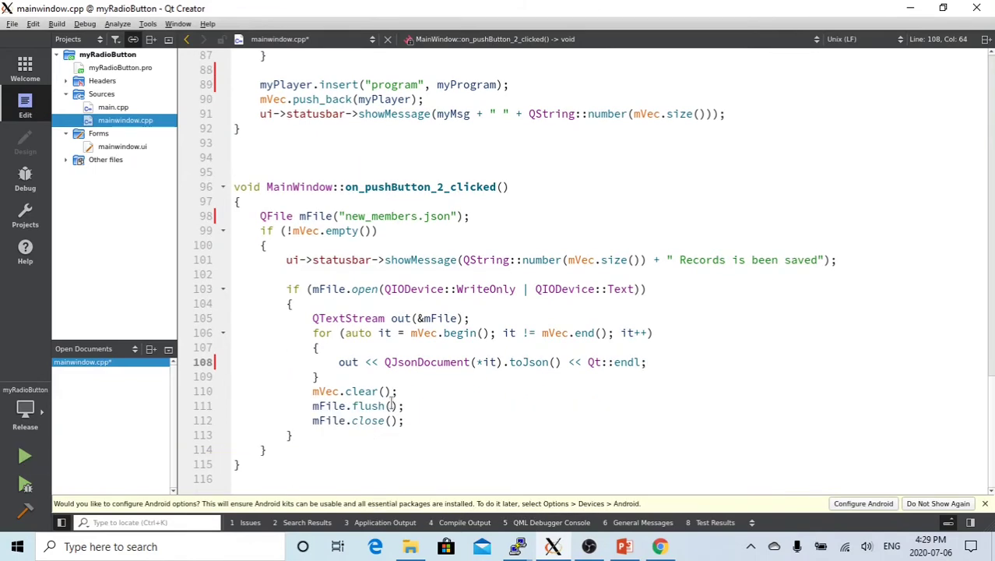
{"action": "mouse_move", "coordinate": [377, 405]}
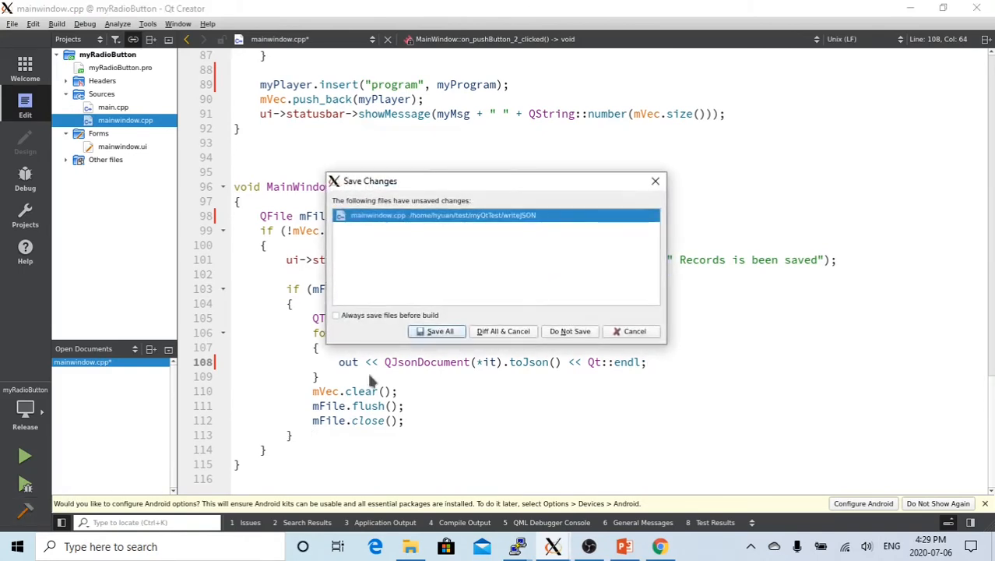
Step: Save all changes to mainwindow.cpp and build the project
{"action": "left_click", "coordinate": [438, 331]}
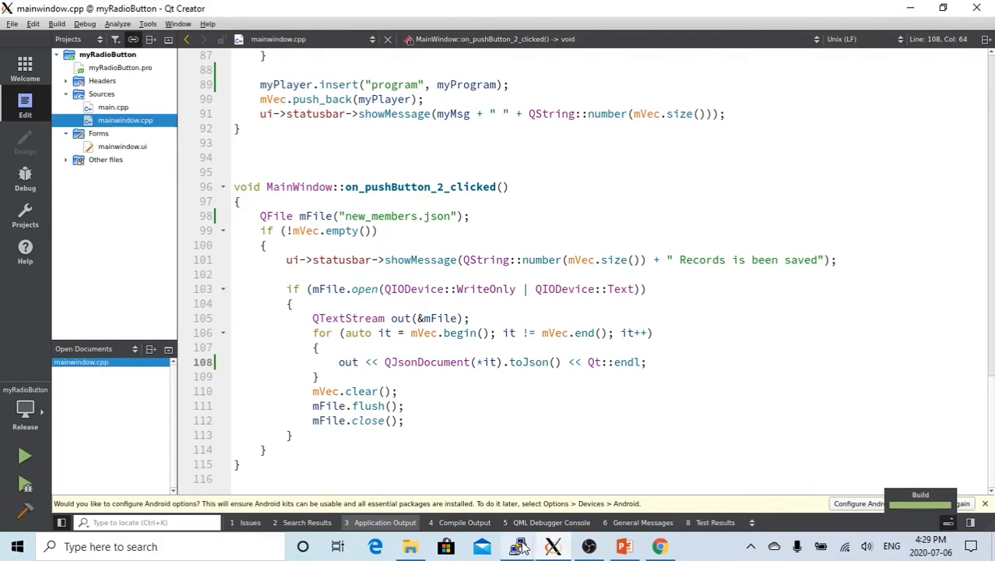
{"action": "left_click", "coordinate": [519, 545]}
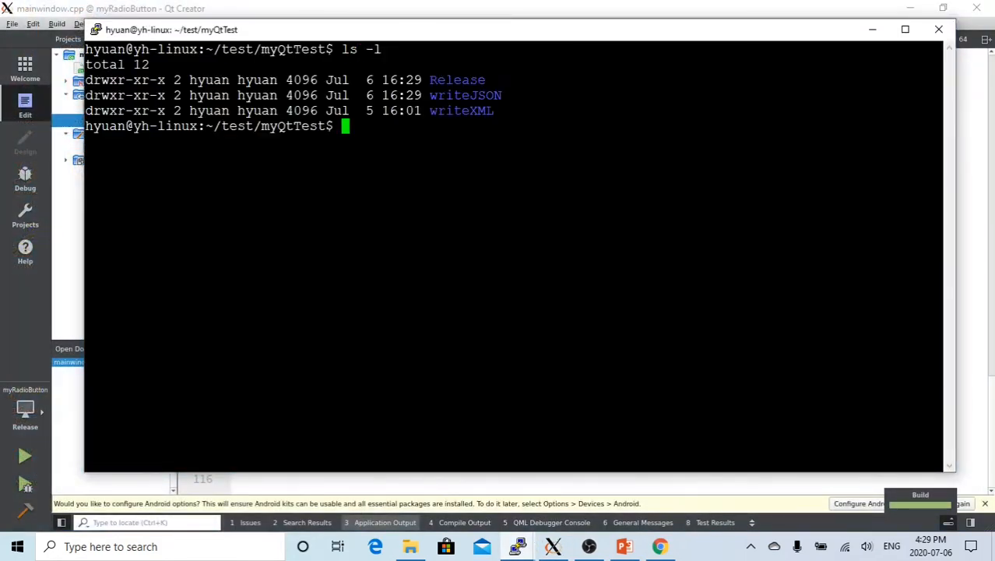
Step: Enter the Release folder and launch the built myRadioButton executable
{"action": "type", "text": "cd"}
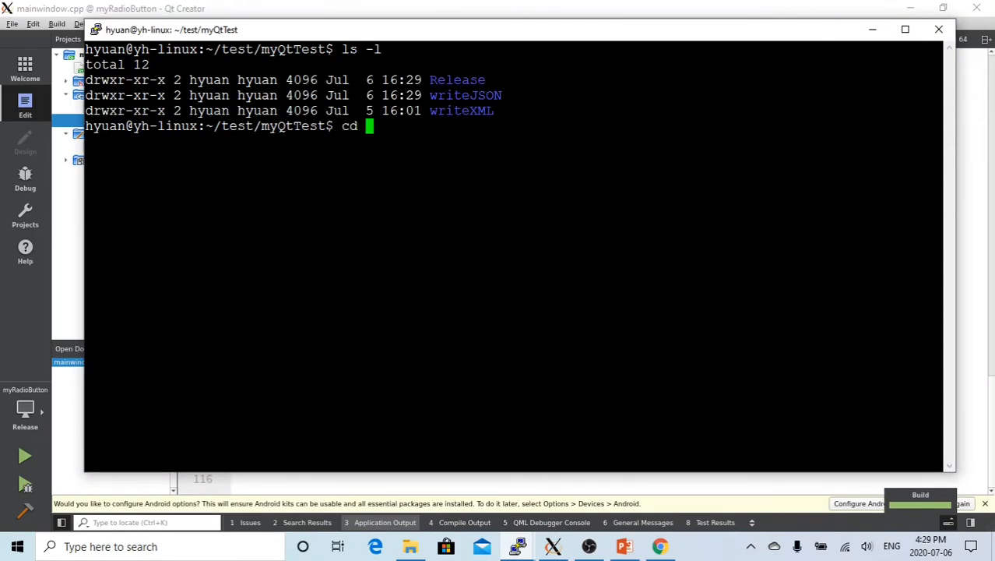
{"action": "type", "text": "Release"}
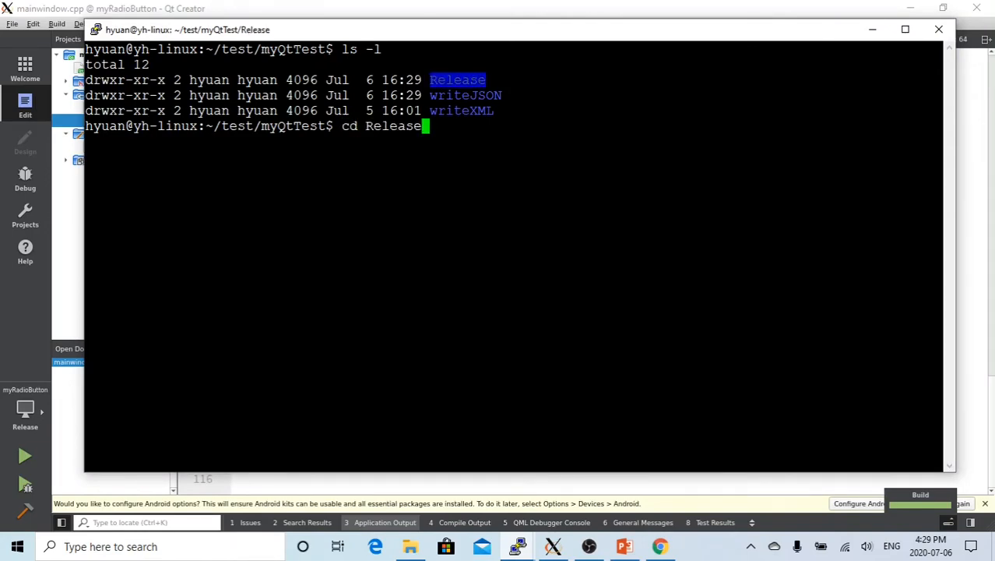
{"action": "key", "text": "Return"}
{"action": "type", "text": "ls -ltr"}
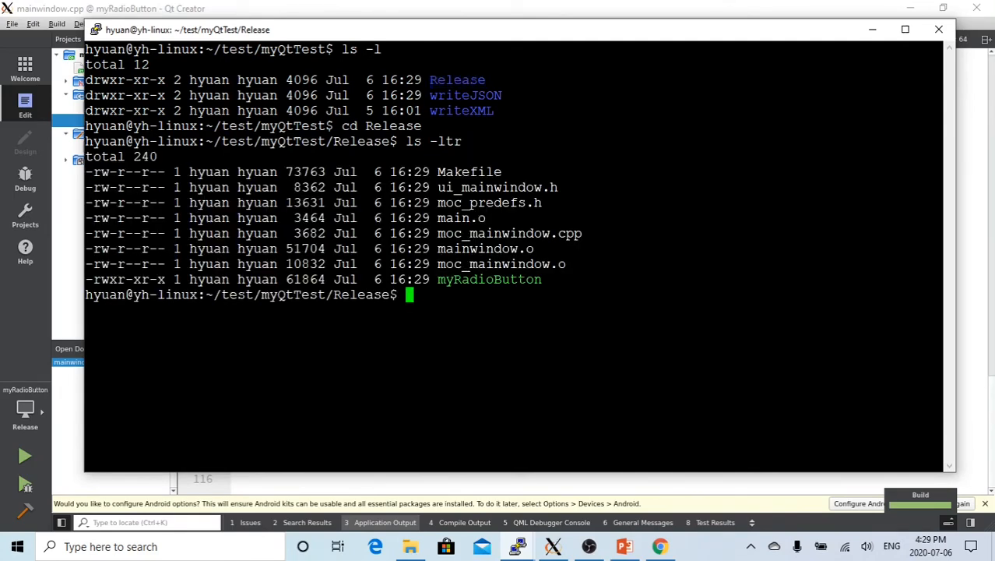
{"action": "double_click", "coordinate": [489, 279]}
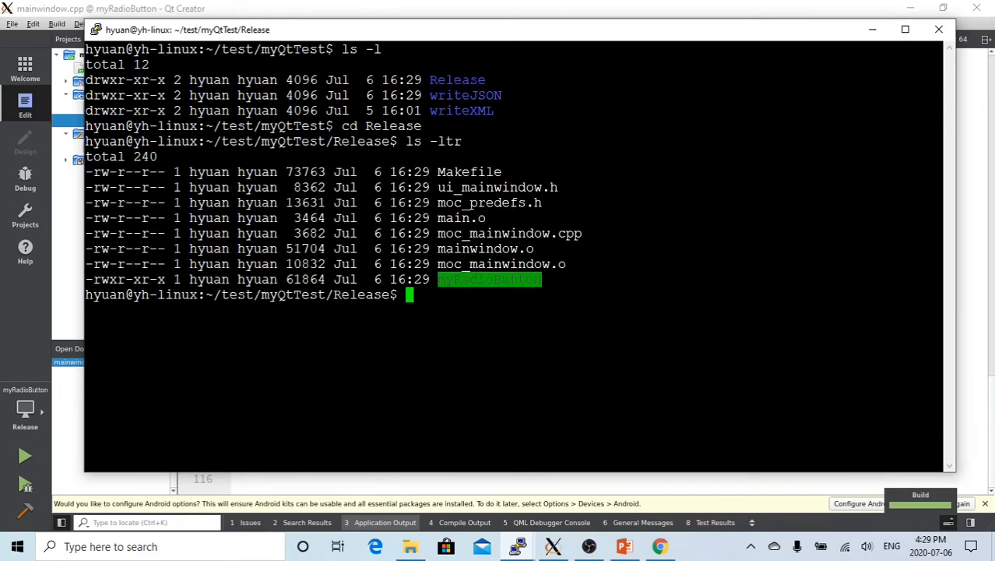
{"action": "type", "text": "myRadioButton"}
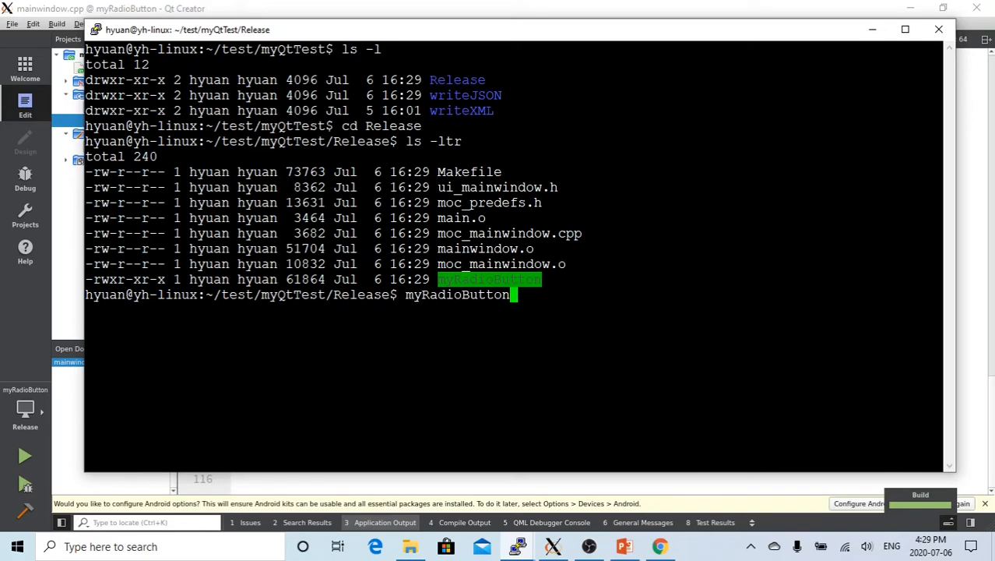
{"action": "key", "text": "Return"}
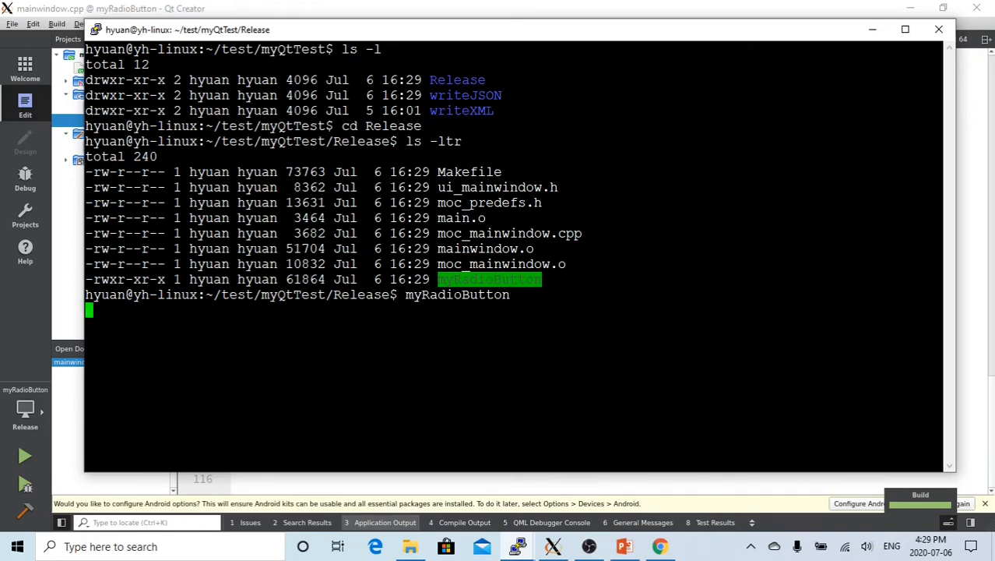
{"action": "key", "text": "Return"}
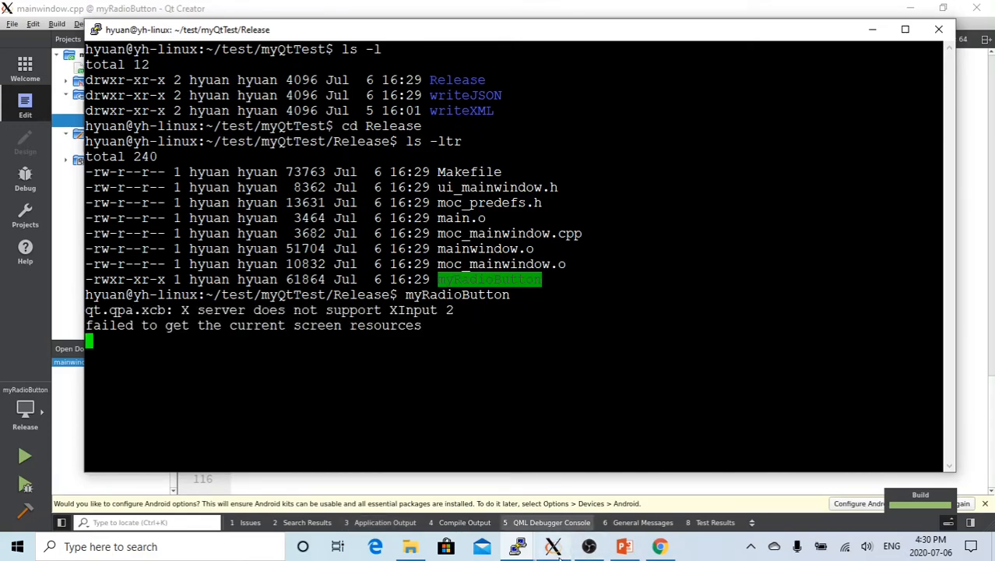
{"action": "mouse_move", "coordinate": [553, 545]}
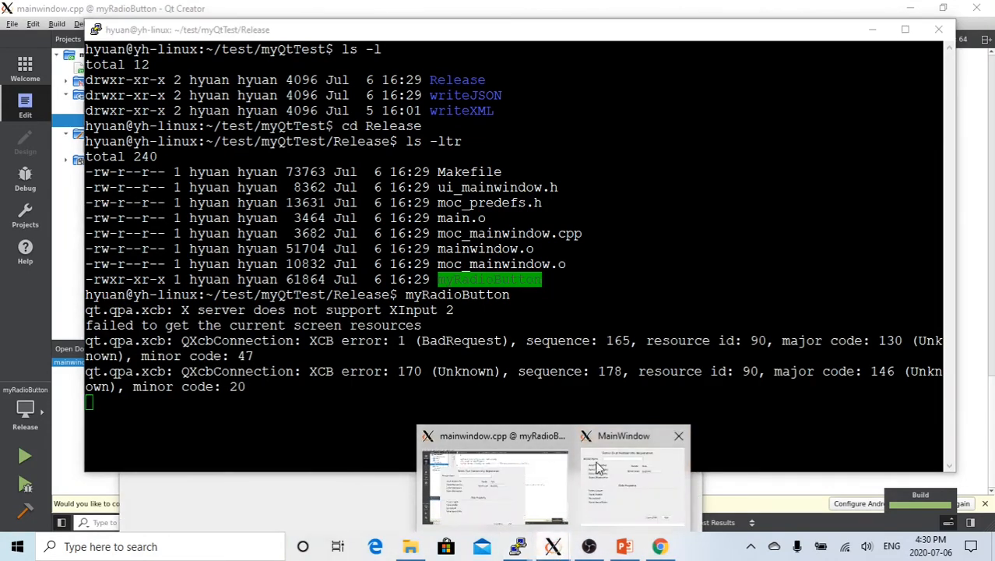
Step: Enter john Oliver as an Adult, Intermedia-level member with all four club programs
{"action": "left_click", "coordinate": [633, 479]}
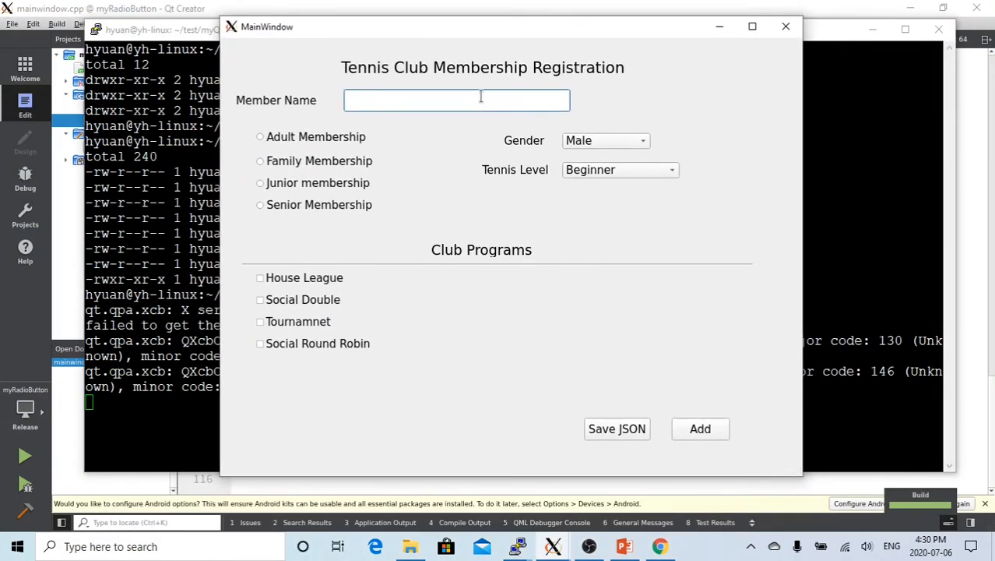
{"action": "type", "text": "john"}
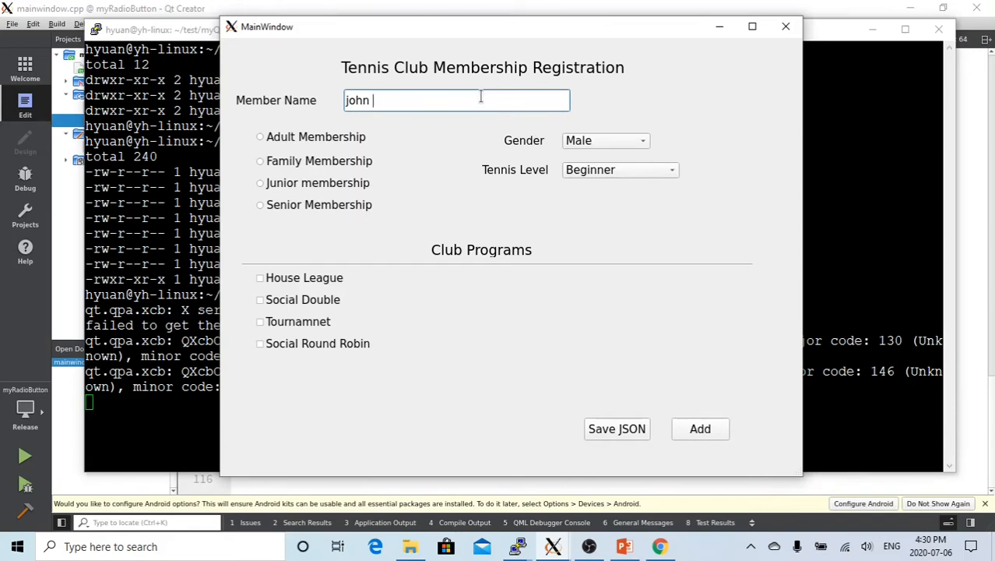
{"action": "type", "text": "Oliver"}
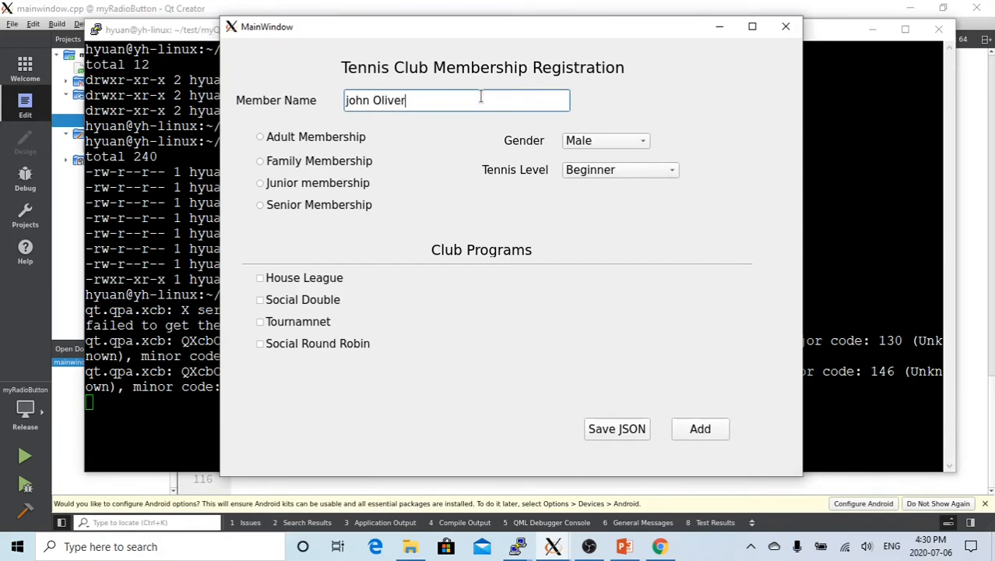
{"action": "mouse_move", "coordinate": [260, 145]}
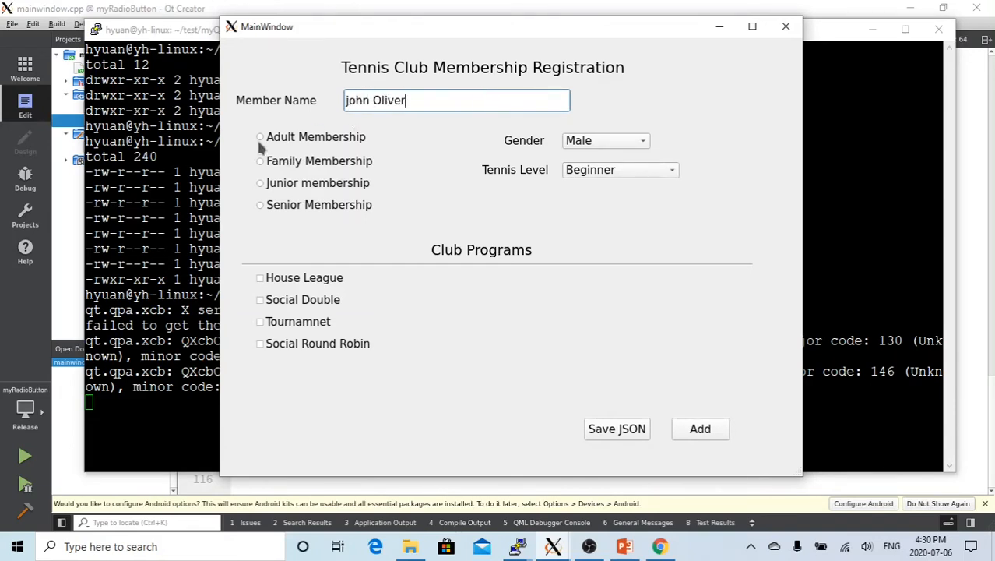
{"action": "left_click", "coordinate": [260, 136]}
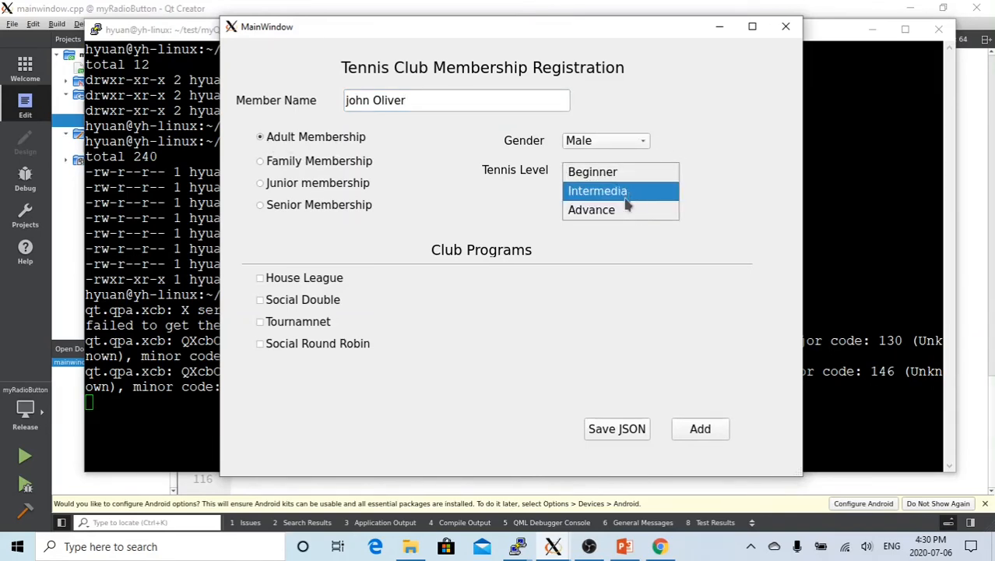
{"action": "left_click", "coordinate": [597, 191]}
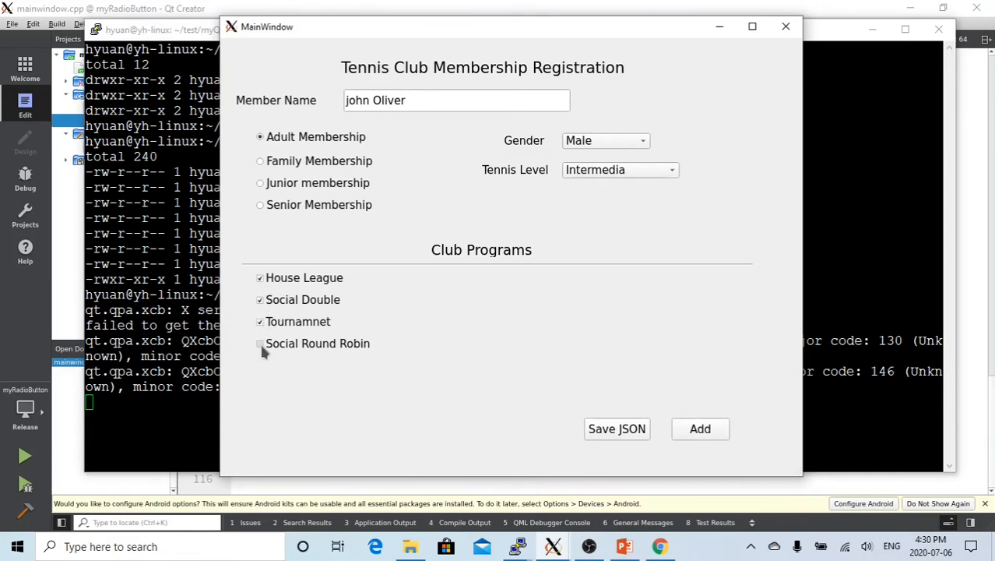
{"action": "left_click", "coordinate": [260, 343]}
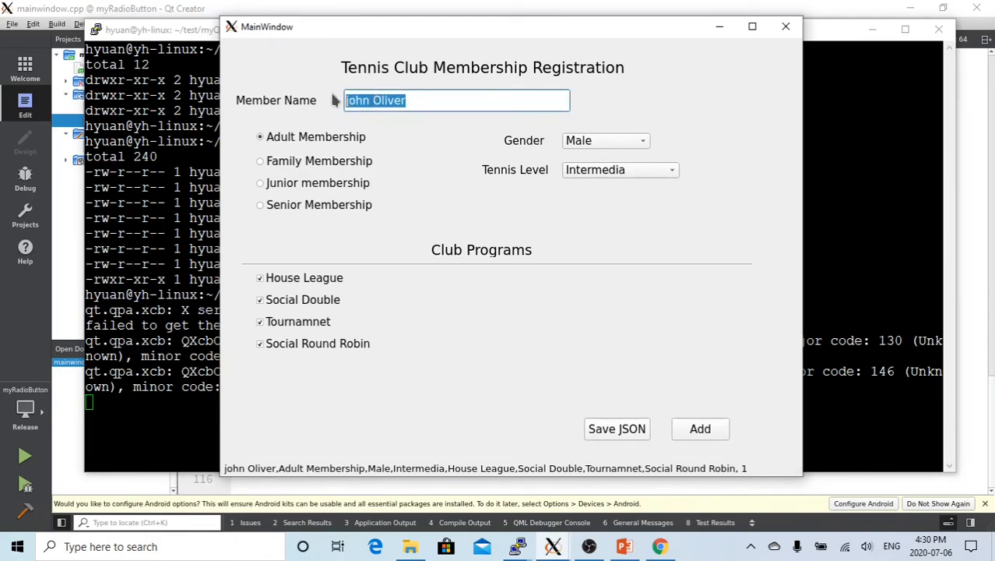
{"action": "type", "text": "Chris"}
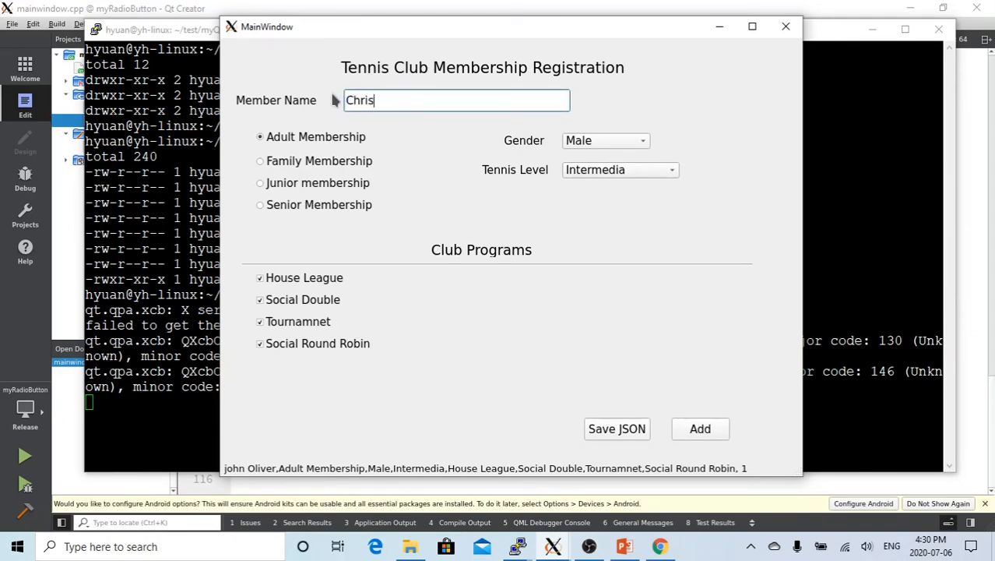
{"action": "type", "text": "tine"}
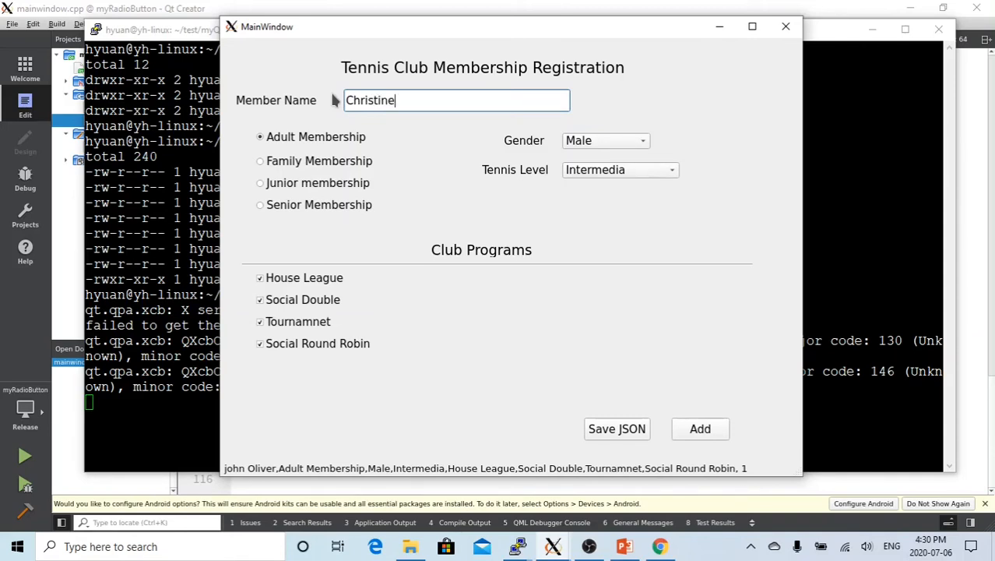
{"action": "type", "text": "A"}
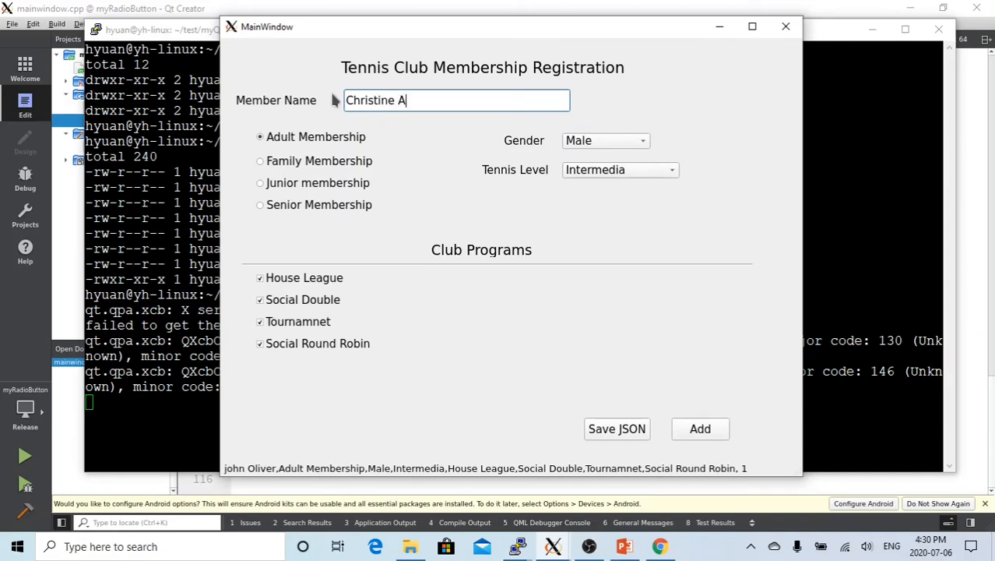
{"action": "type", "text": "ndrew"}
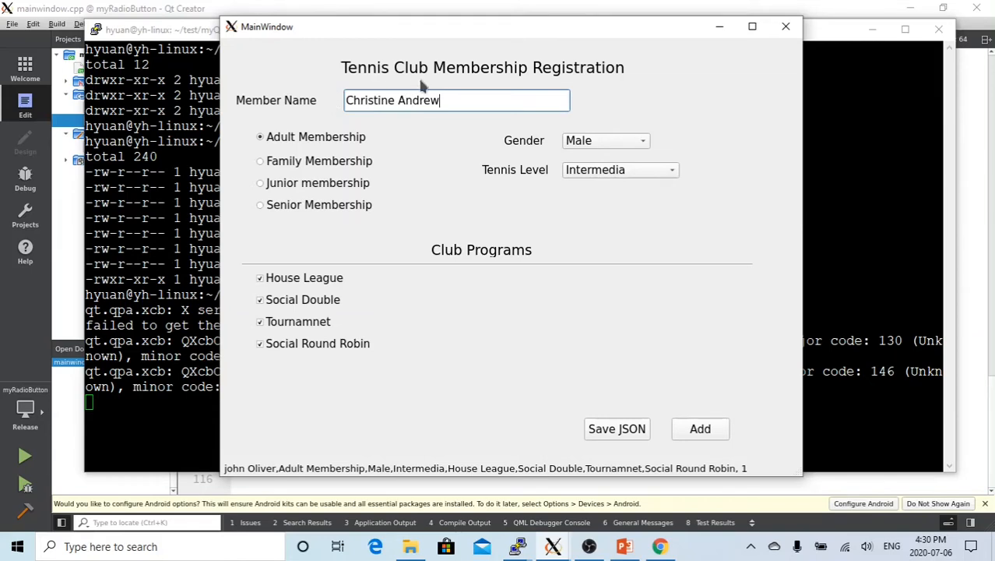
{"action": "mouse_move", "coordinate": [647, 141]}
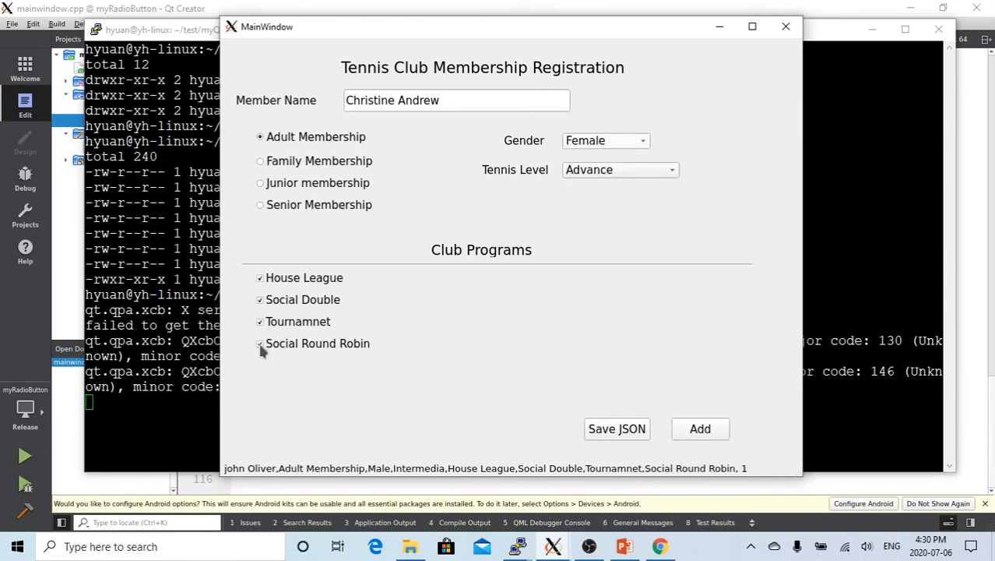
{"action": "left_click", "coordinate": [260, 343]}
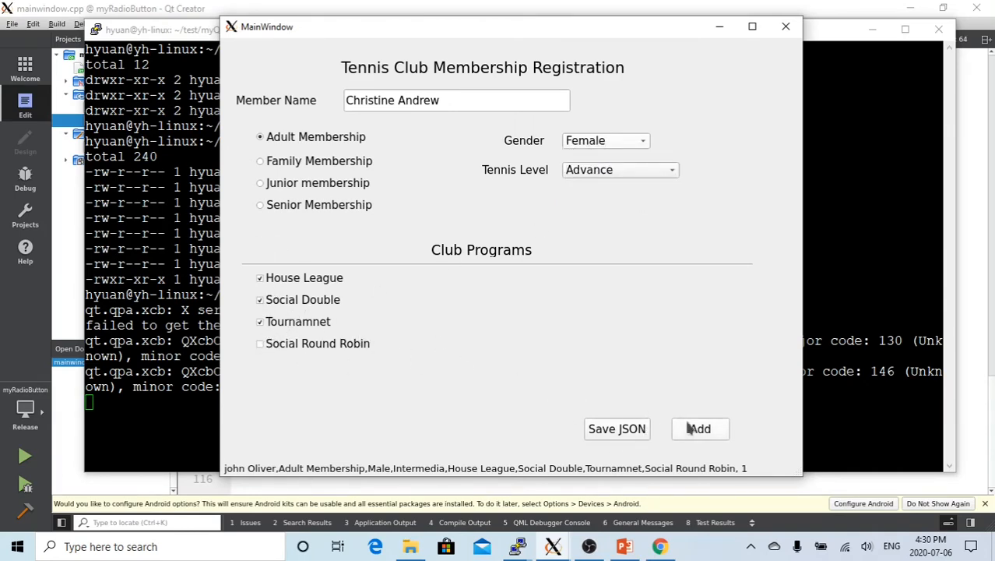
{"action": "left_click", "coordinate": [699, 428]}
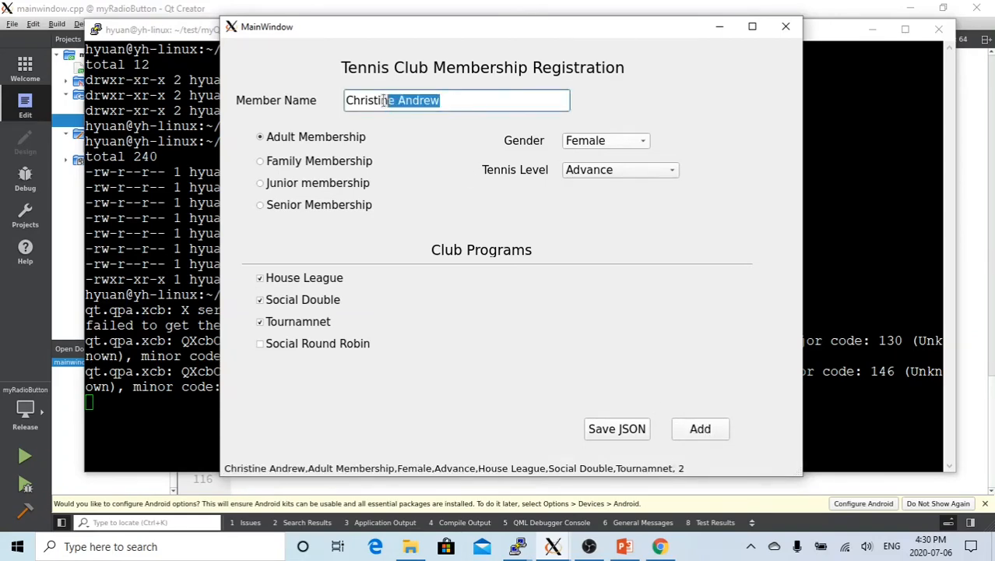
{"action": "type", "text": "S"}
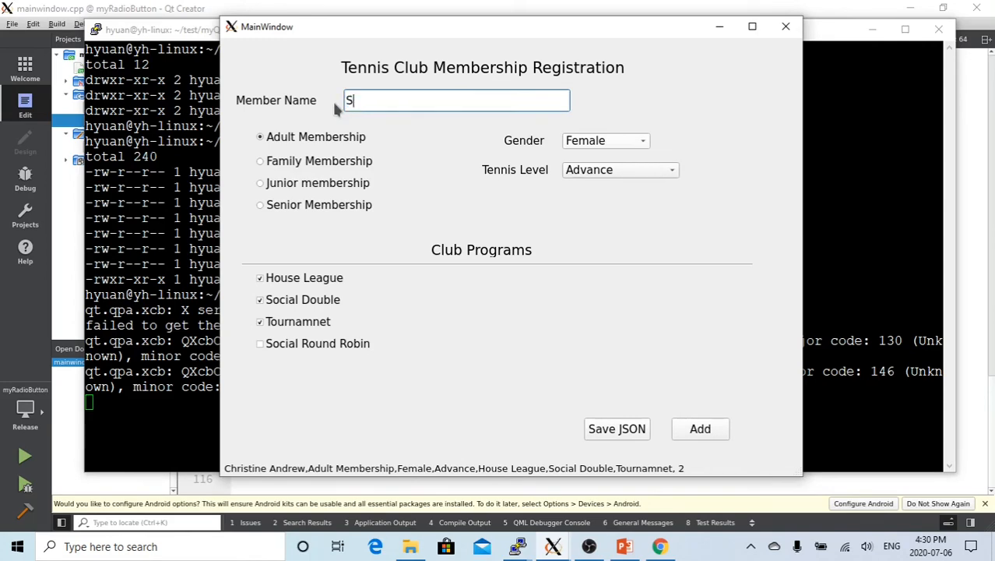
{"action": "type", "text": "teve Mu"}
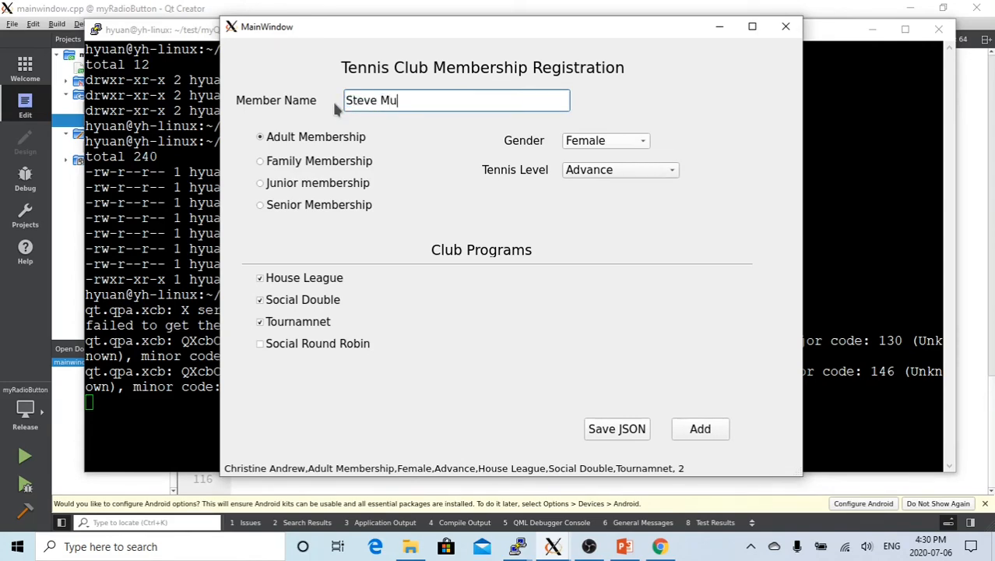
{"action": "type", "text": "llin"}
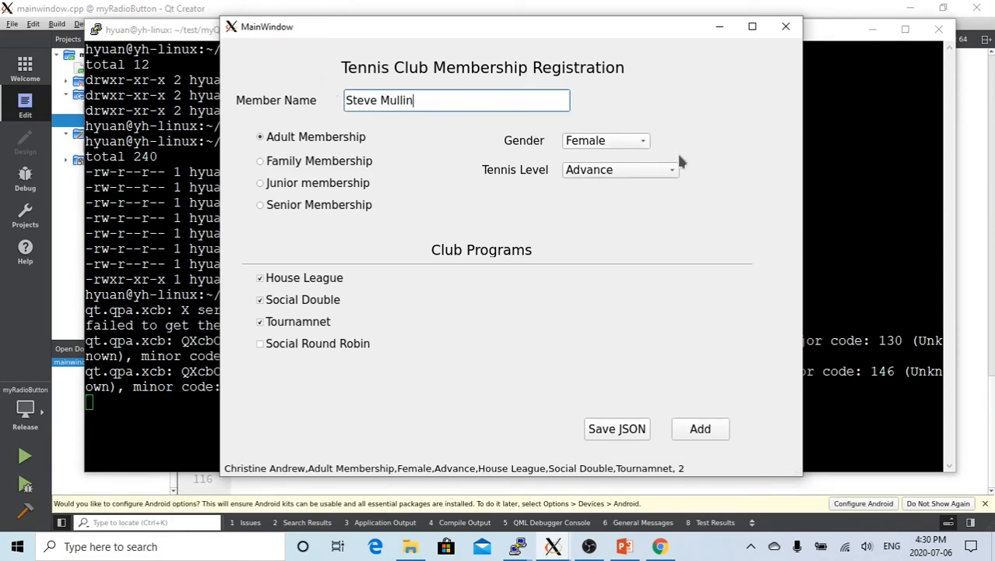
{"action": "left_click", "coordinate": [605, 141]}
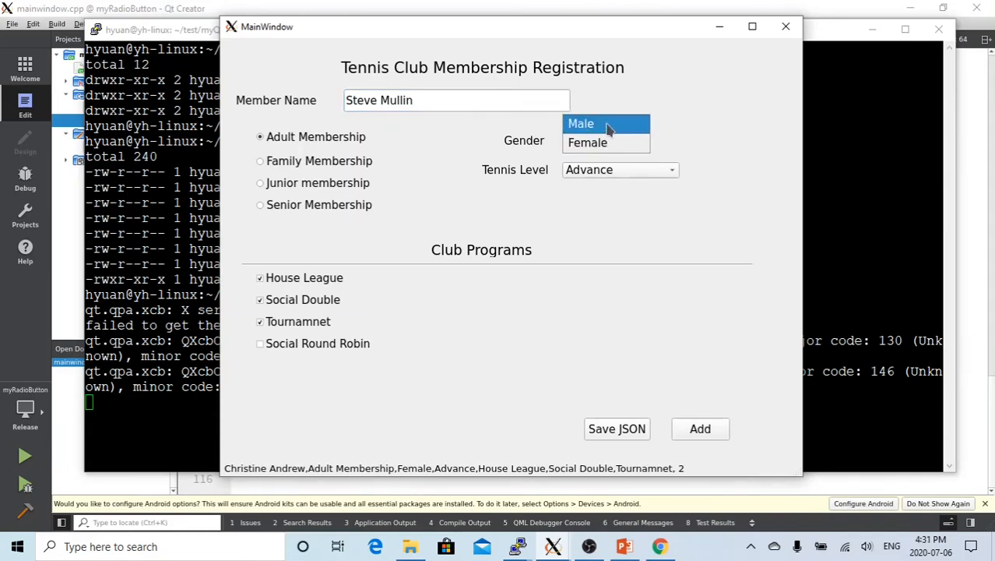
{"action": "left_click", "coordinate": [581, 123]}
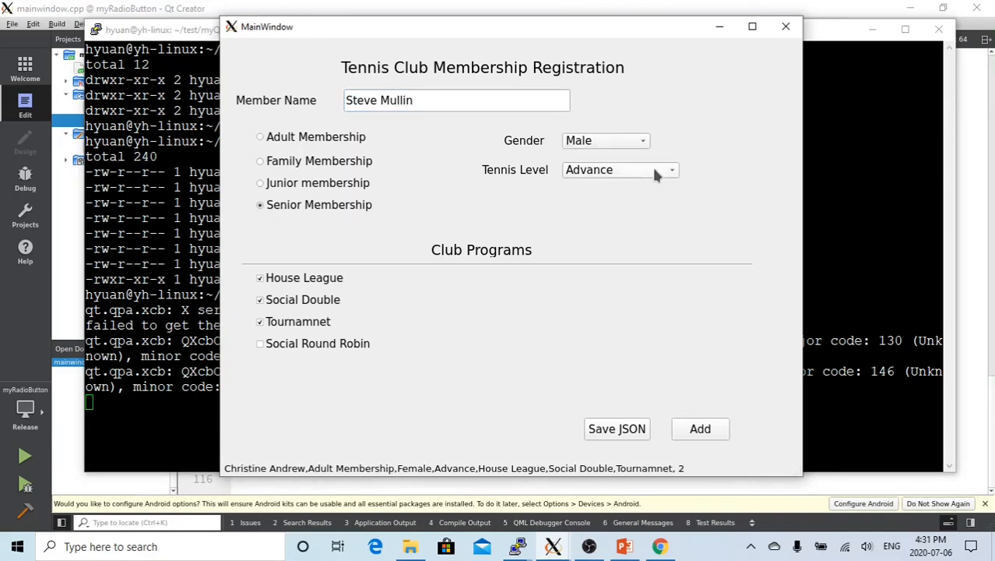
Step: Set Beginner level with House League and Social Round Robin, add him, and save all three records
{"action": "left_click", "coordinate": [615, 169]}
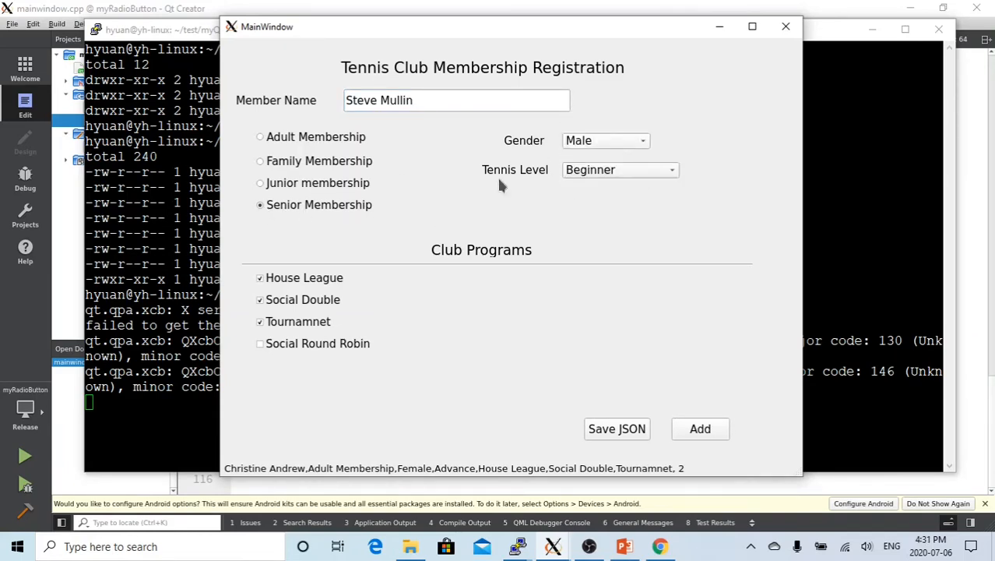
{"action": "left_click", "coordinate": [260, 321]}
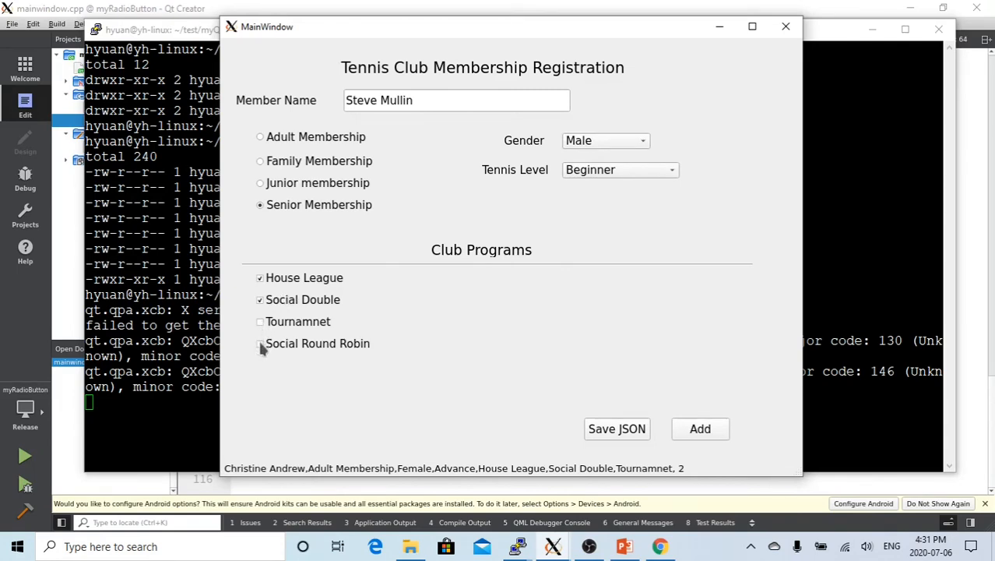
{"action": "left_click", "coordinate": [260, 343]}
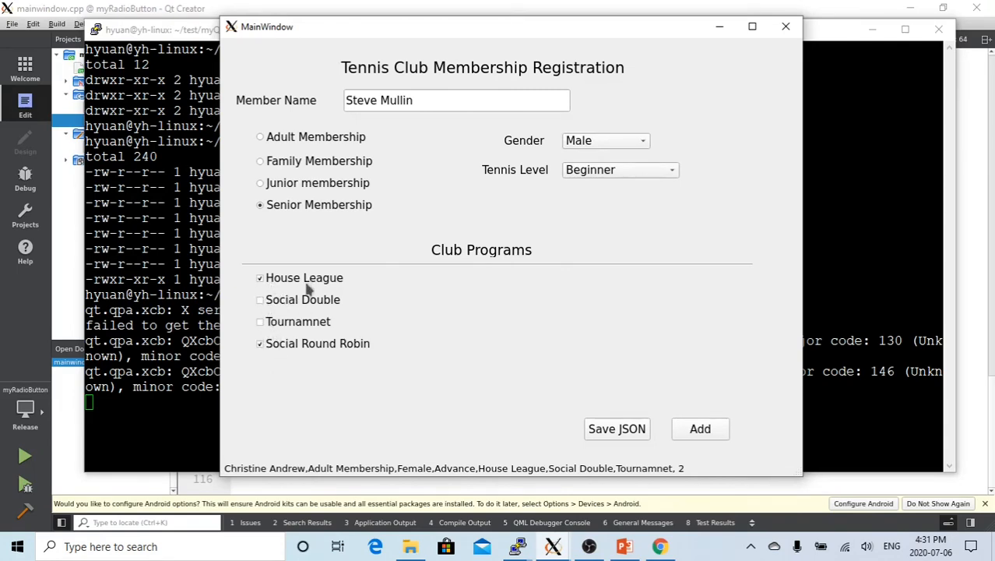
{"action": "mouse_move", "coordinate": [677, 430]}
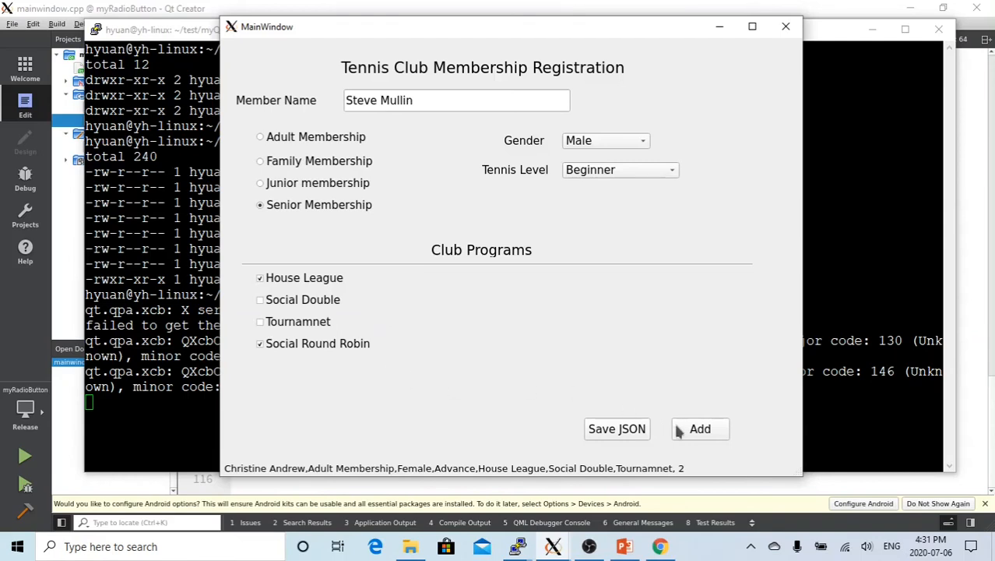
{"action": "left_click", "coordinate": [699, 428]}
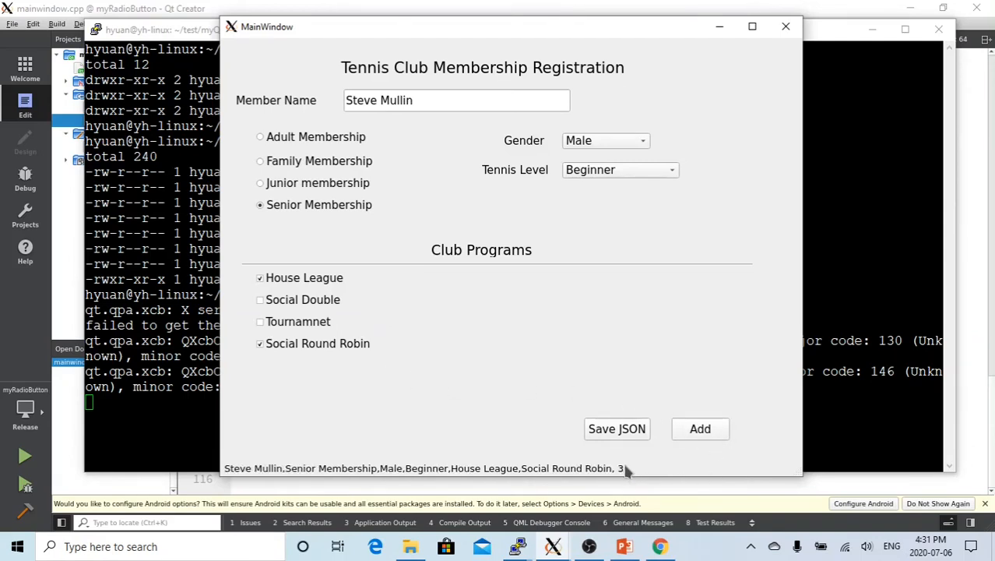
{"action": "mouse_move", "coordinate": [616, 428]}
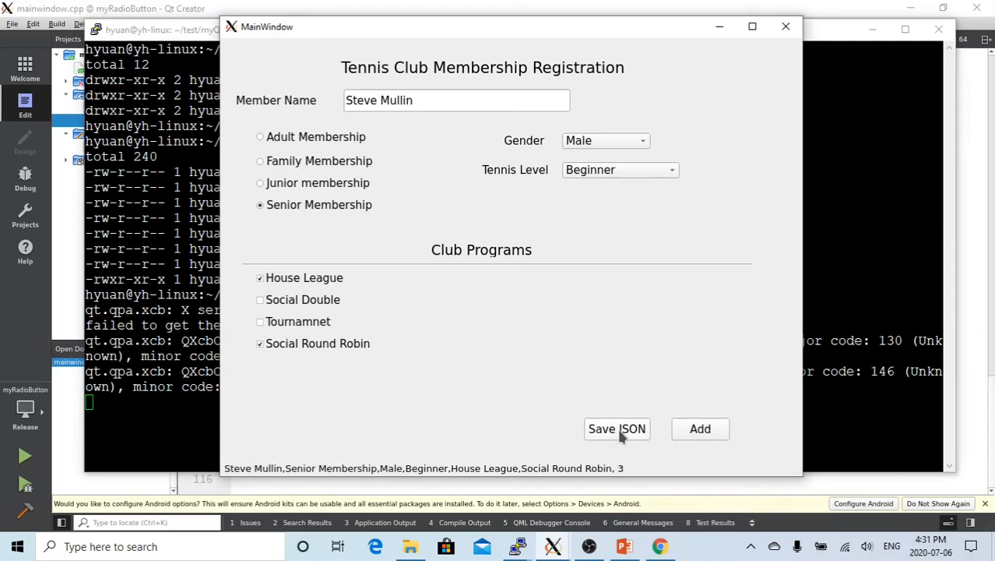
{"action": "left_click", "coordinate": [617, 428]}
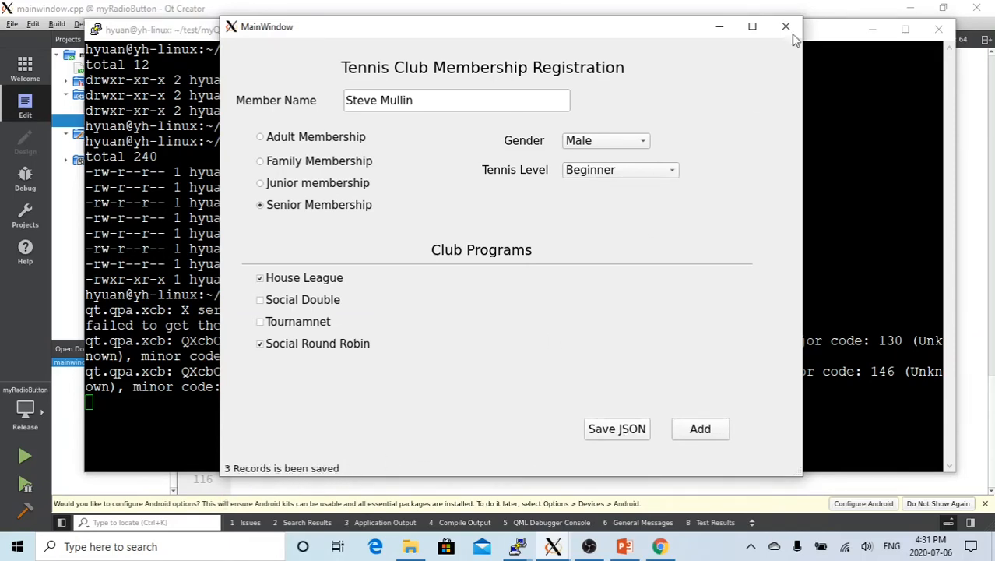
Step: Close the registration app and list the Release folder with ls -ltr to find new_members.json
{"action": "left_click", "coordinate": [785, 27]}
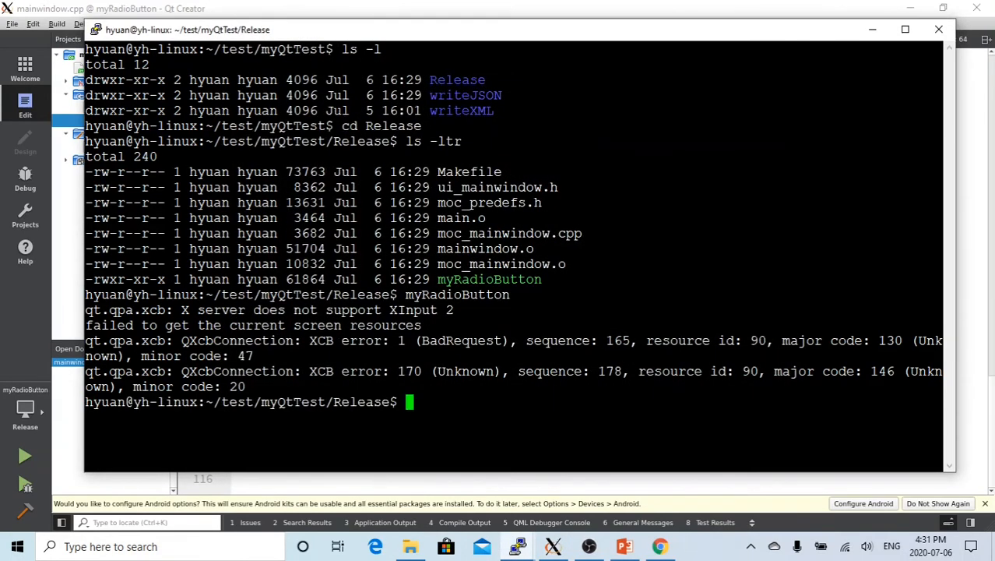
{"action": "type", "text": "ls -ltr"}
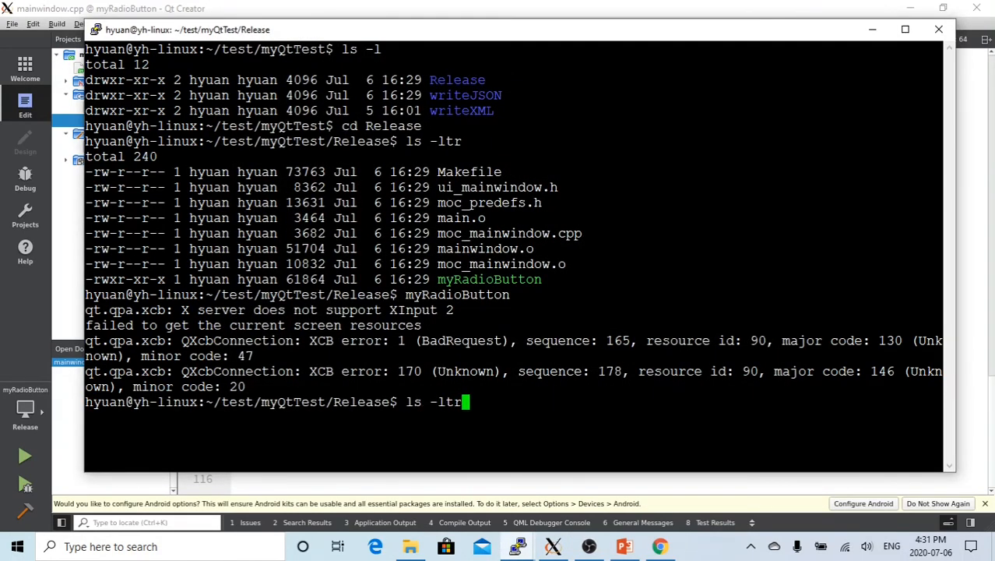
{"action": "key", "text": "Return"}
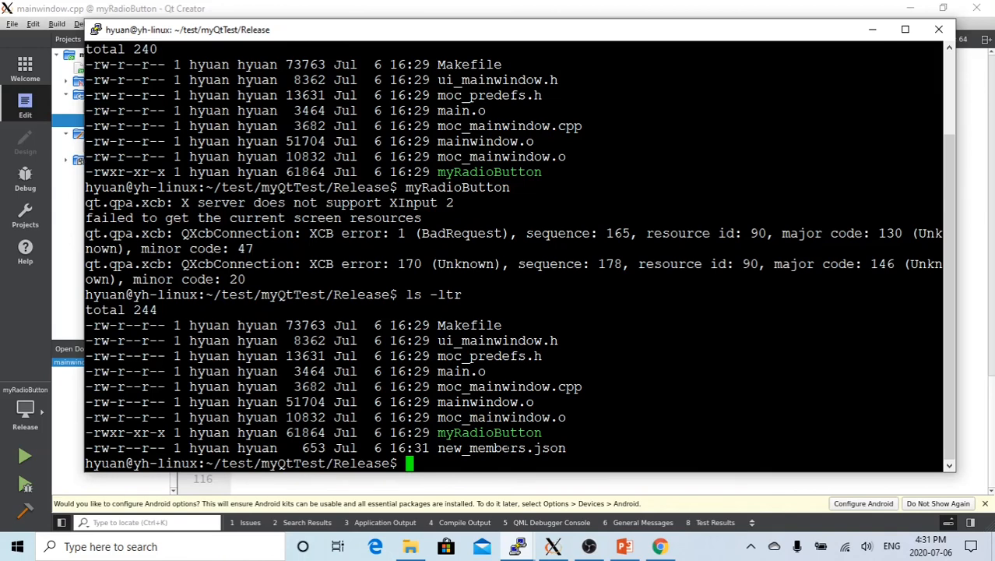
Step: Copy the new_members.json file name and enter 'vi new_members.json' at the prompt
{"action": "double_click", "coordinate": [501, 448]}
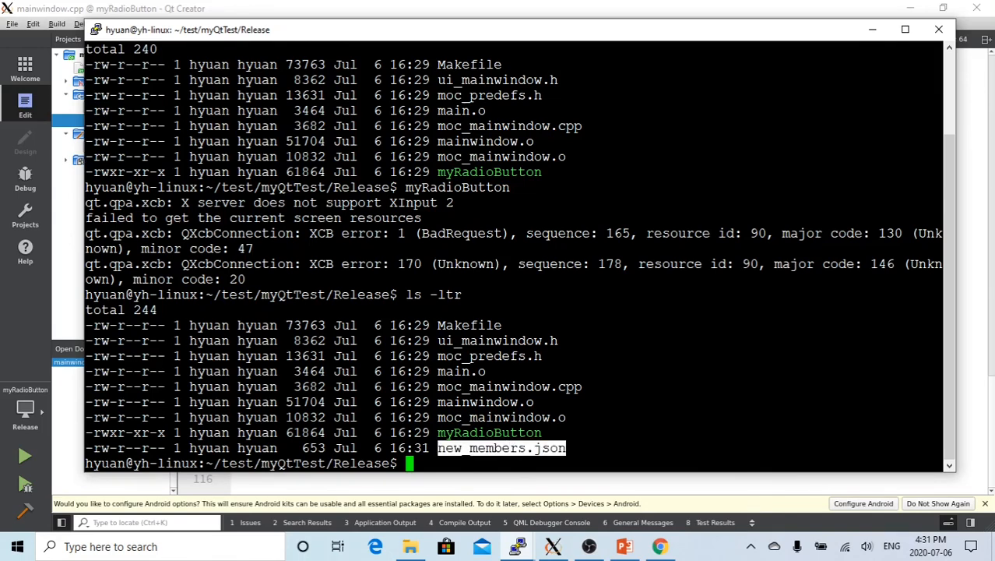
{"action": "type", "text": "vi"}
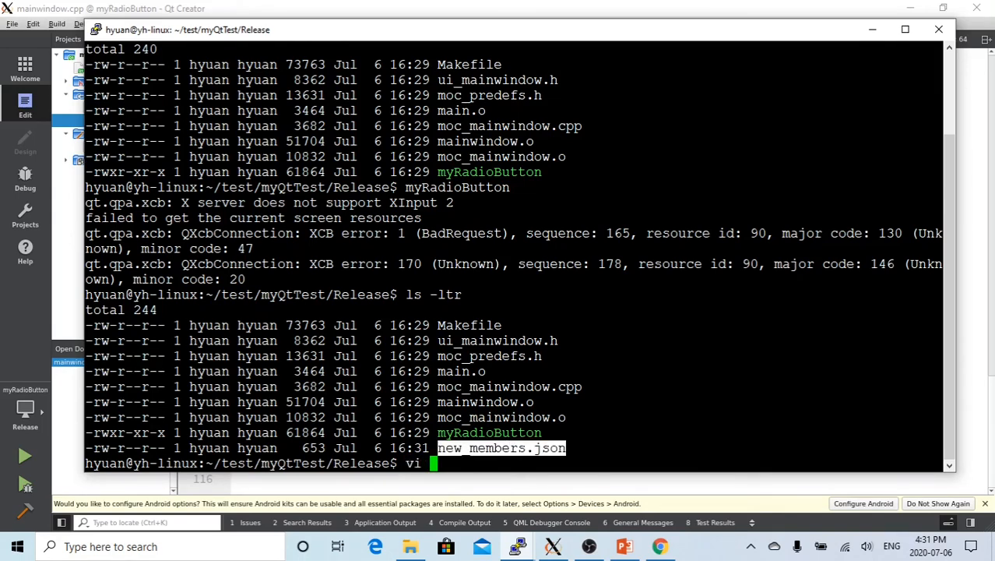
{"action": "type", "text": "new_members.json"}
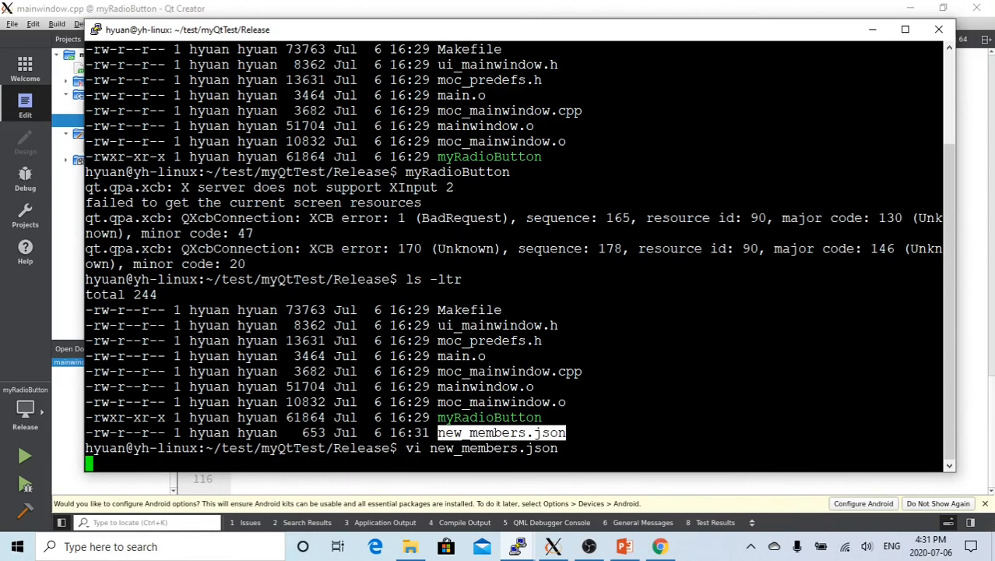
Step: Review the three member records in vi, then switch to the 'Qt write Data to JSON File' slide
{"action": "key", "text": "Return"}
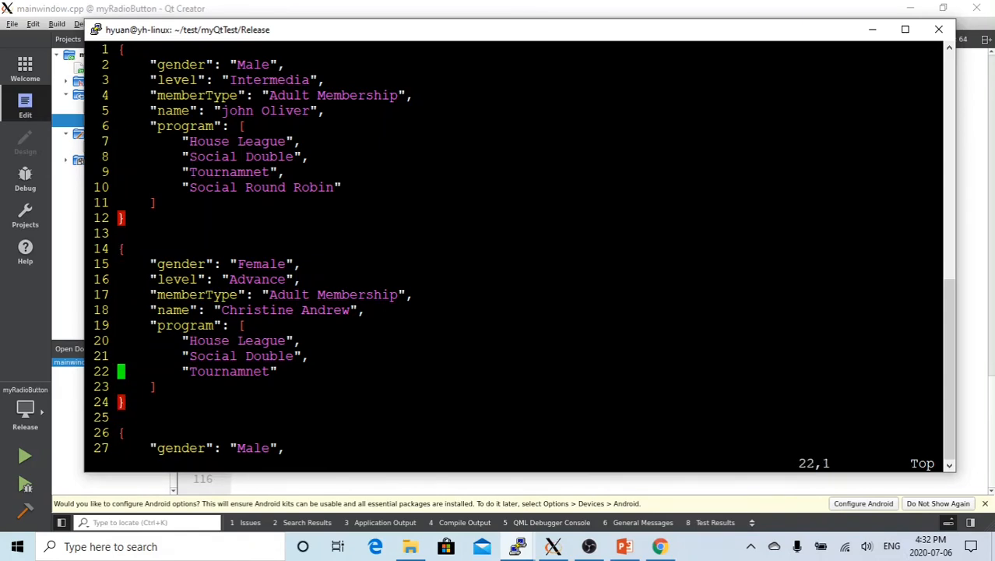
{"action": "scroll", "scroll_direction": "down", "scroll_amount": 3}
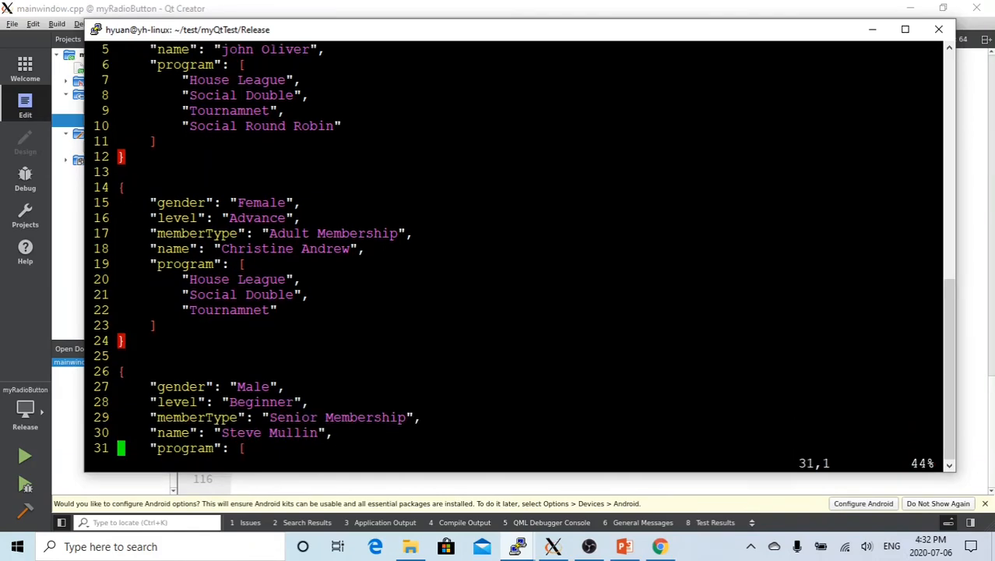
{"action": "scroll", "scroll_direction": "down", "scroll_amount": 3}
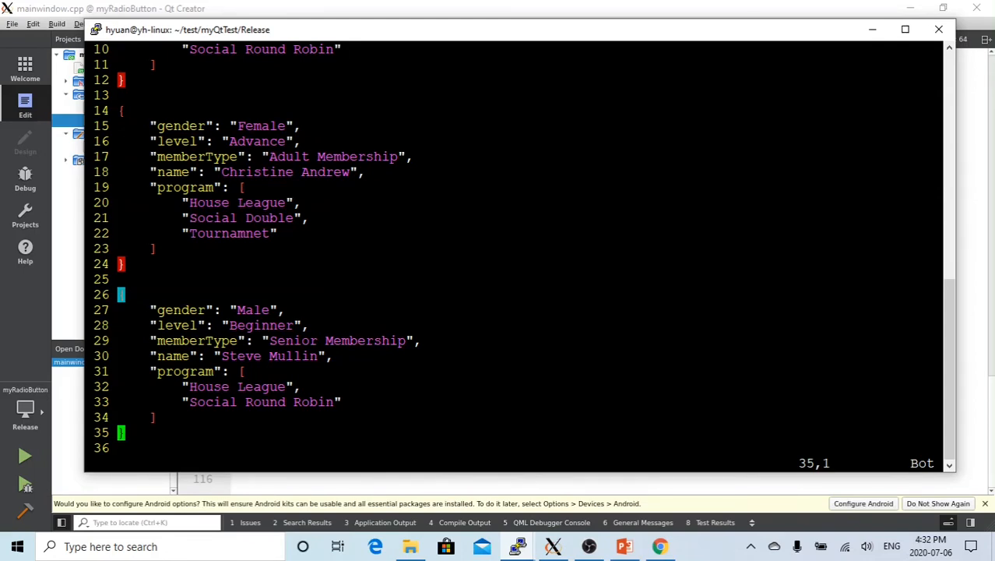
{"action": "mouse_move", "coordinate": [624, 546]}
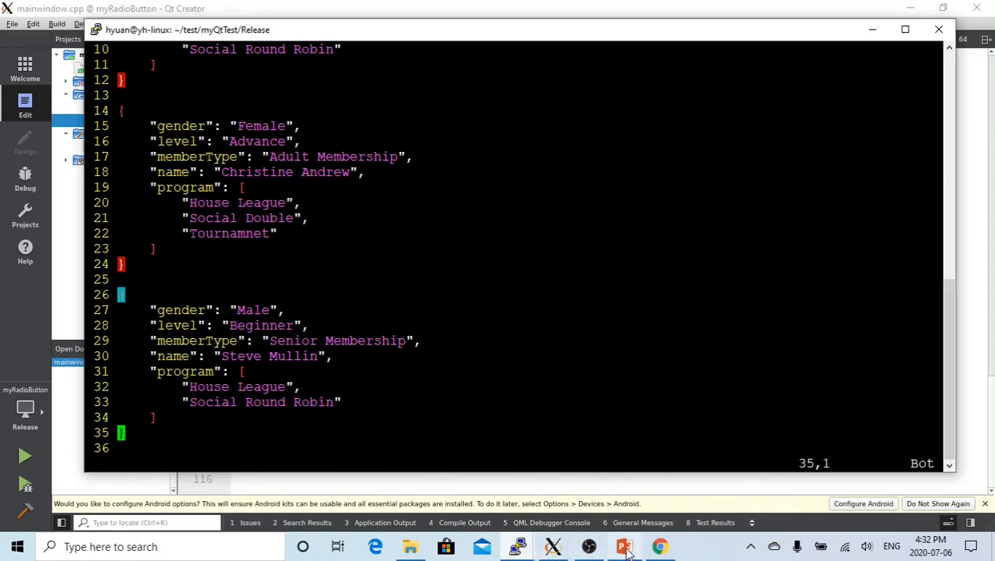
{"action": "mouse_move", "coordinate": [553, 545]}
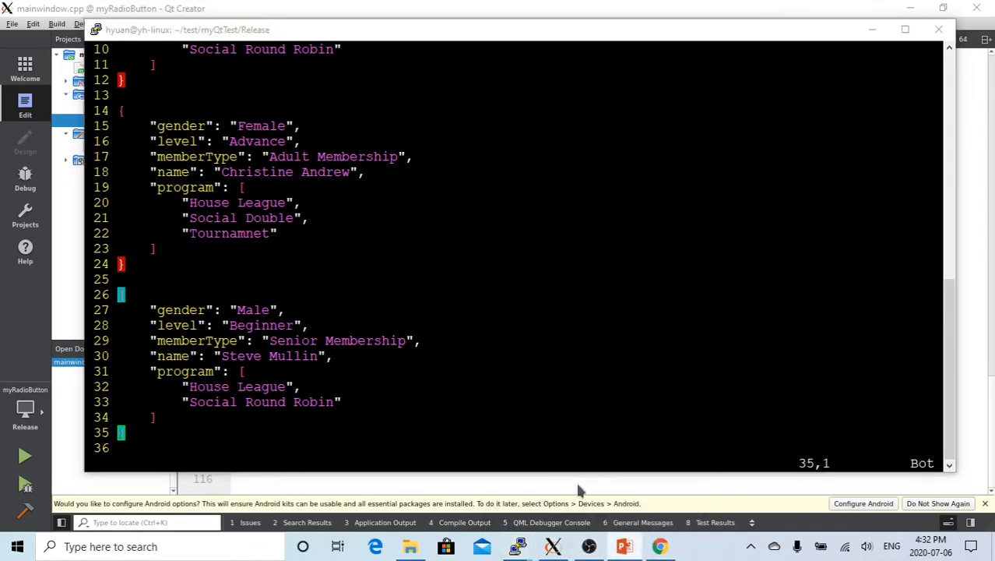
{"action": "left_click", "coordinate": [626, 546]}
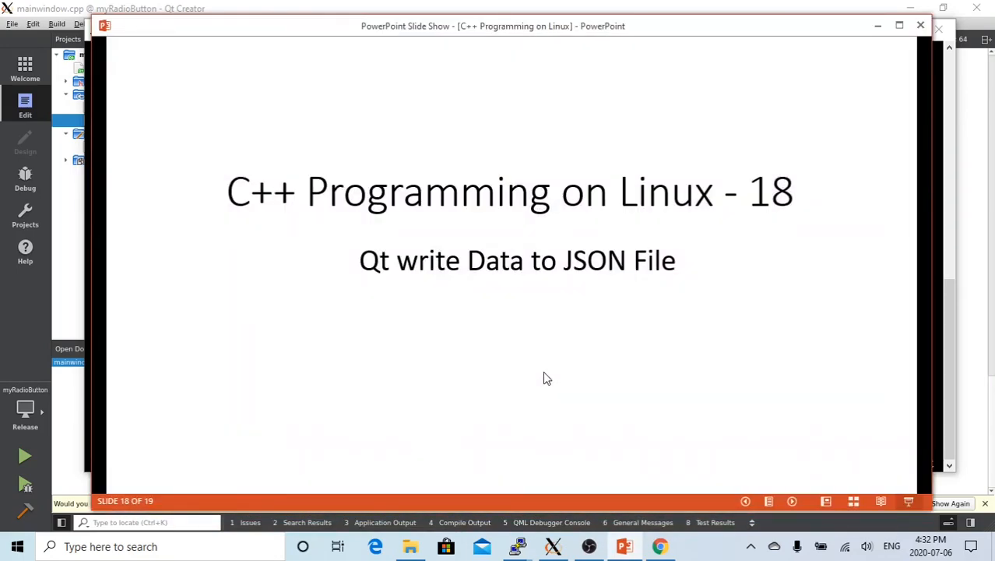